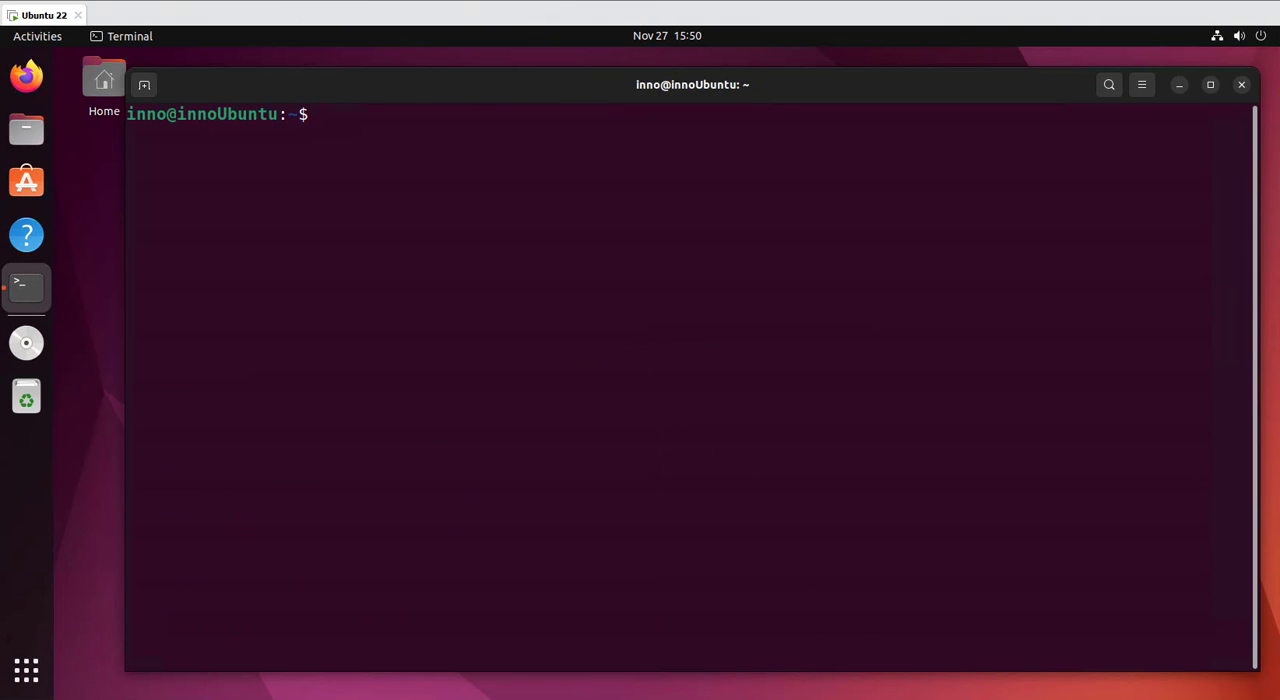
Step: Review the removable Disk 1 (14.64 GB unallocated) in Disk Management and minimize the window
left_click(348, 296)
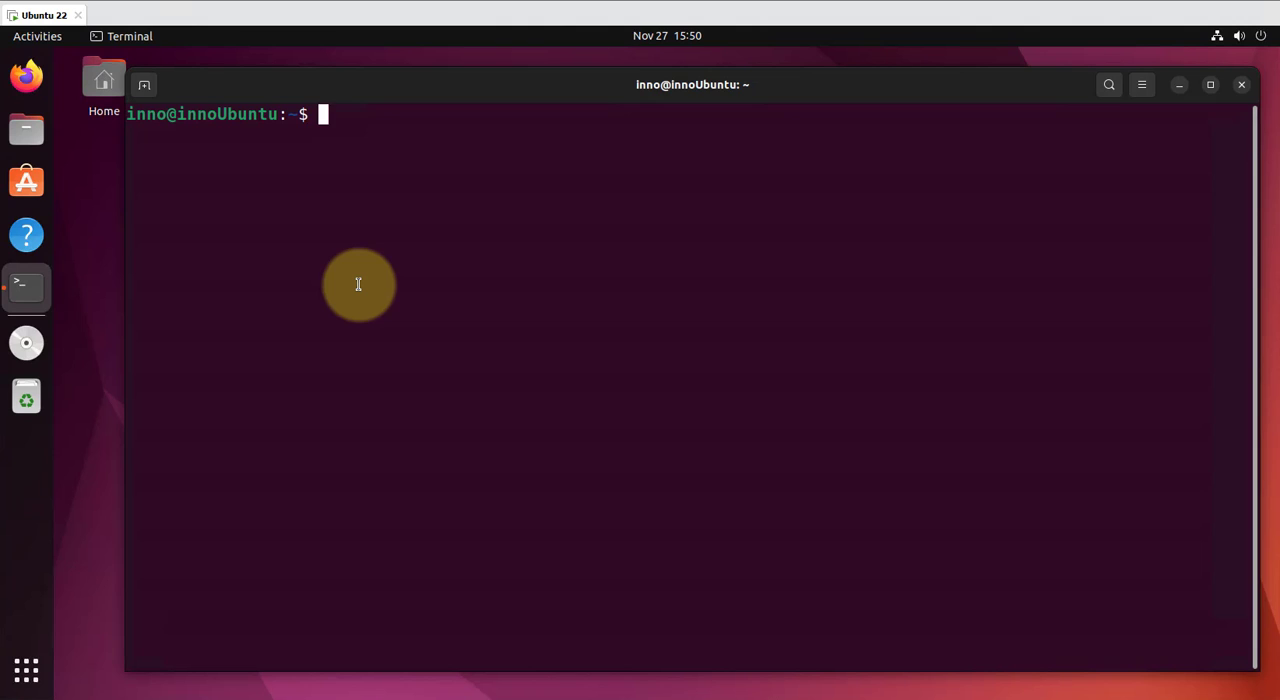
mouse_move(706, 226)
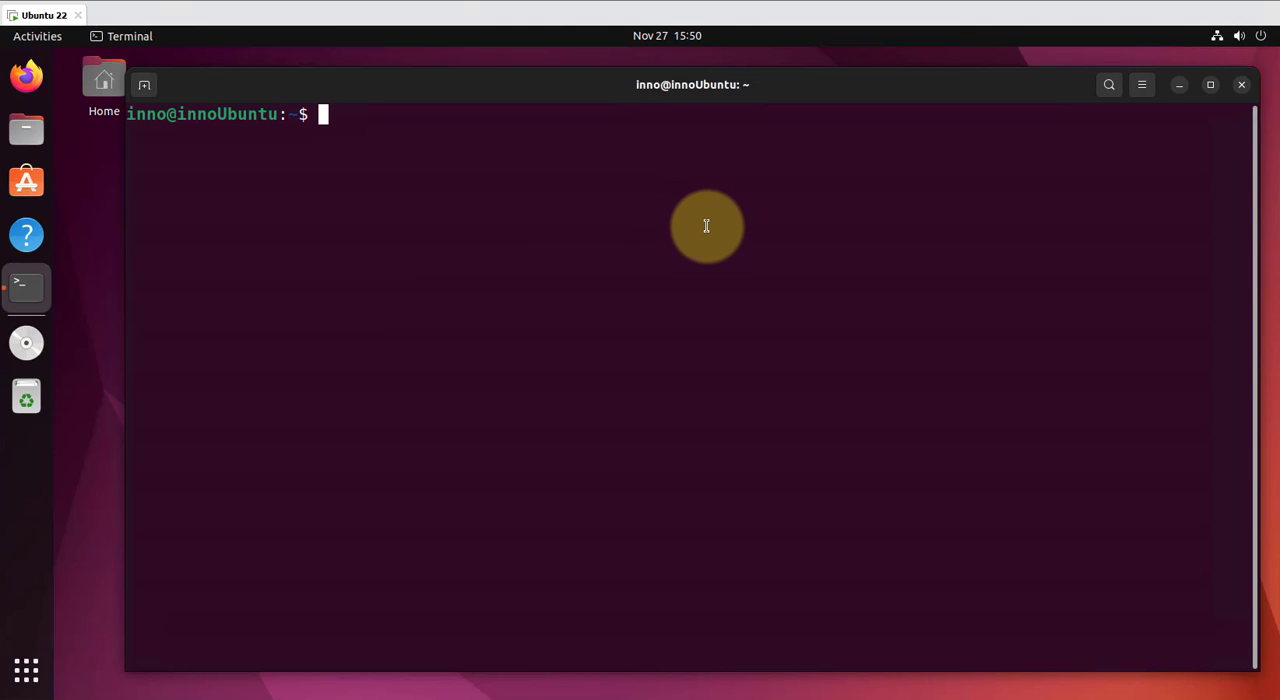
mouse_move(708, 214)
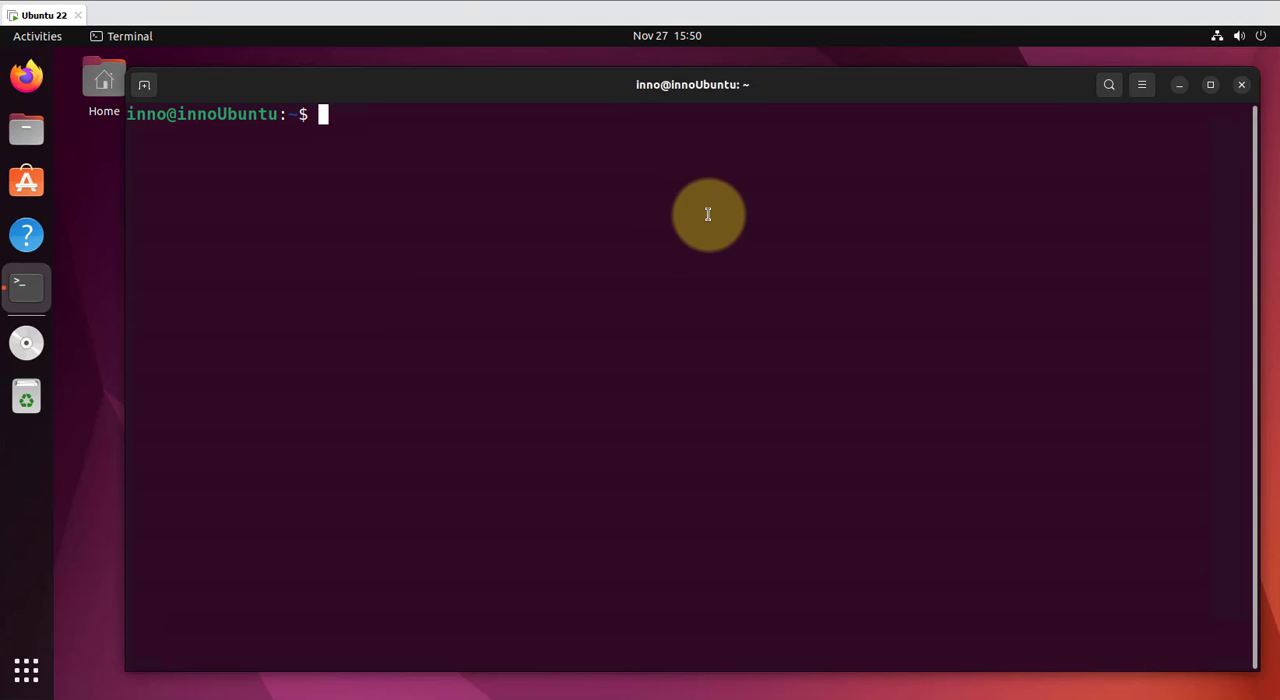
mouse_move(716, 208)
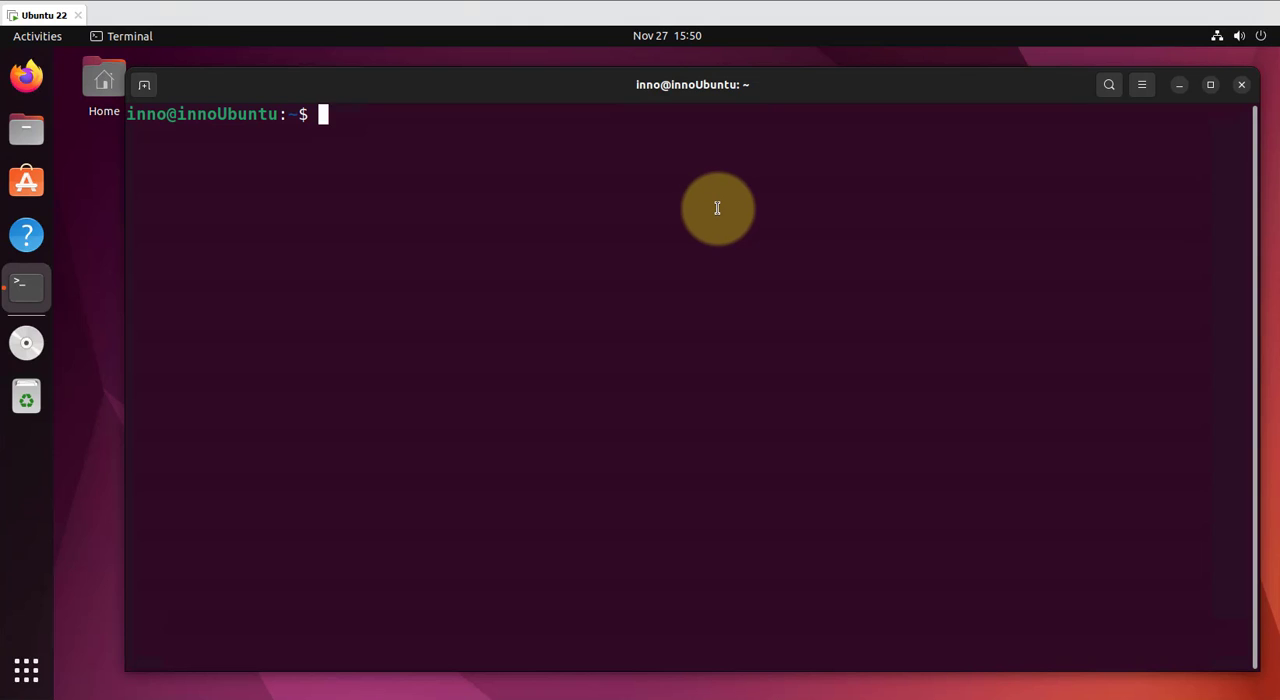
mouse_move(724, 164)
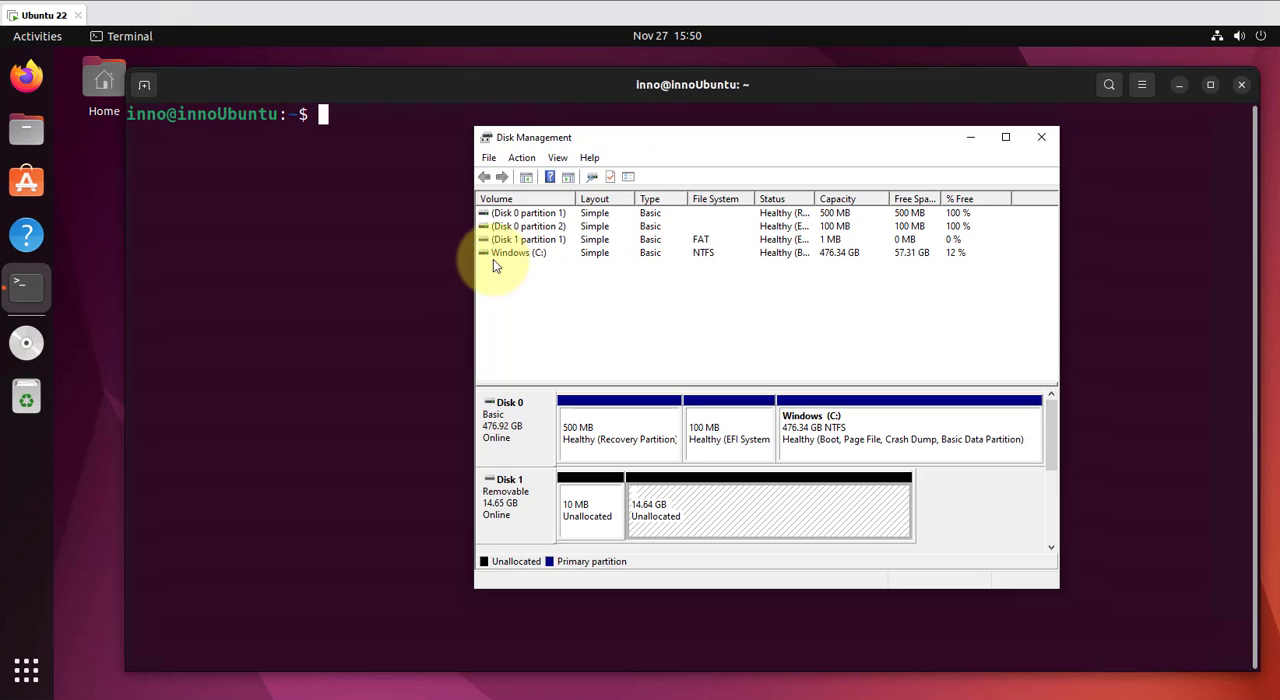
left_click(528, 240)
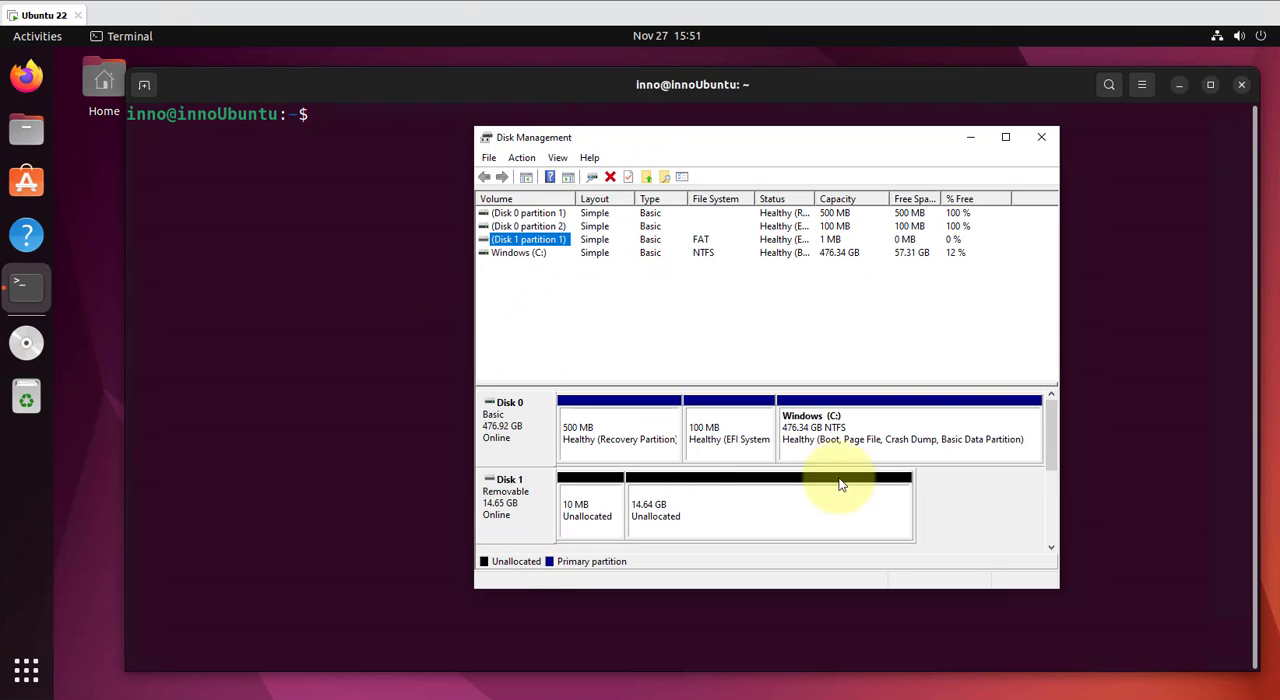
mouse_move(976, 488)
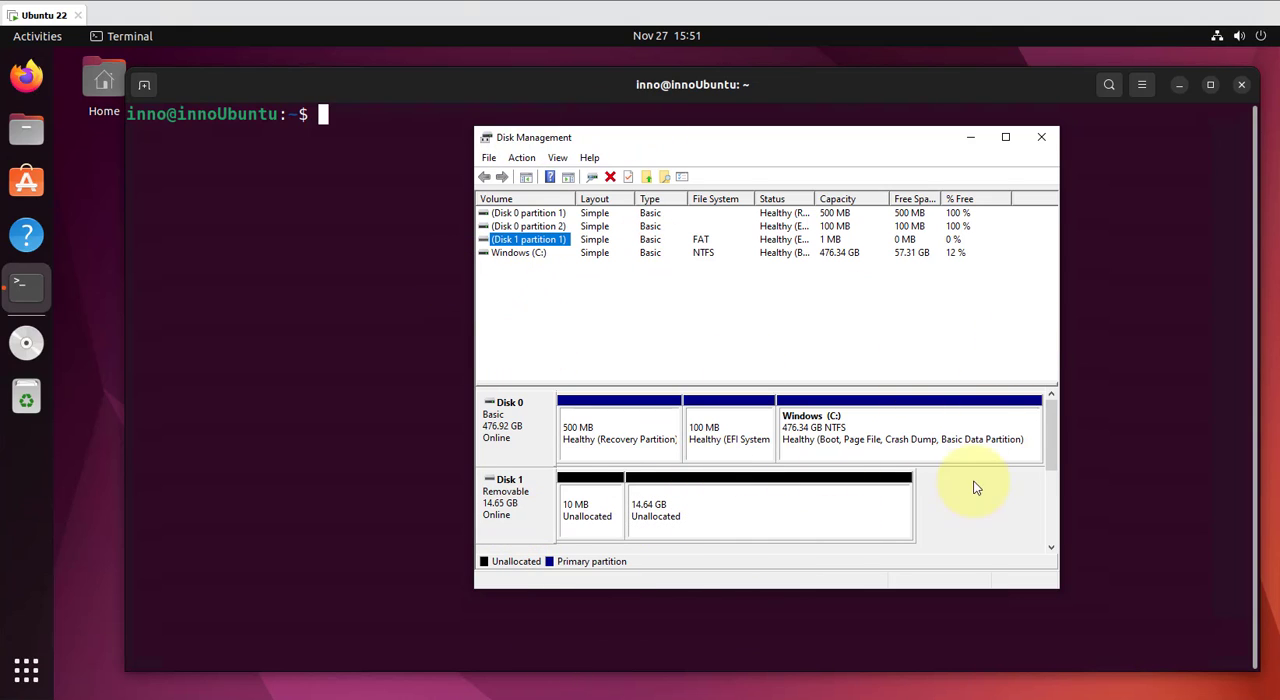
mouse_move(896, 350)
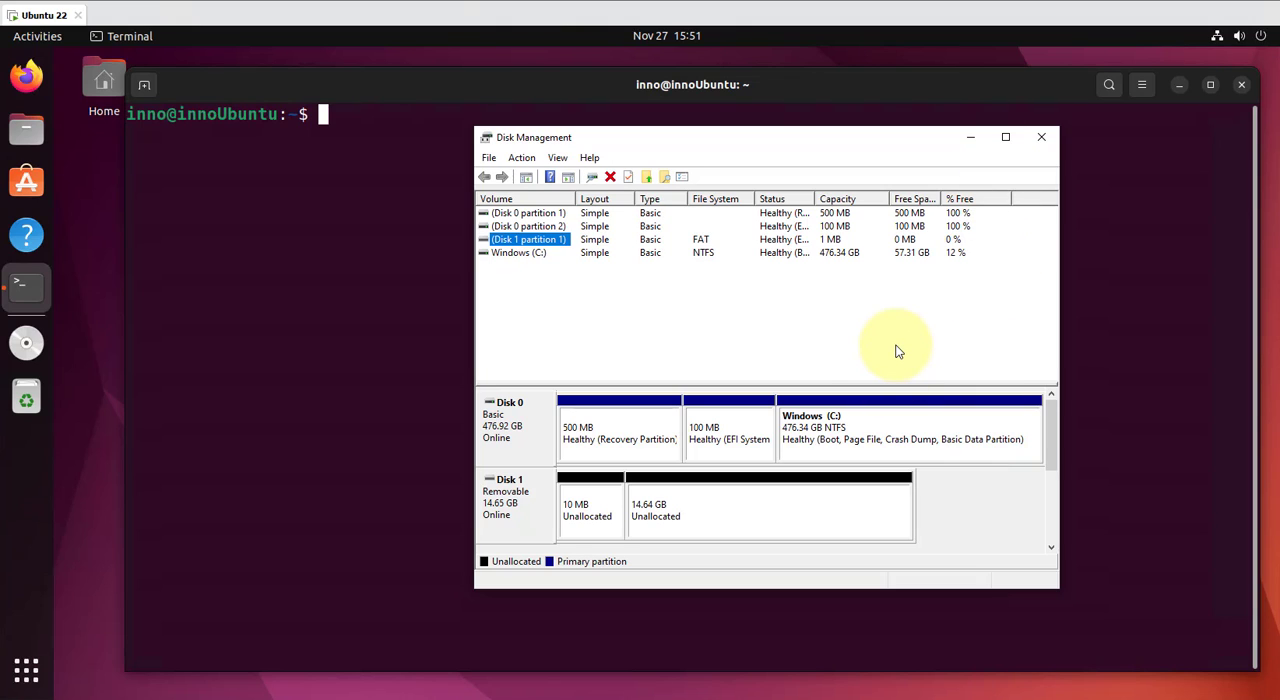
mouse_move(968, 138)
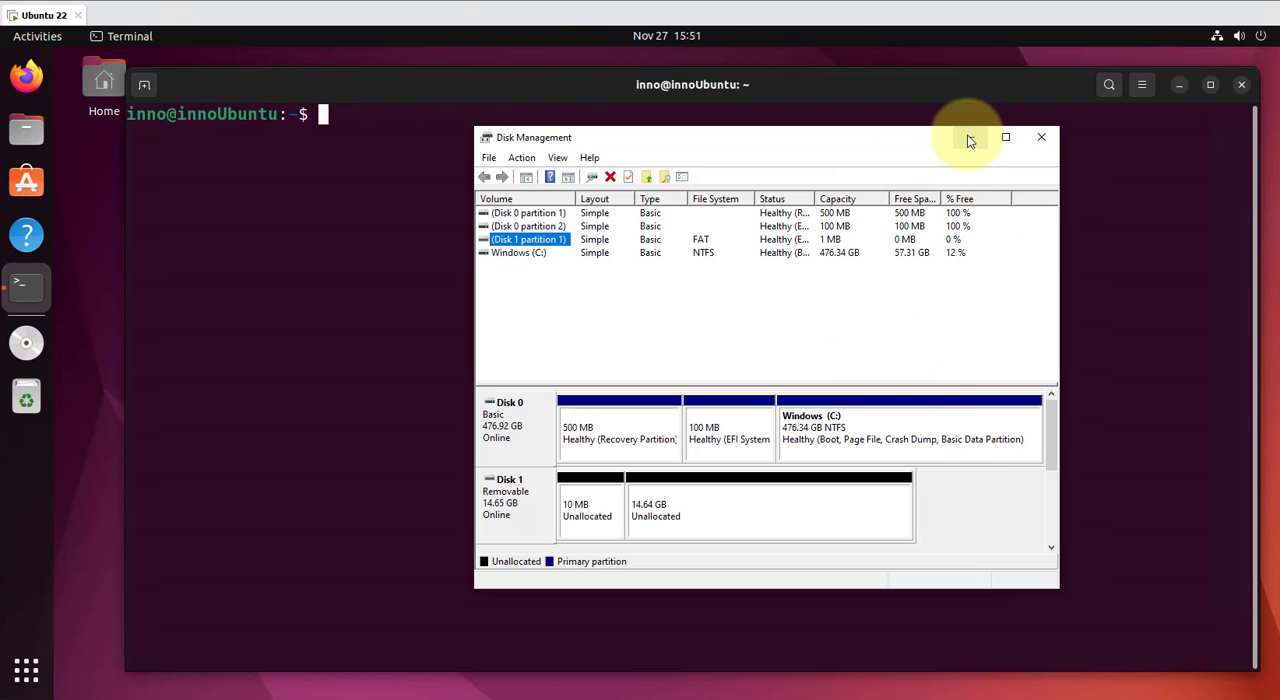
left_click(1040, 136)
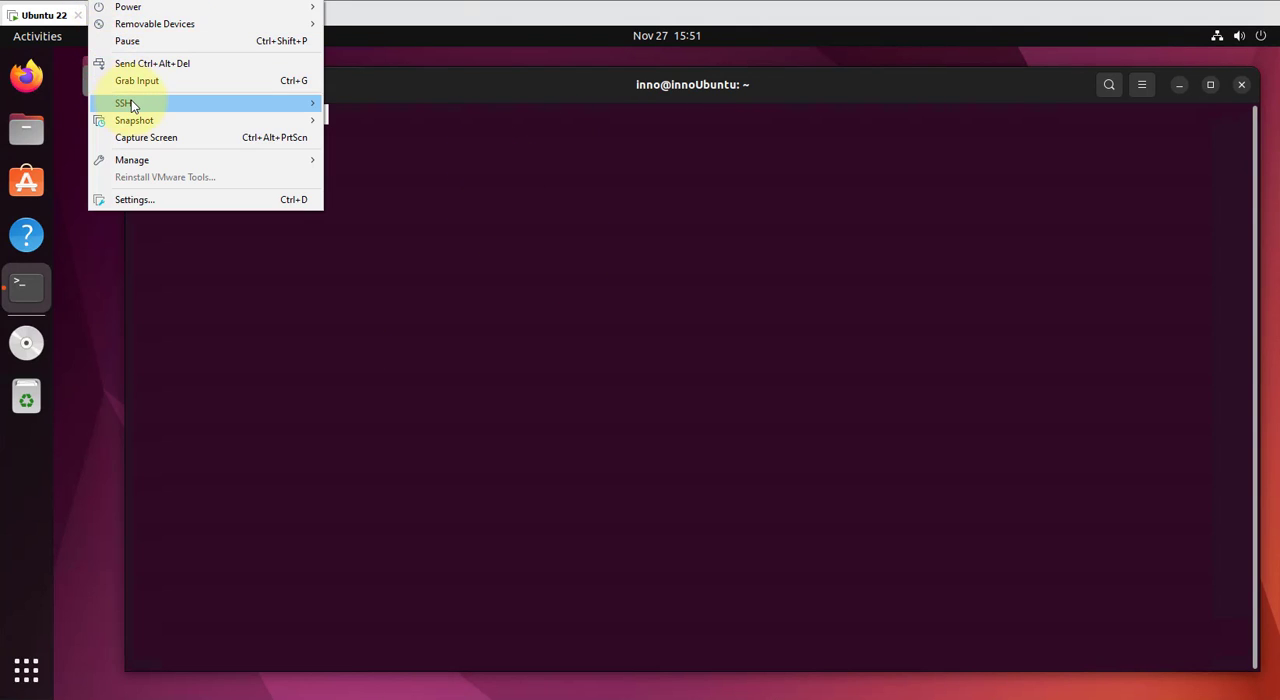
mouse_move(154, 24)
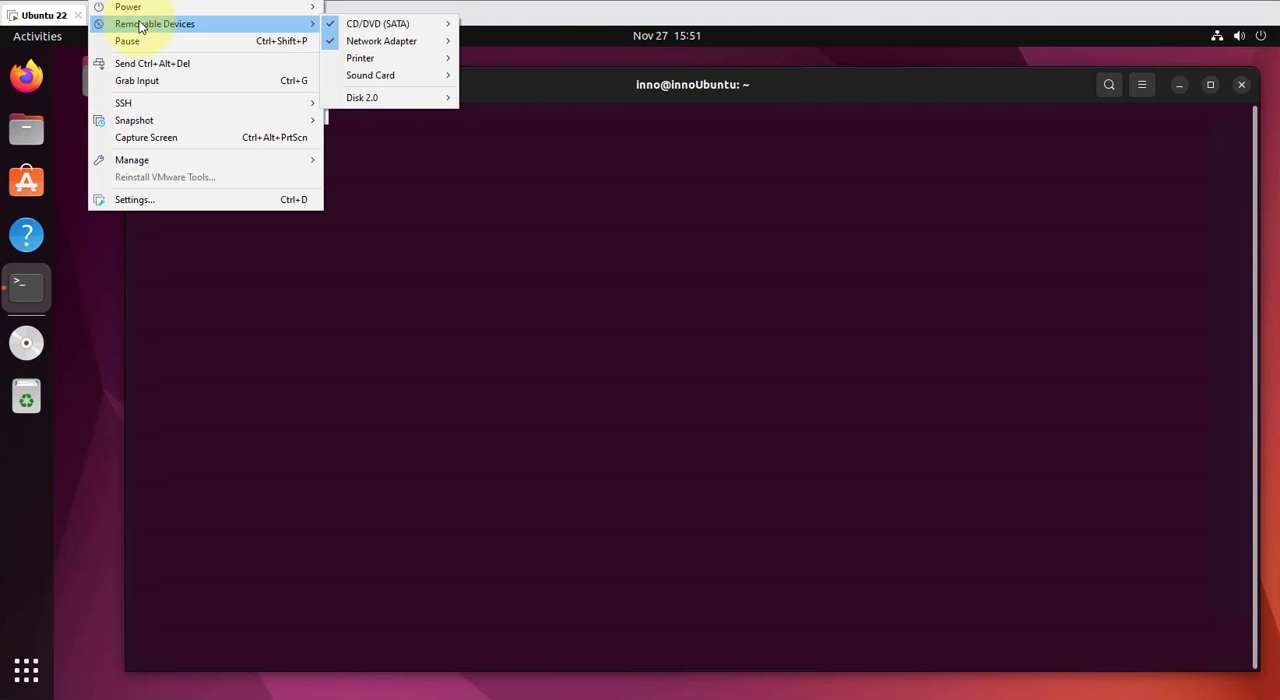
mouse_move(176, 24)
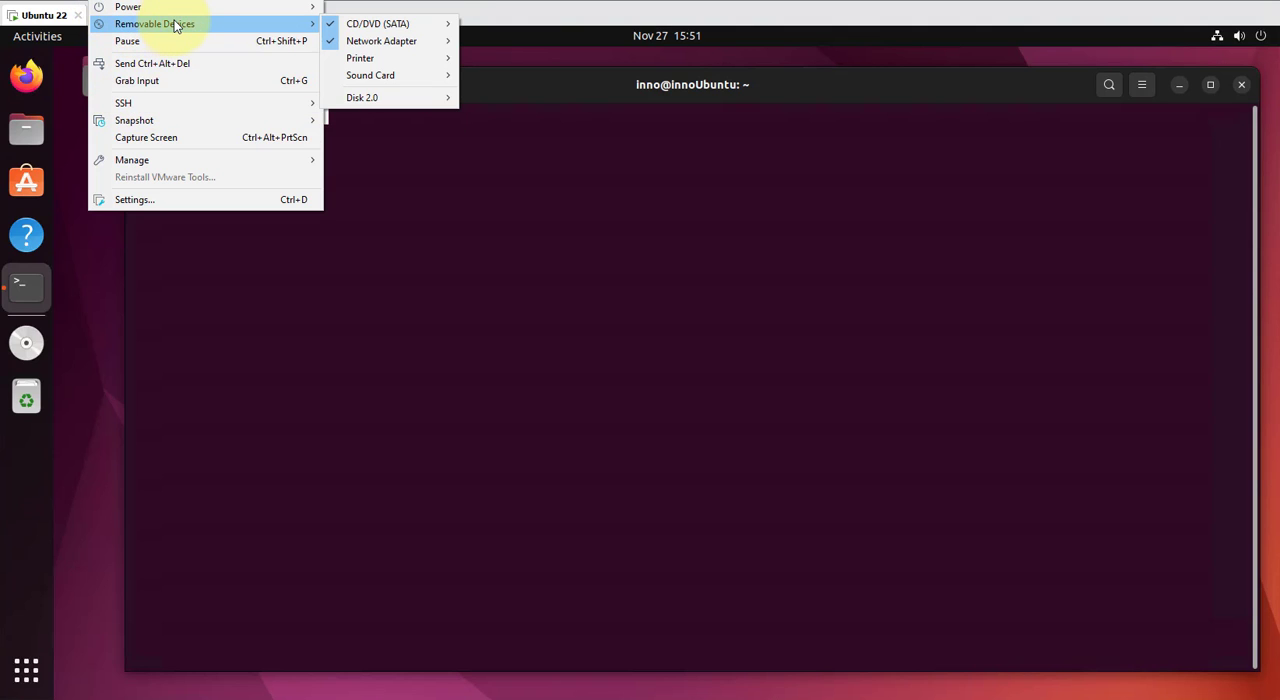
mouse_move(376, 96)
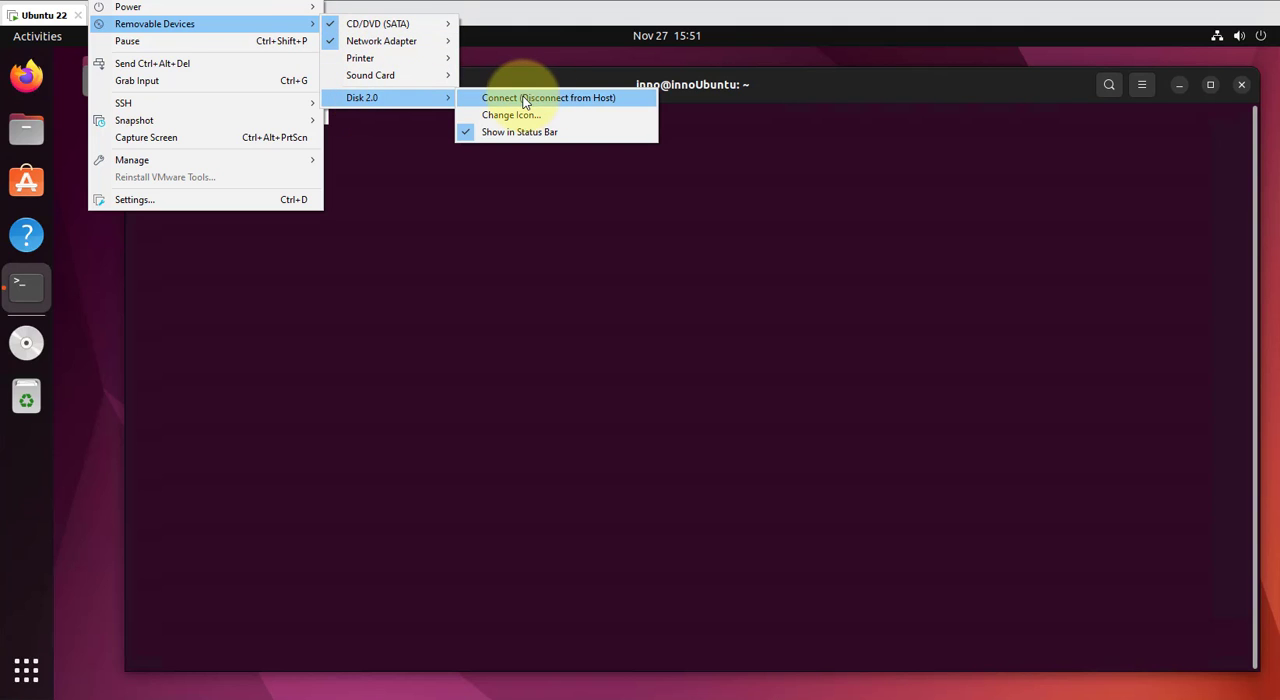
Step: Connect USB Disk 2.0 to the Ubuntu VM, confirming it is unplugged from the host
left_click(548, 96)
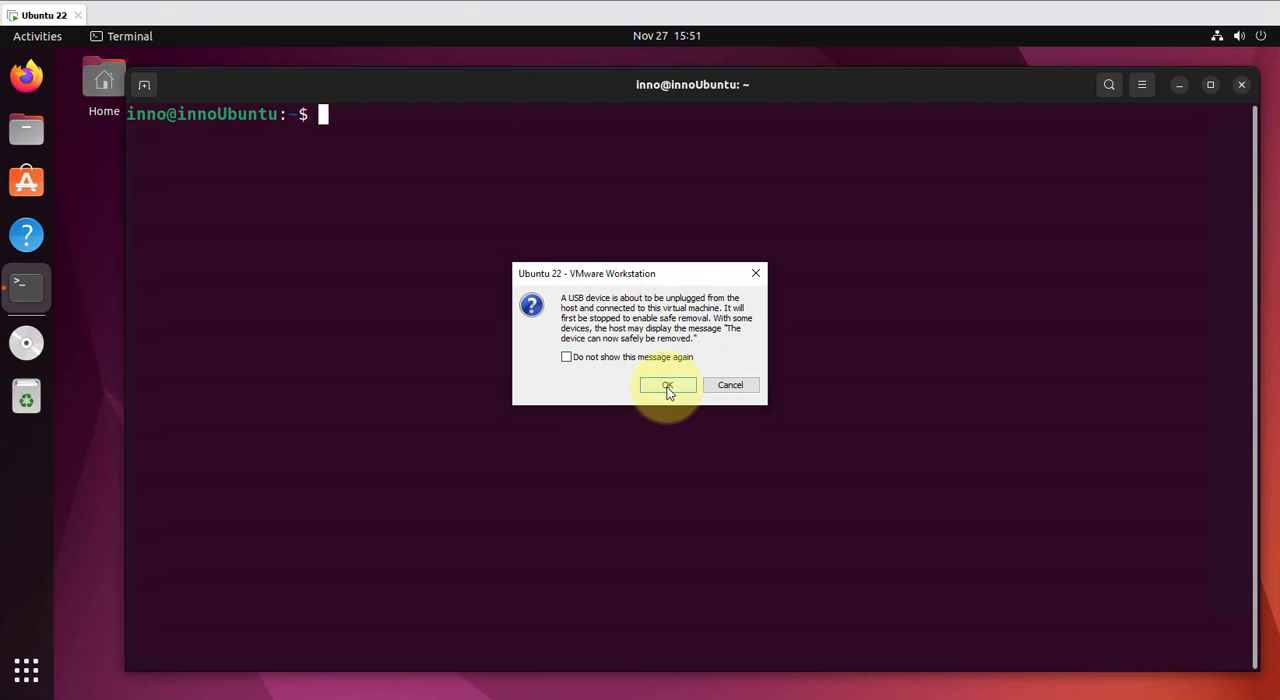
left_click(668, 386)
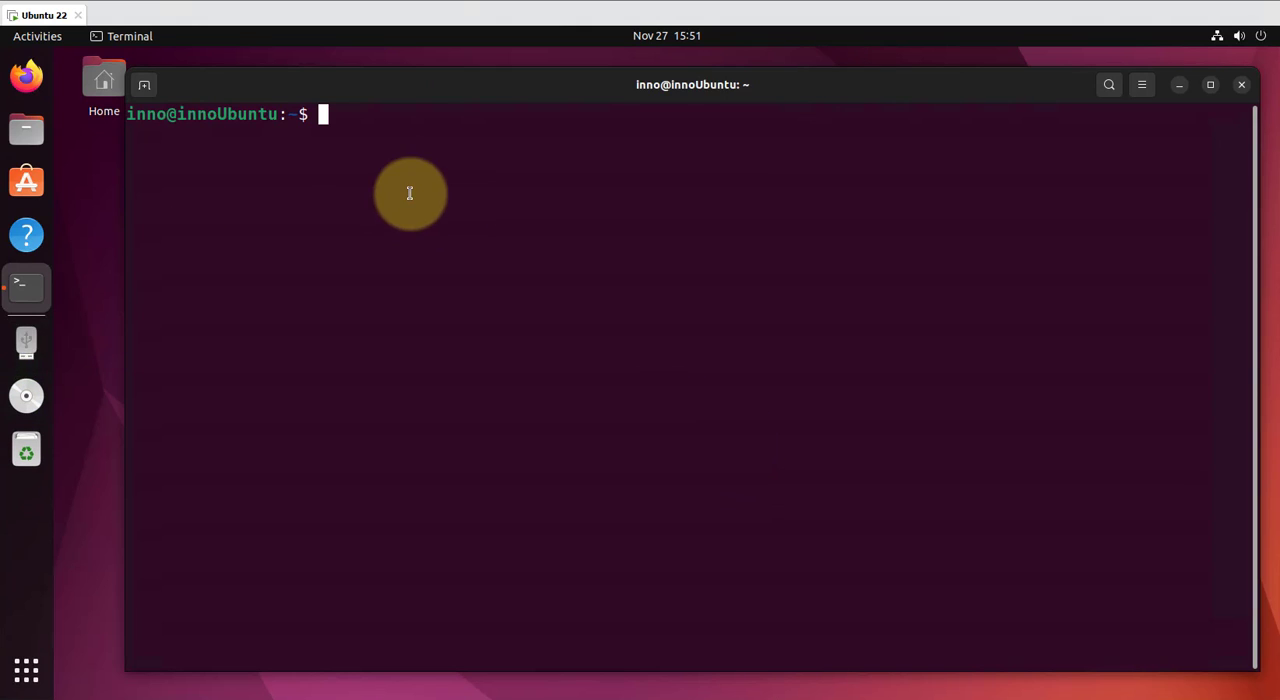
Step: List mounted filesystems with df -h to find the USB partition
type("df -")
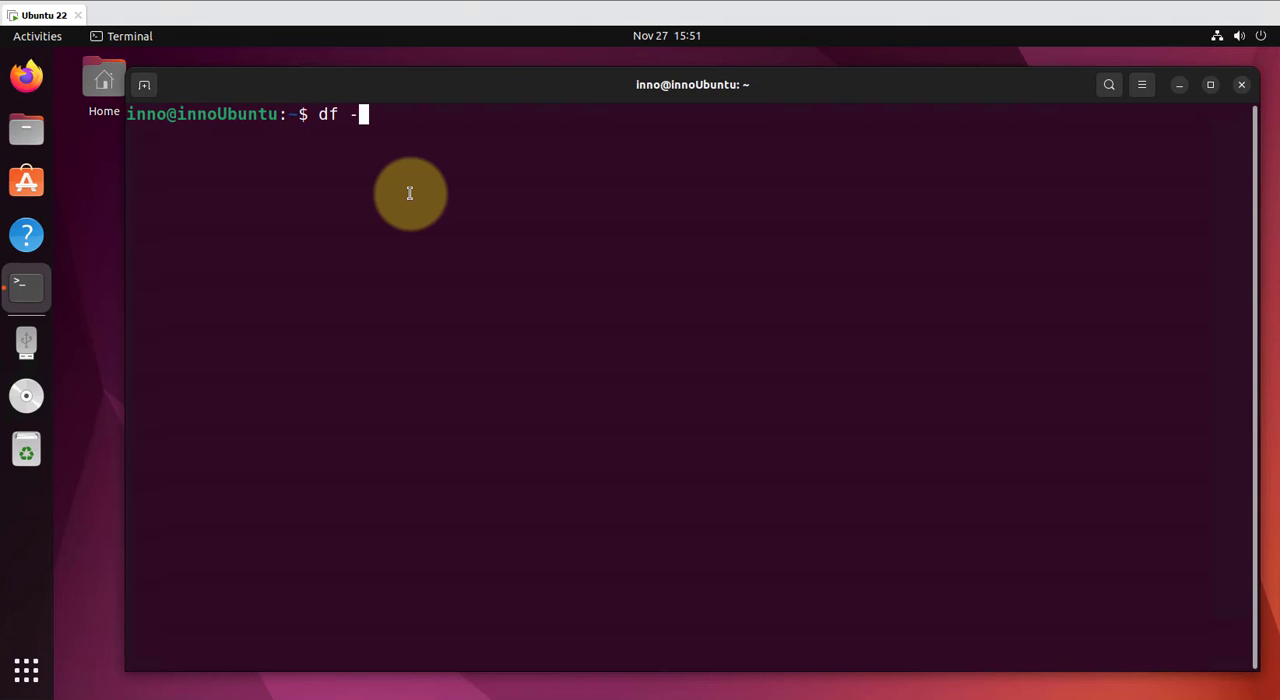
key("Return")
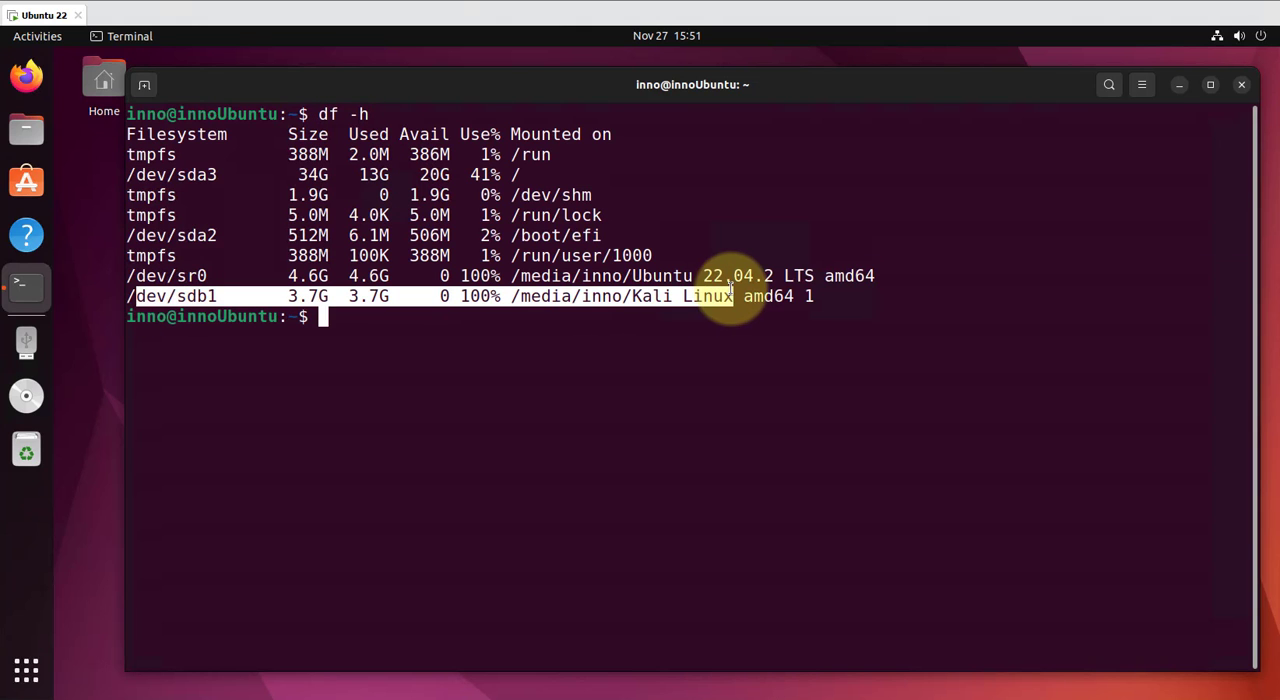
mouse_move(428, 326)
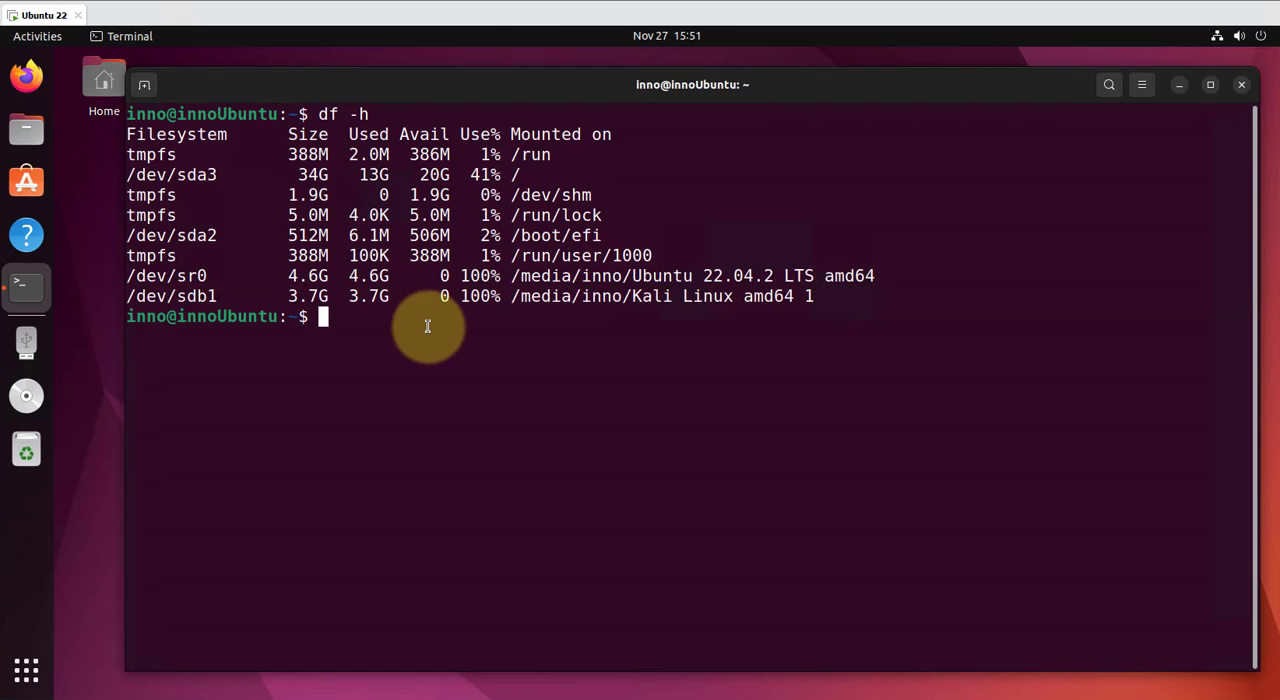
mouse_move(810, 296)
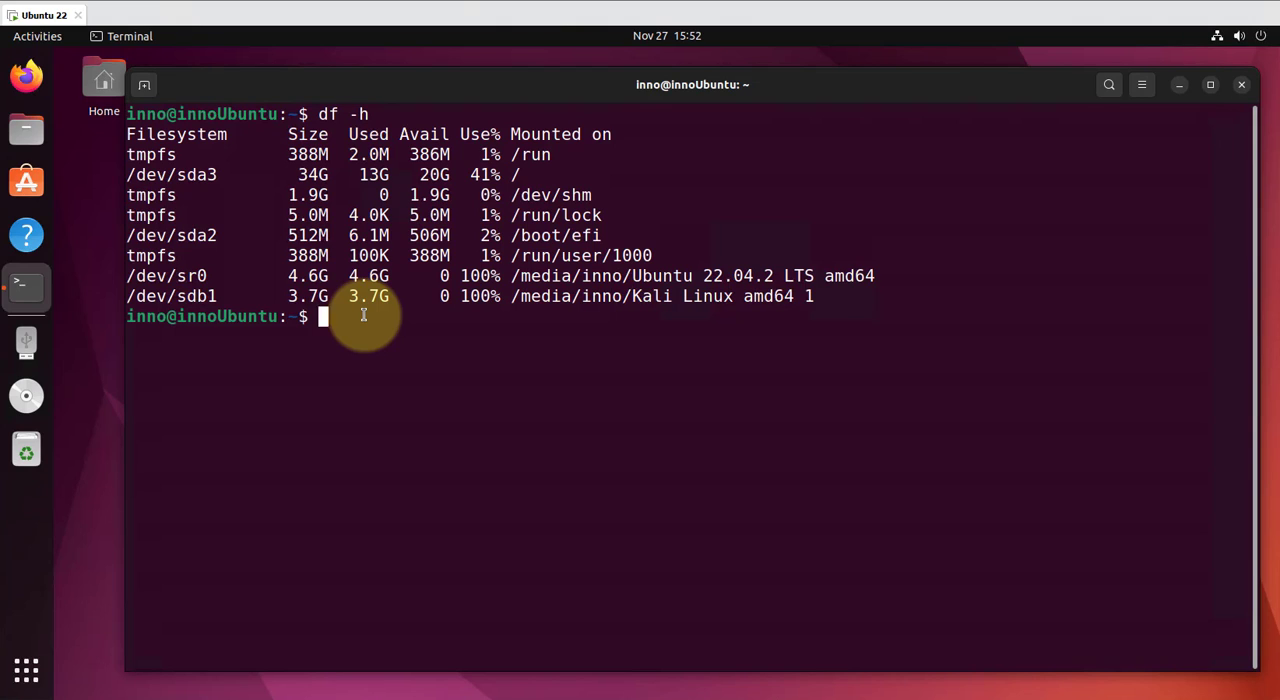
Step: Unmount /dev/sdb1 with sudo umount and rerun df -h to confirm it is gone
type("u")
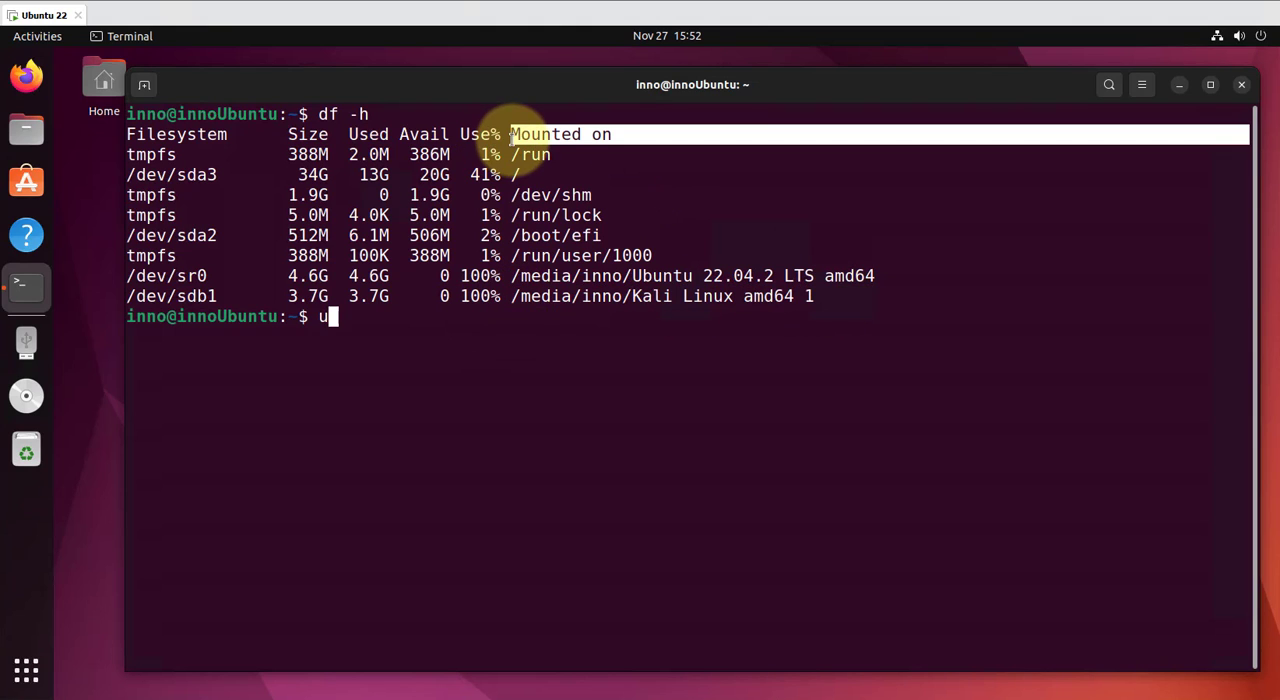
mouse_move(524, 296)
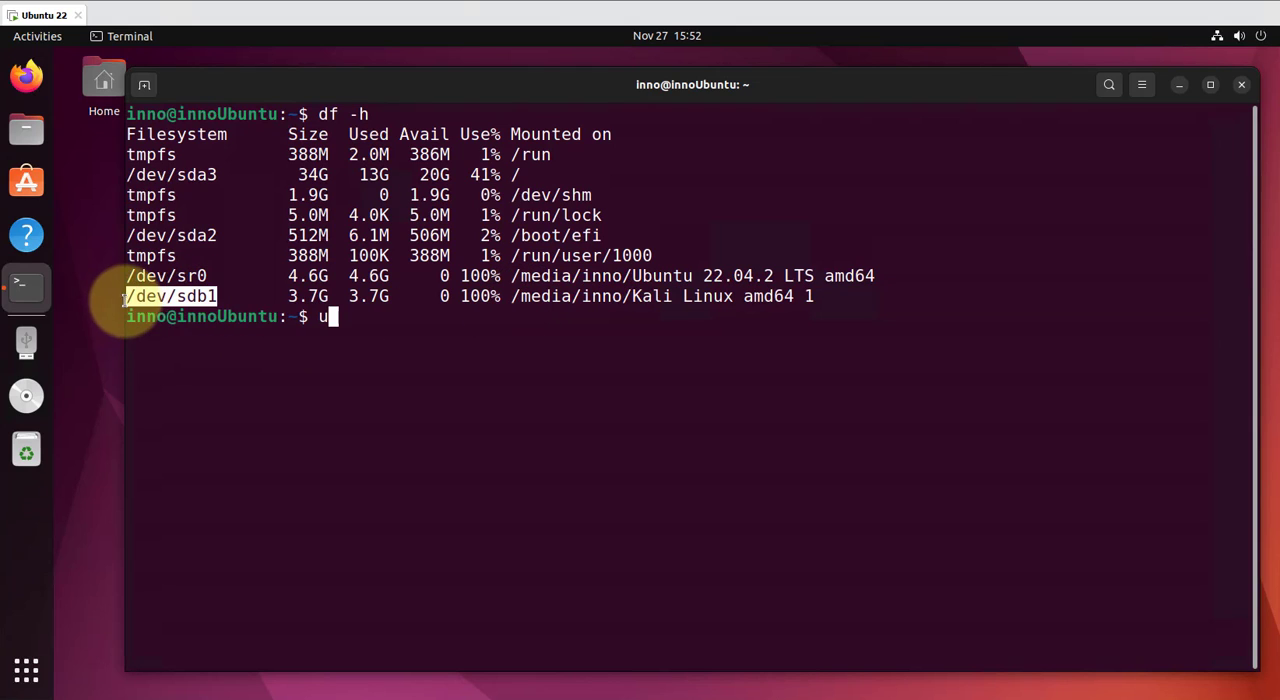
key("BackSpace")
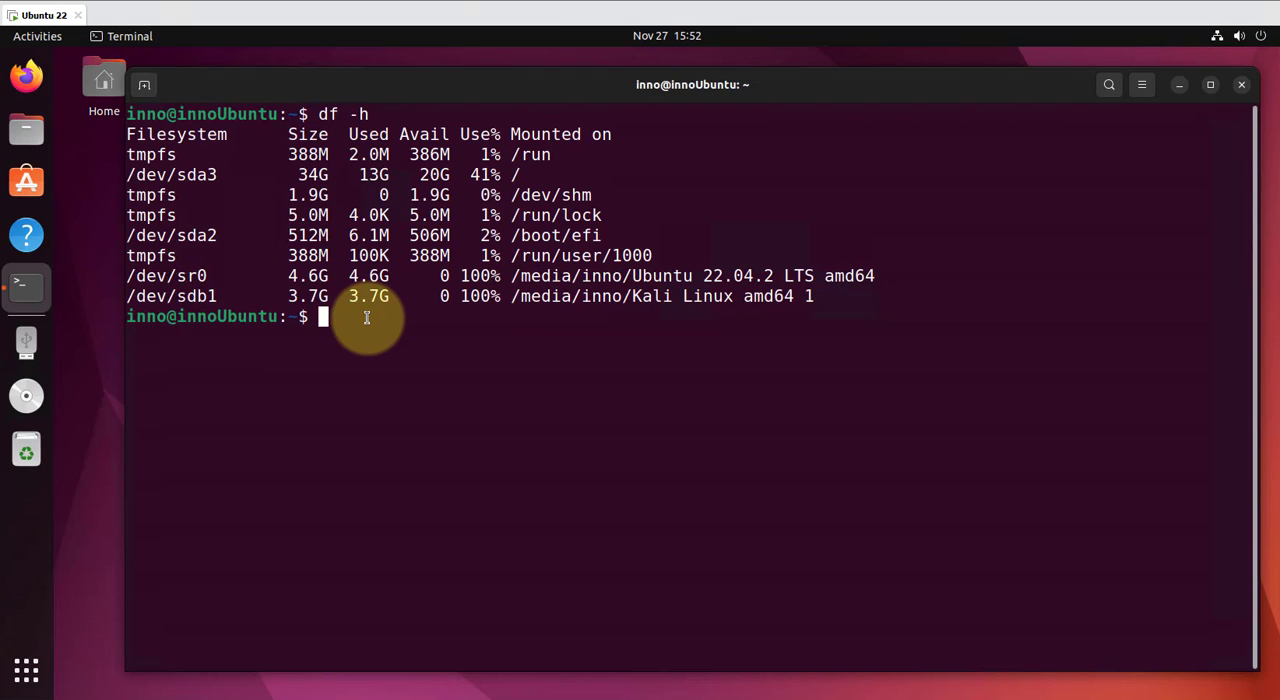
type("sudo")
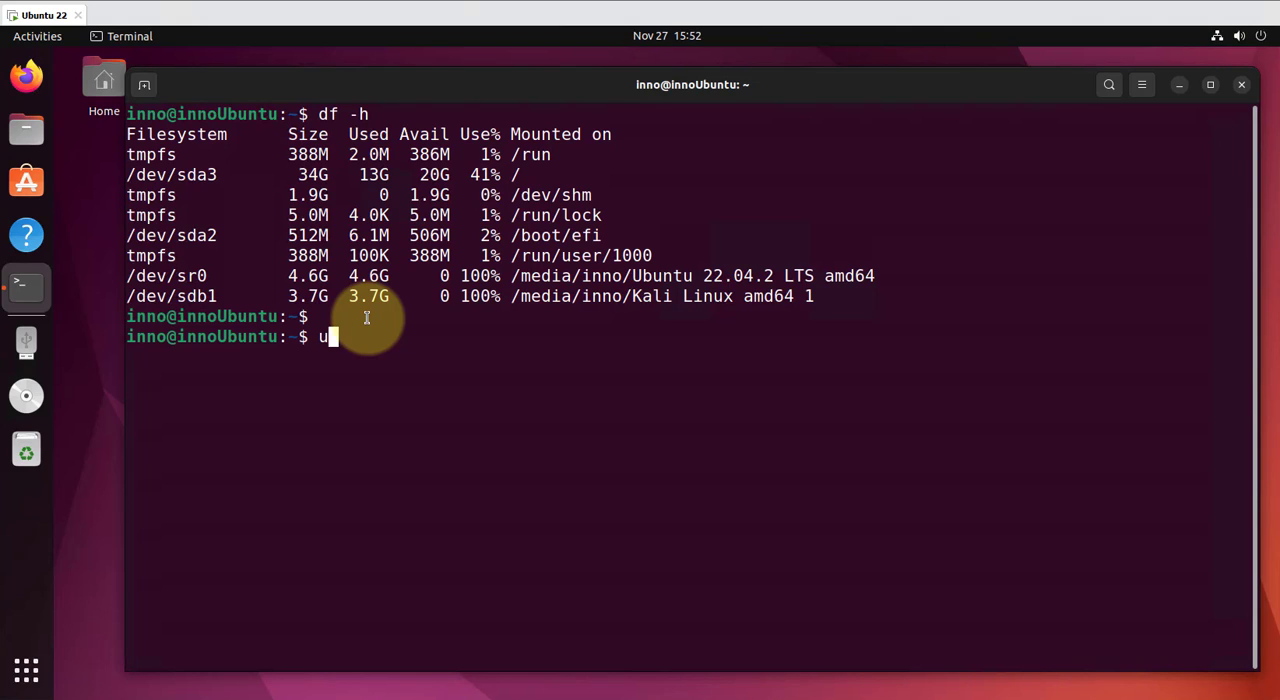
type("mount /")
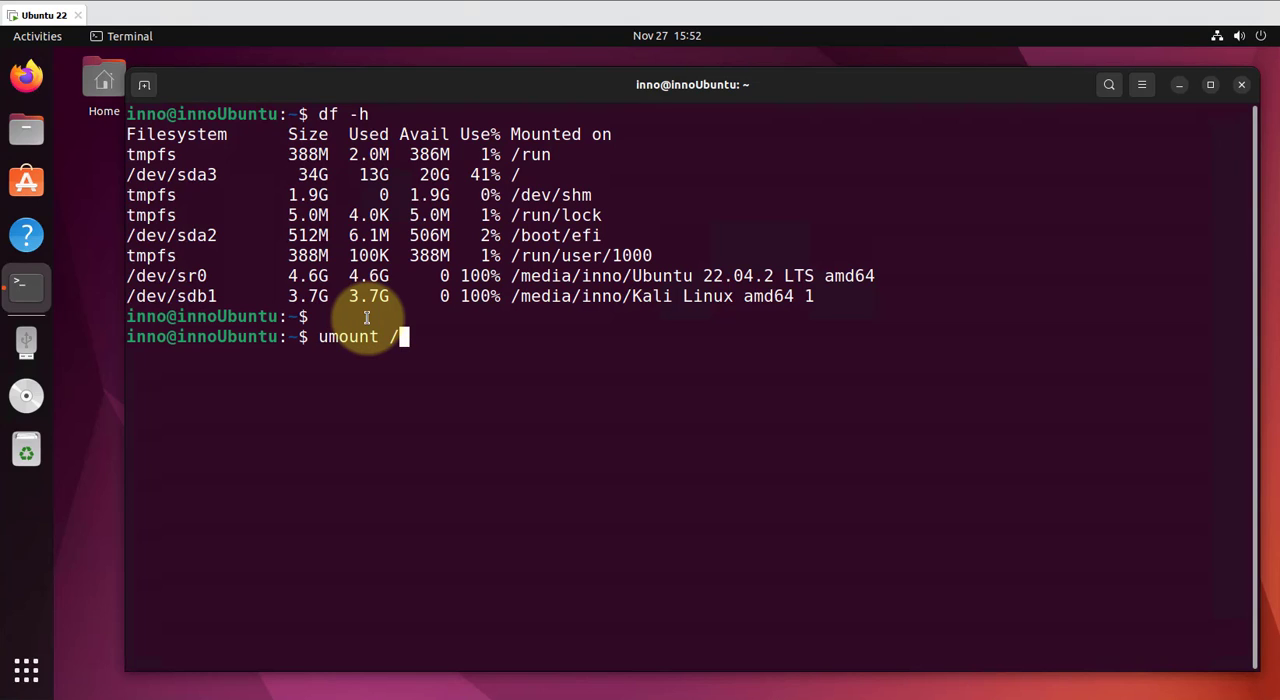
type("dev/sdb1")
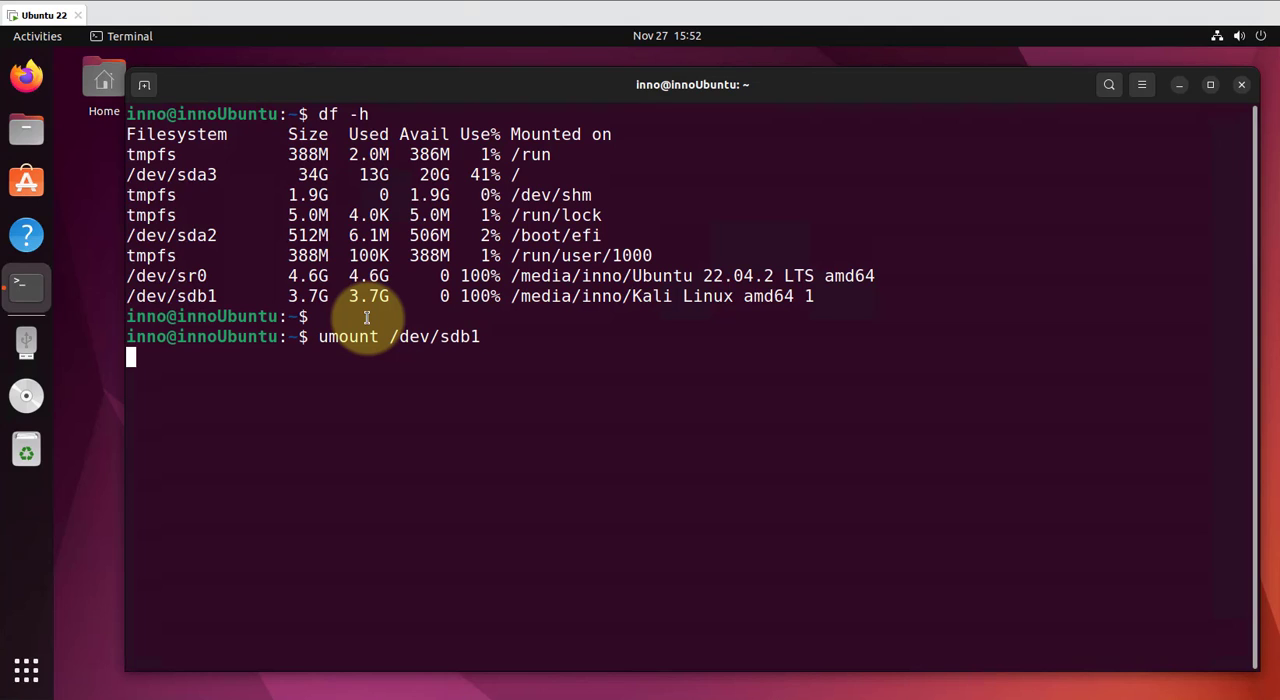
key("Return")
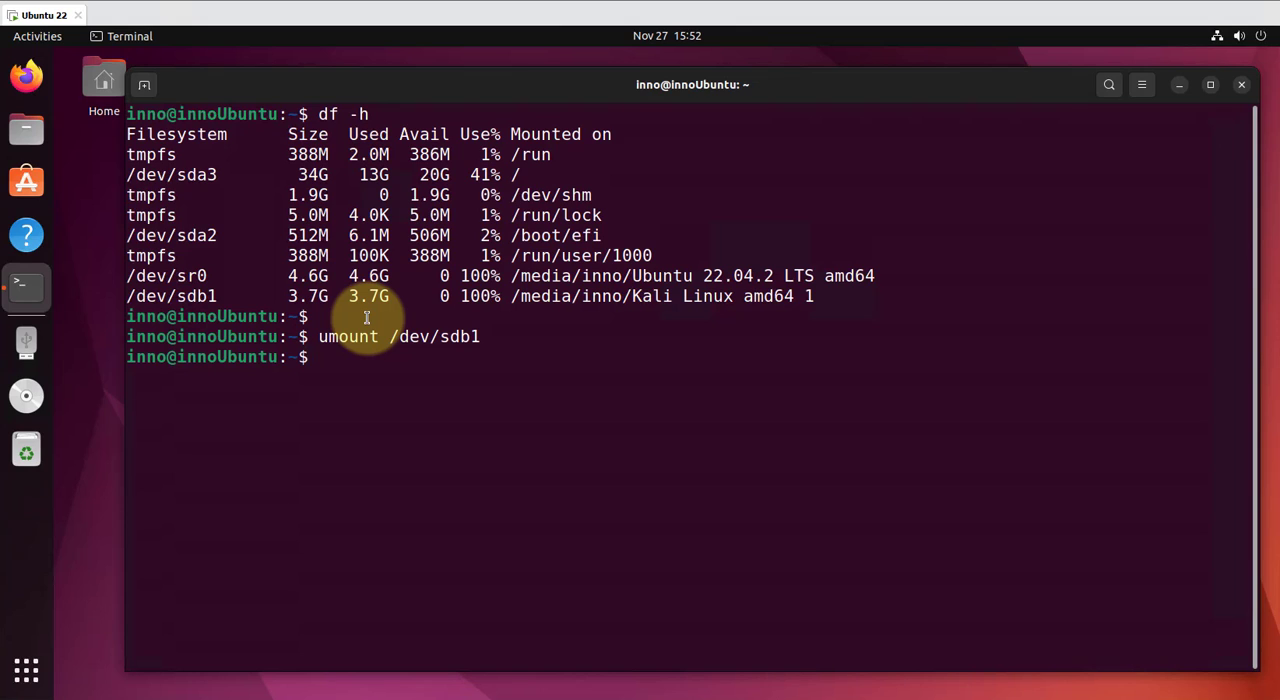
key("Return")
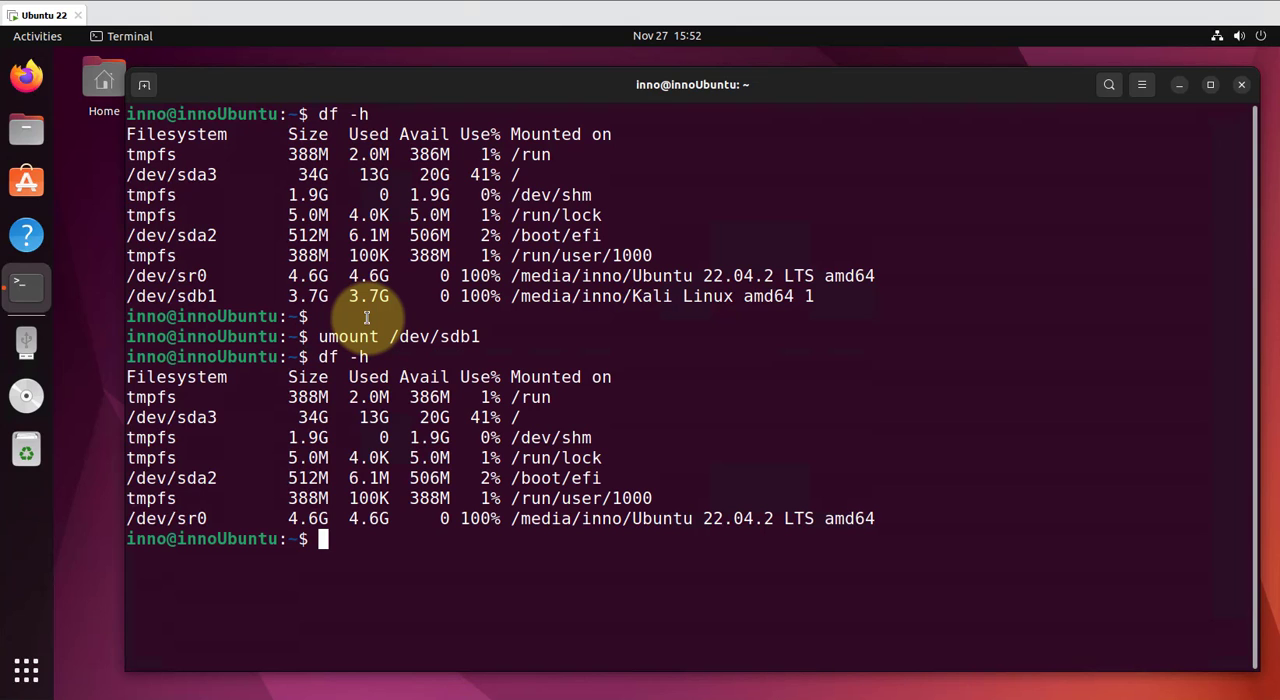
mouse_move(924, 528)
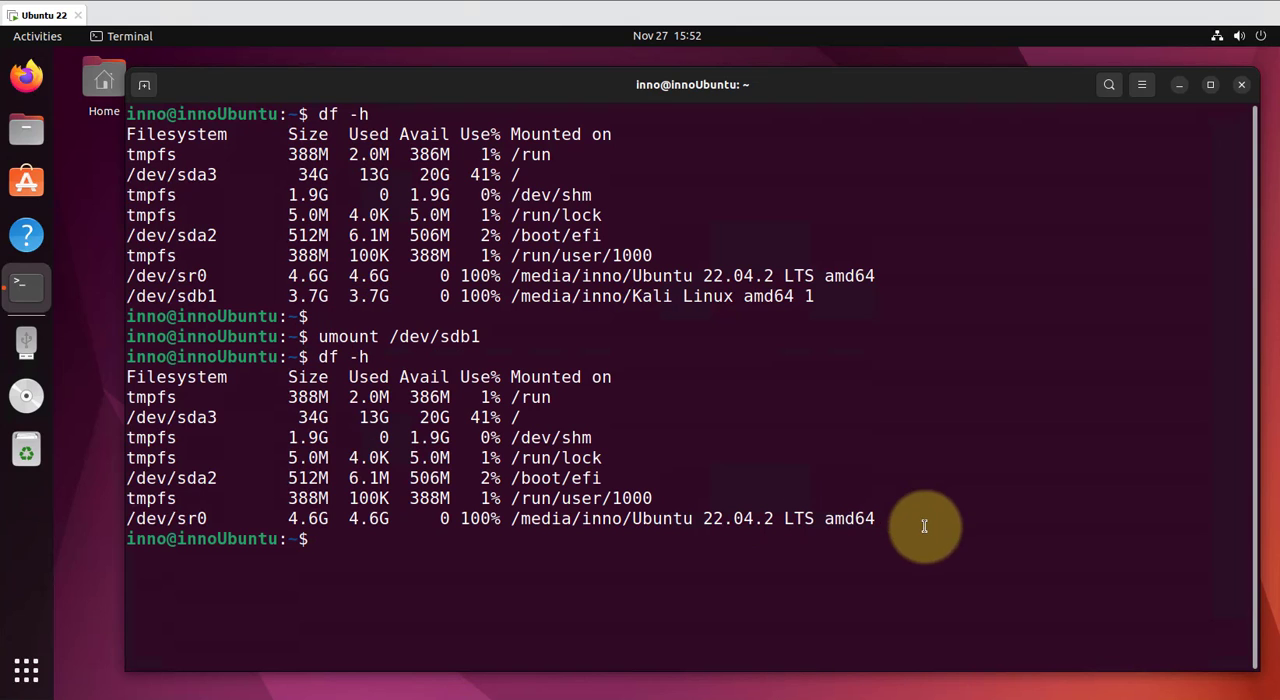
mouse_move(398, 548)
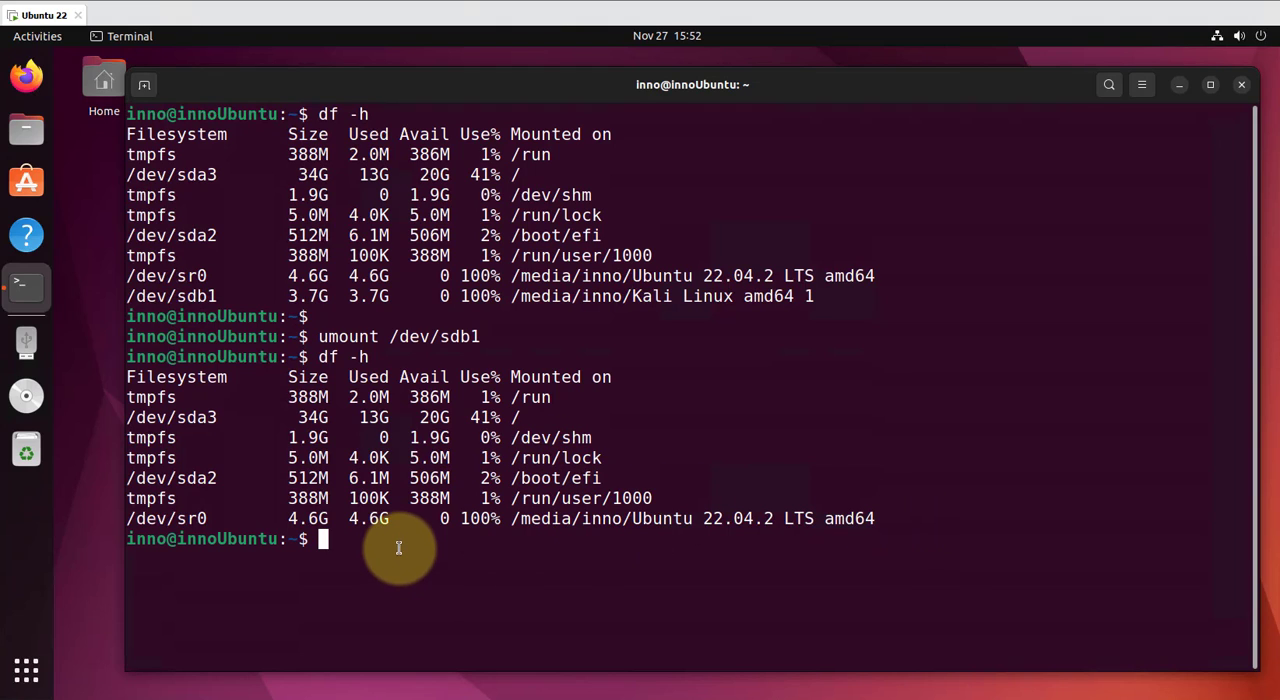
mouse_move(432, 560)
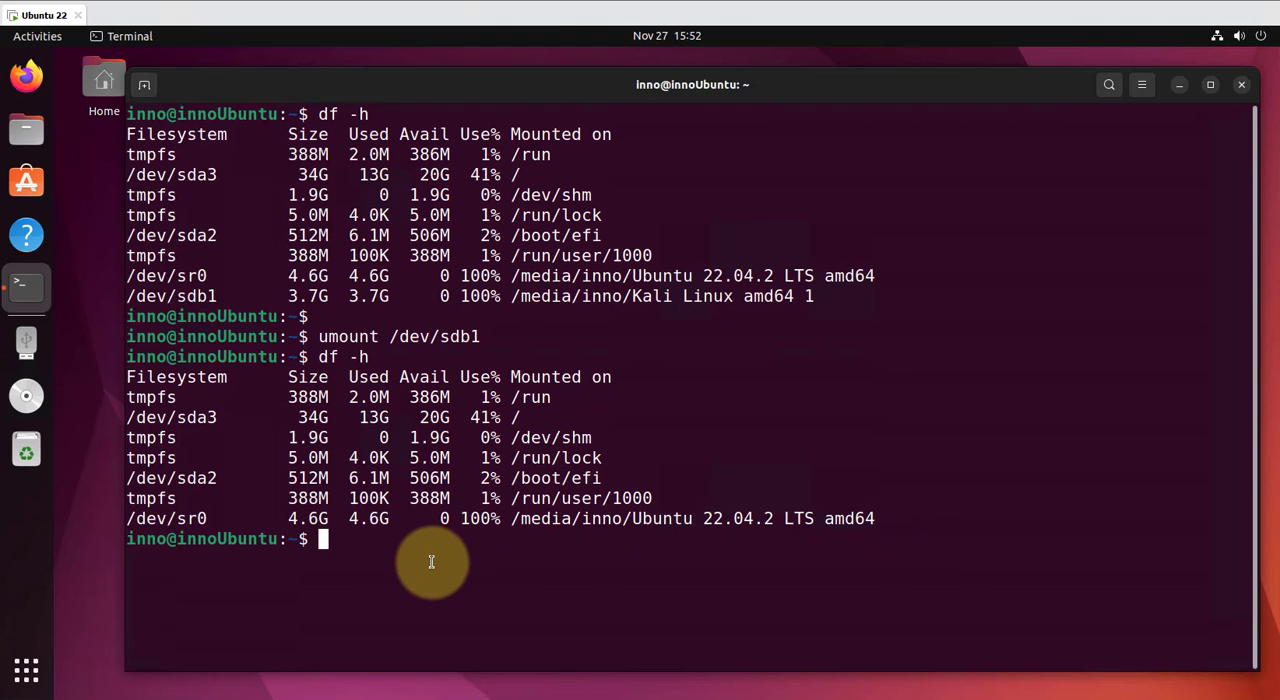
Step: Start sudo fdisk on /dev/sdb and print its current partition table
type("clear")
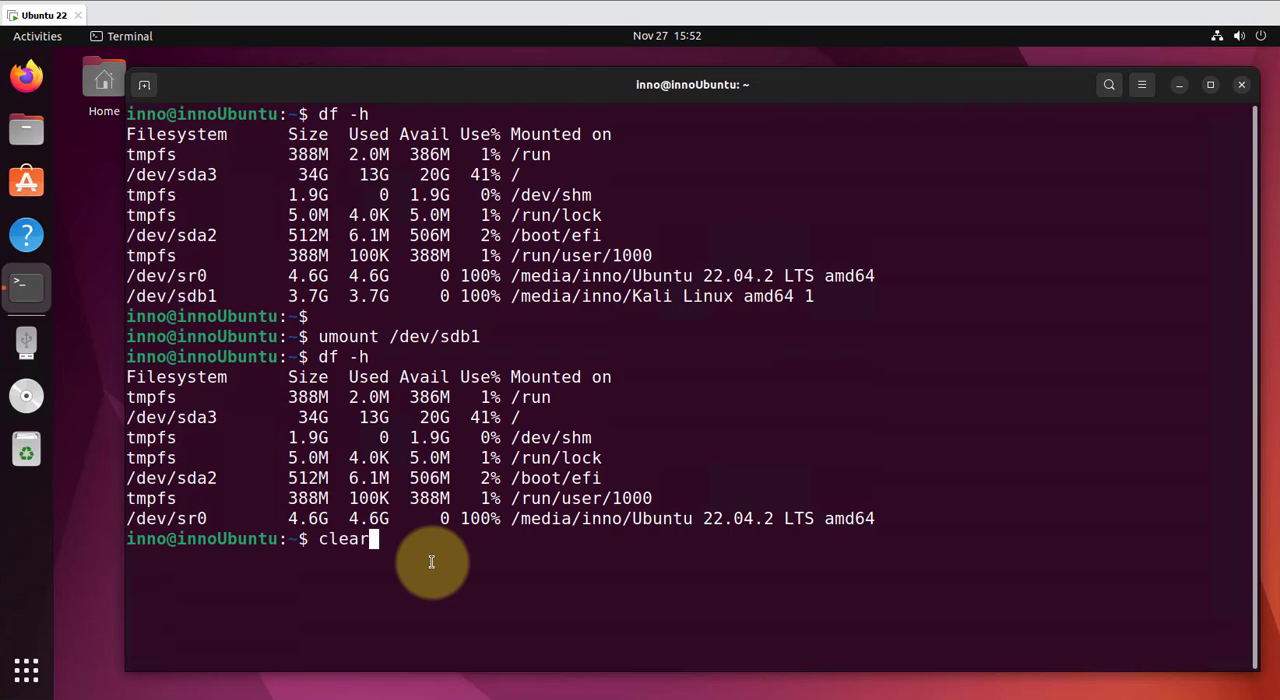
key("Return")
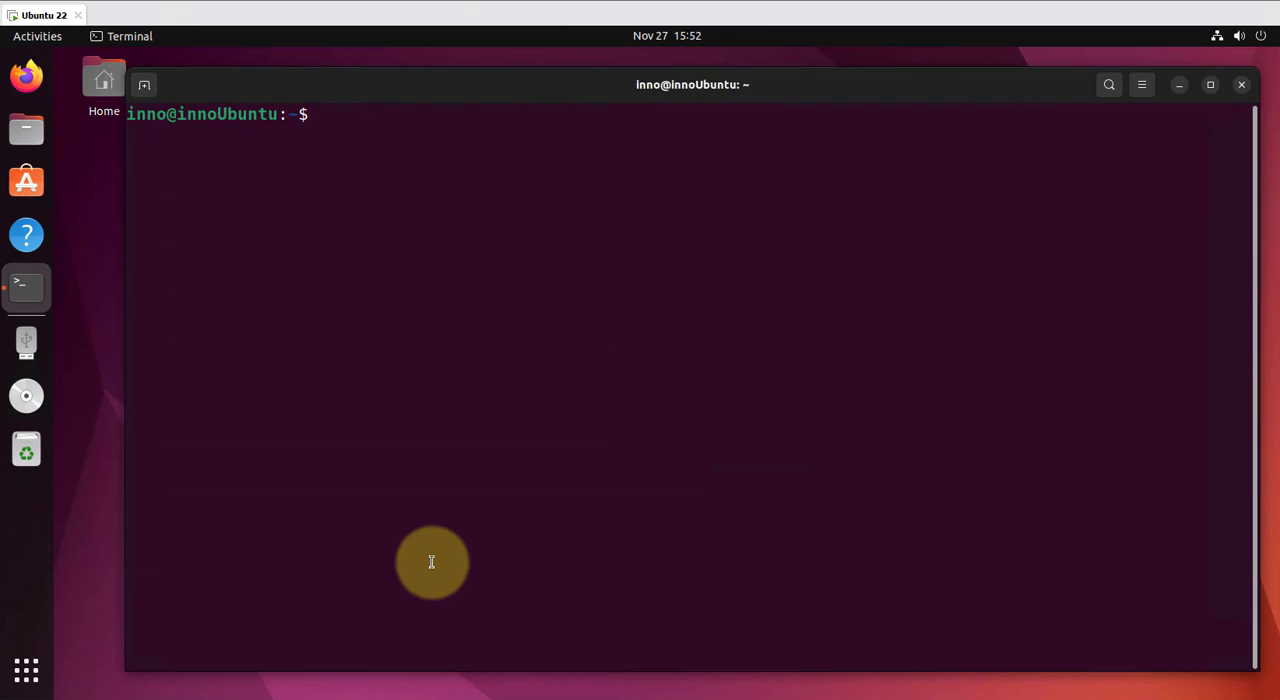
type("sudo")
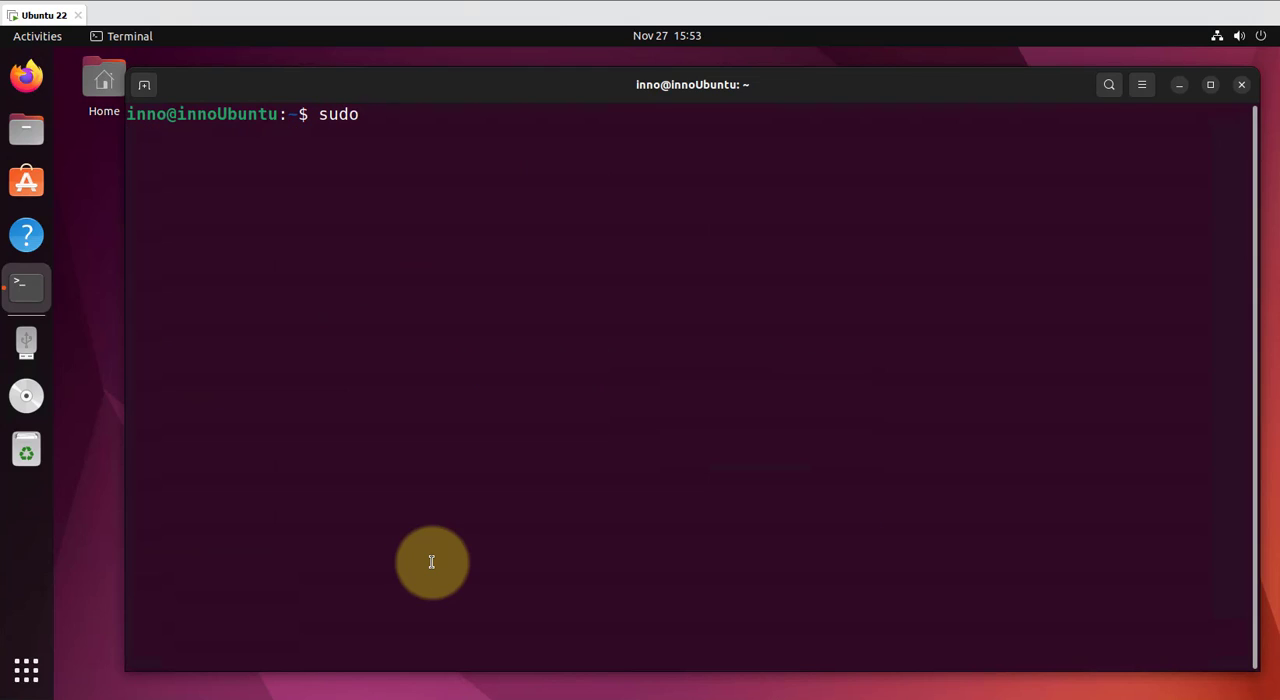
type("f")
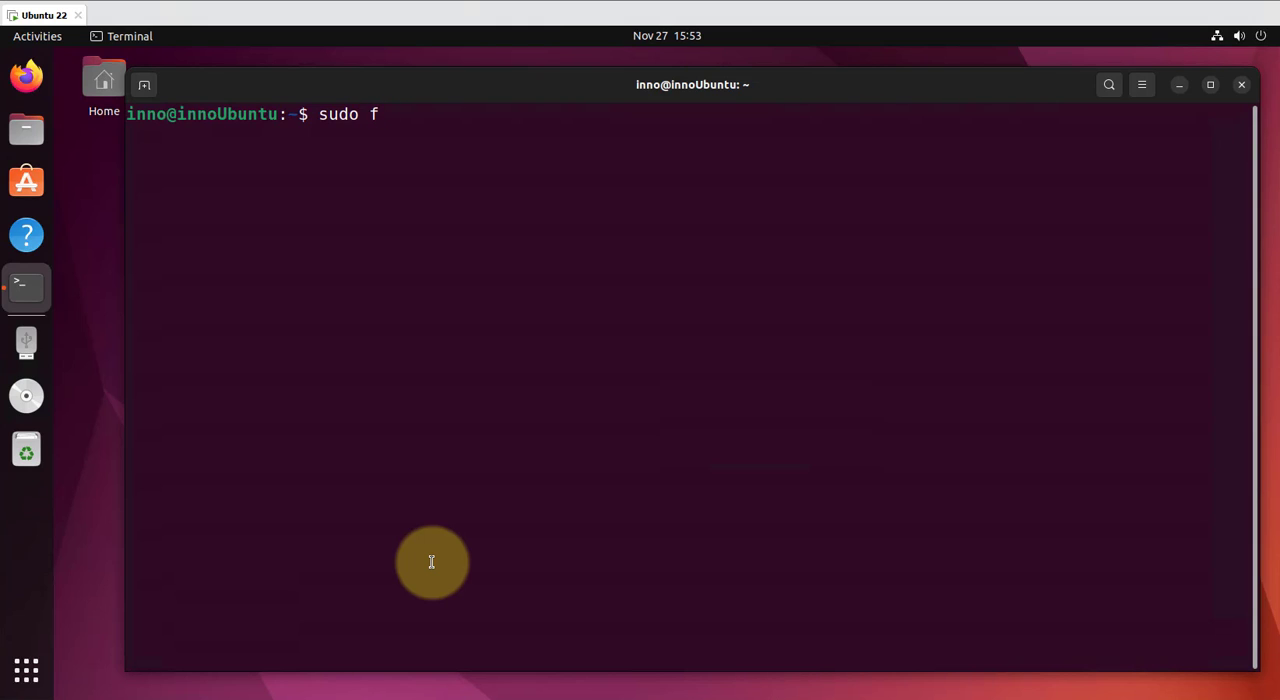
type("disk")
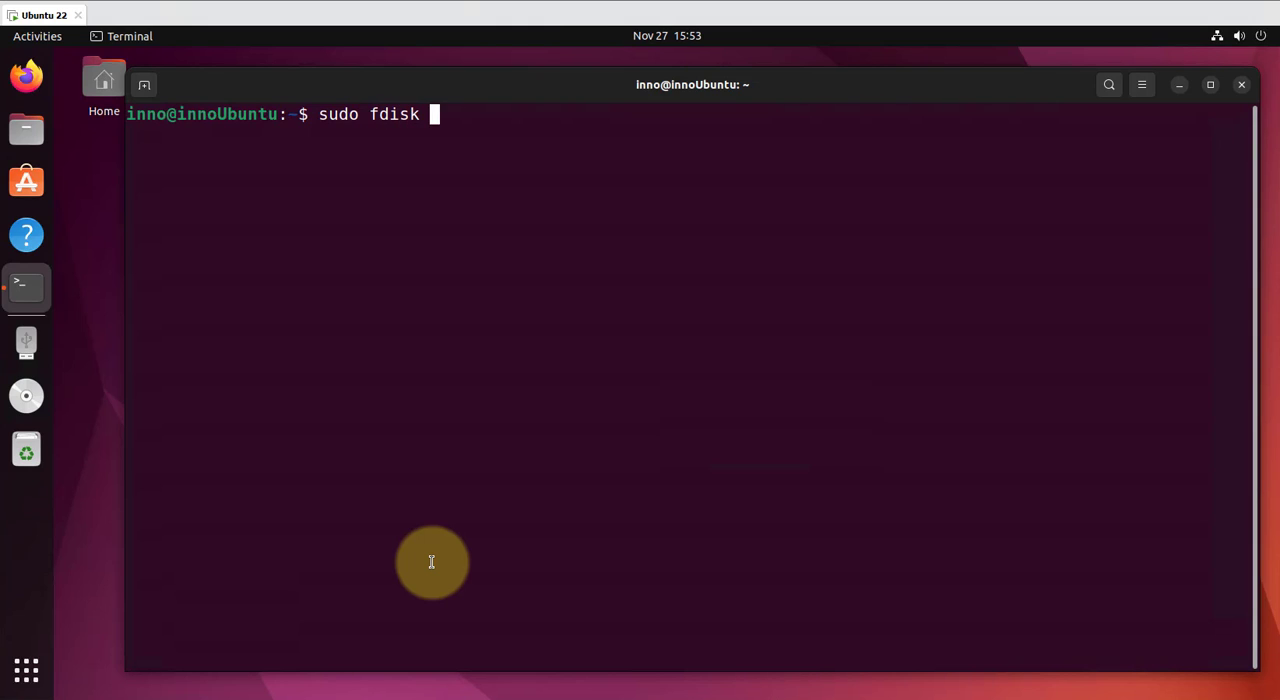
type("/dev/")
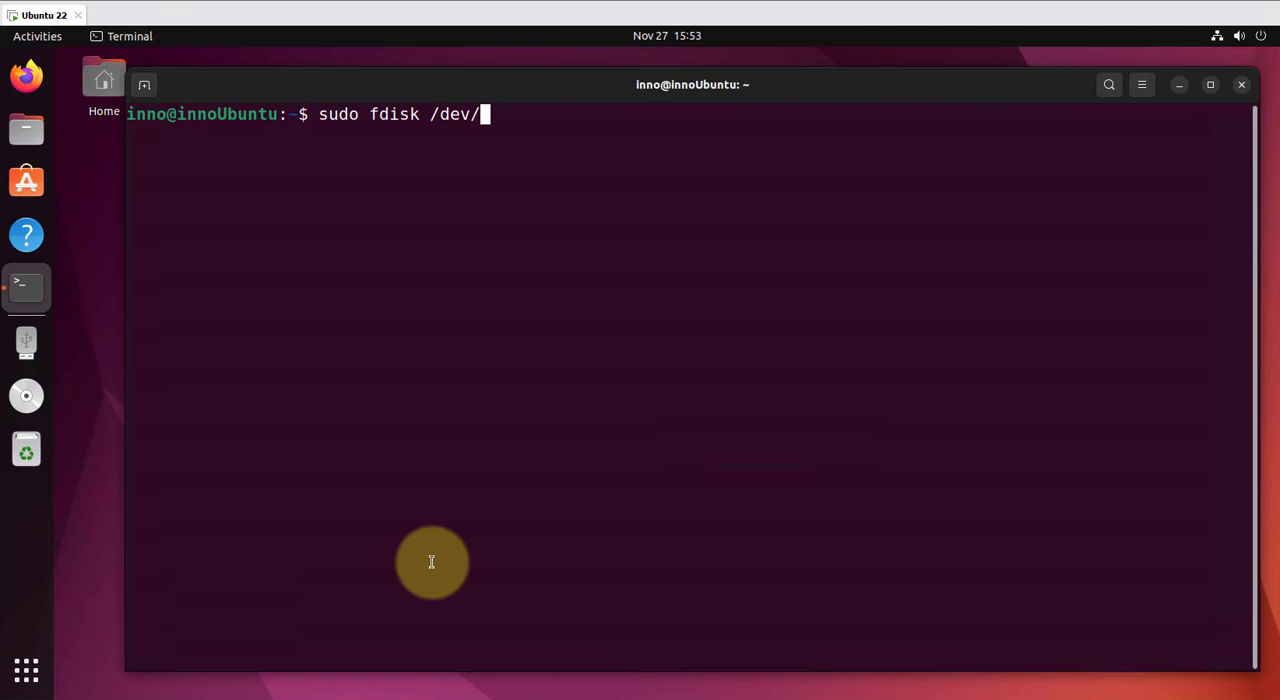
type("sdb")
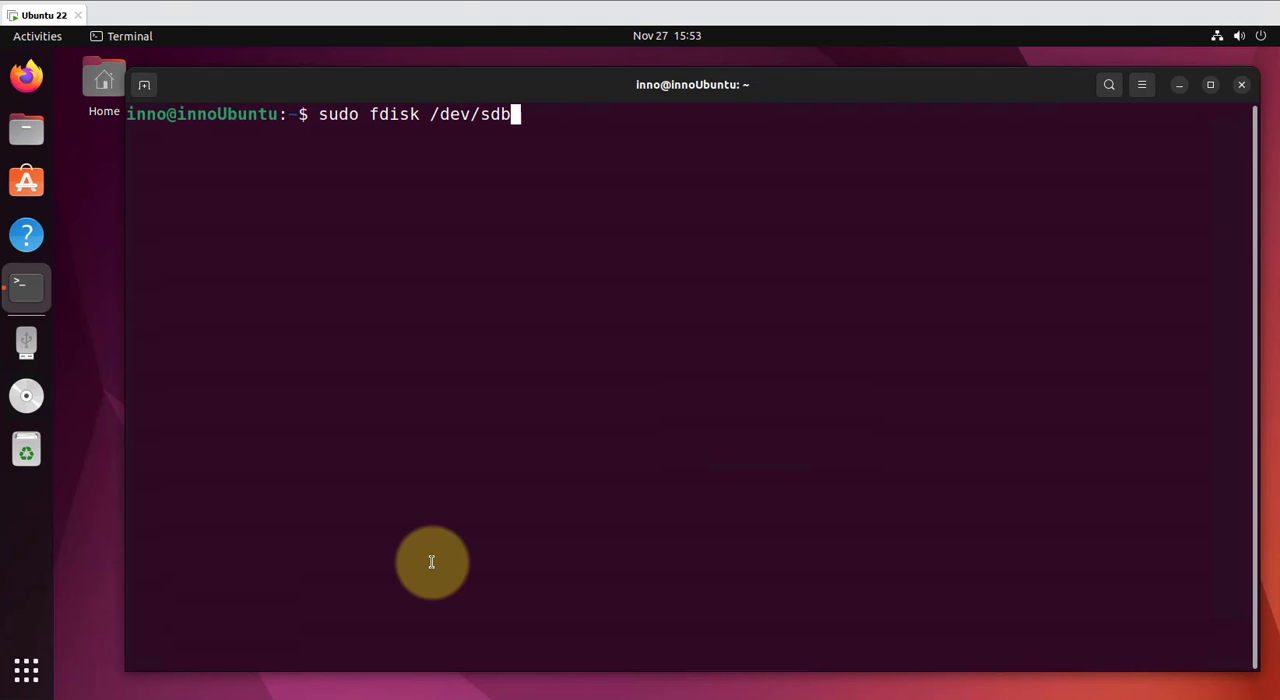
key("Return")
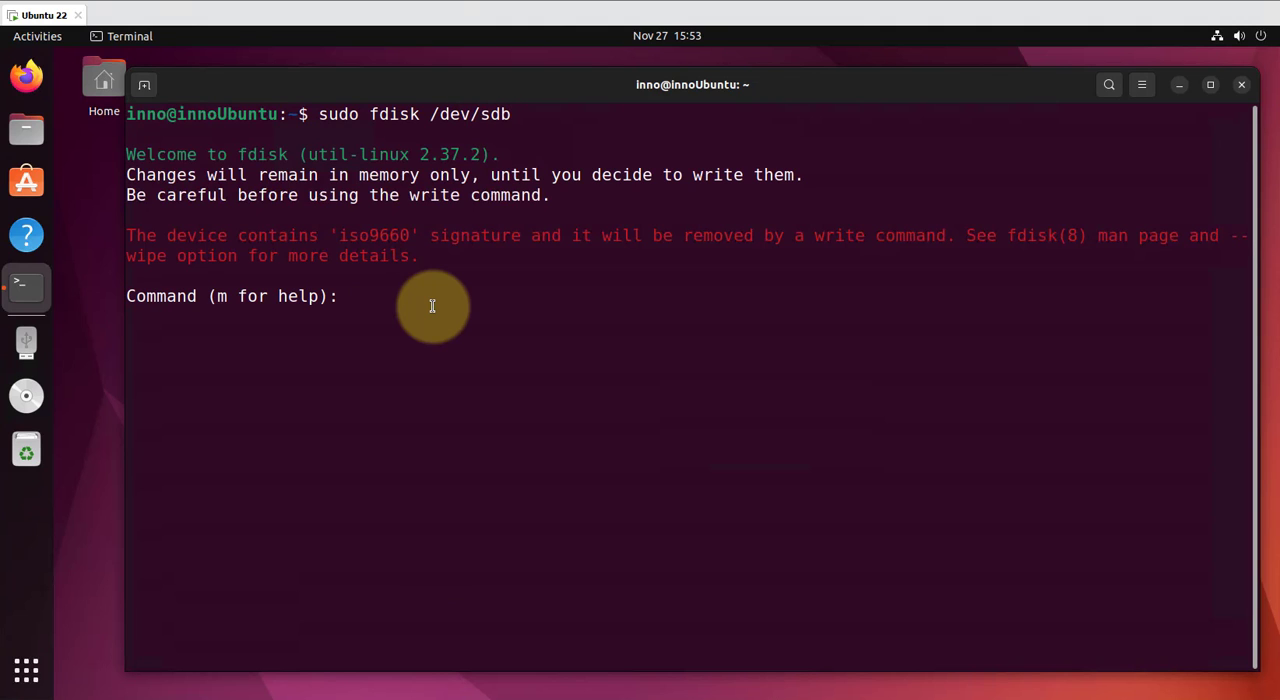
type("p")
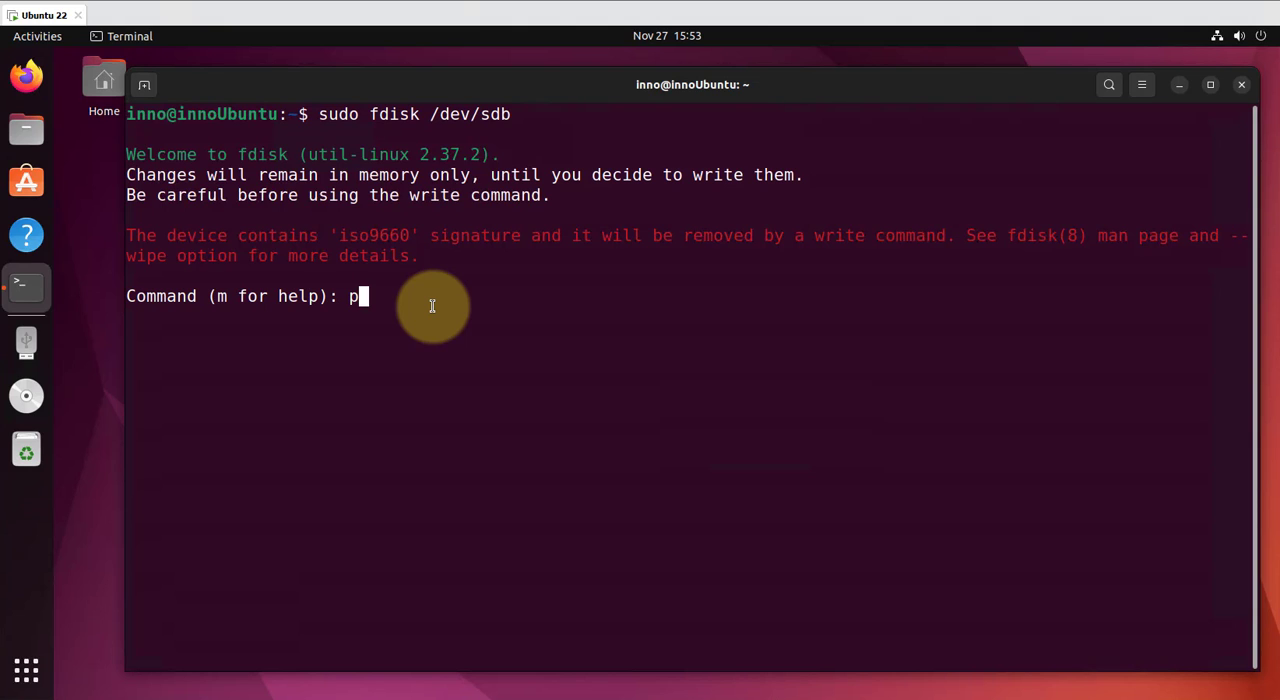
key("Return")
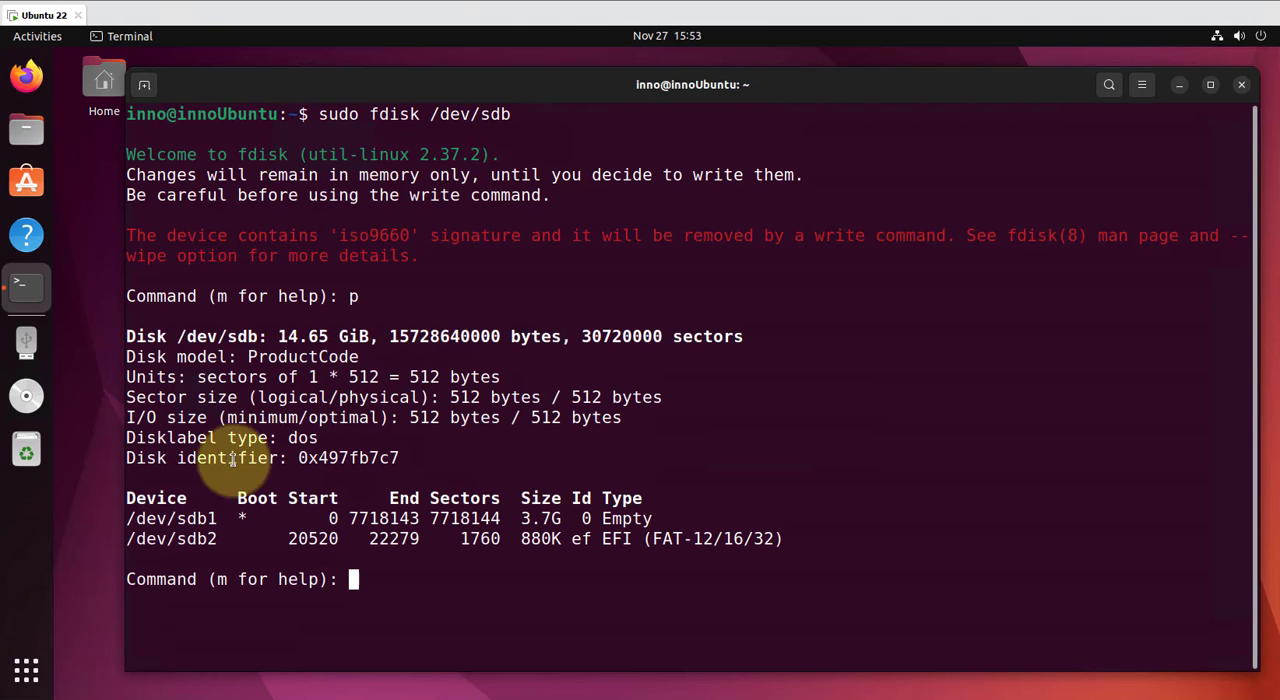
mouse_move(210, 520)
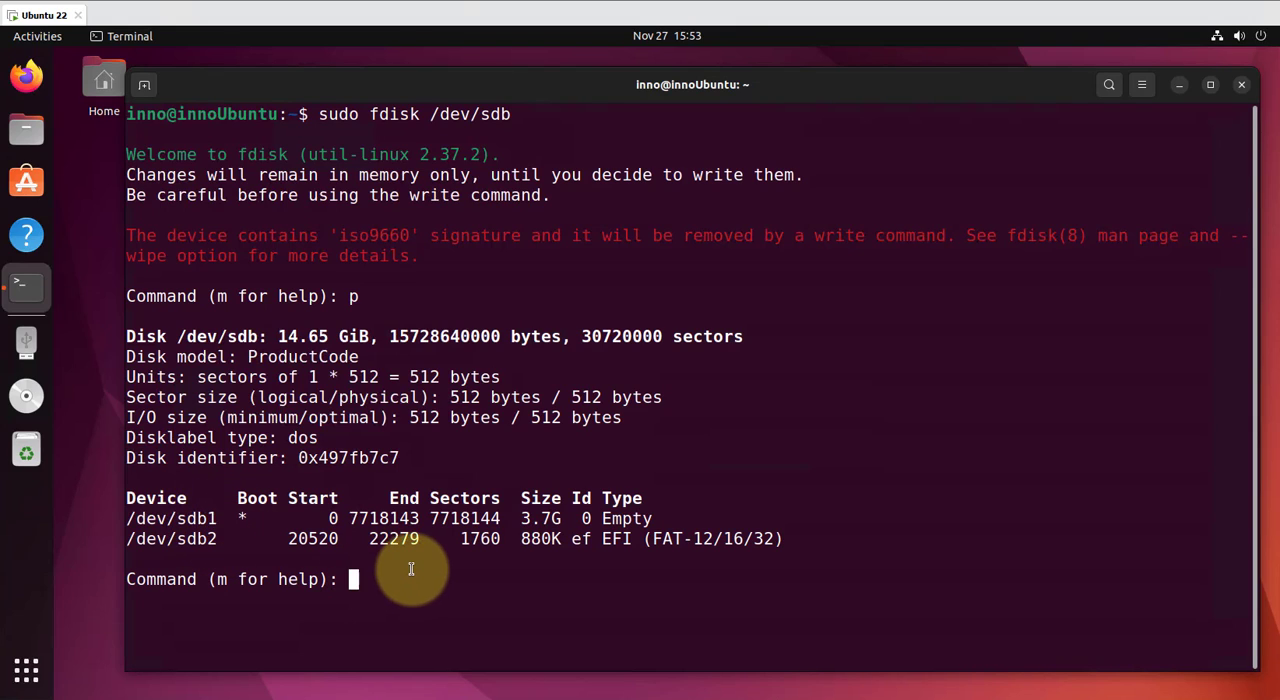
mouse_move(376, 578)
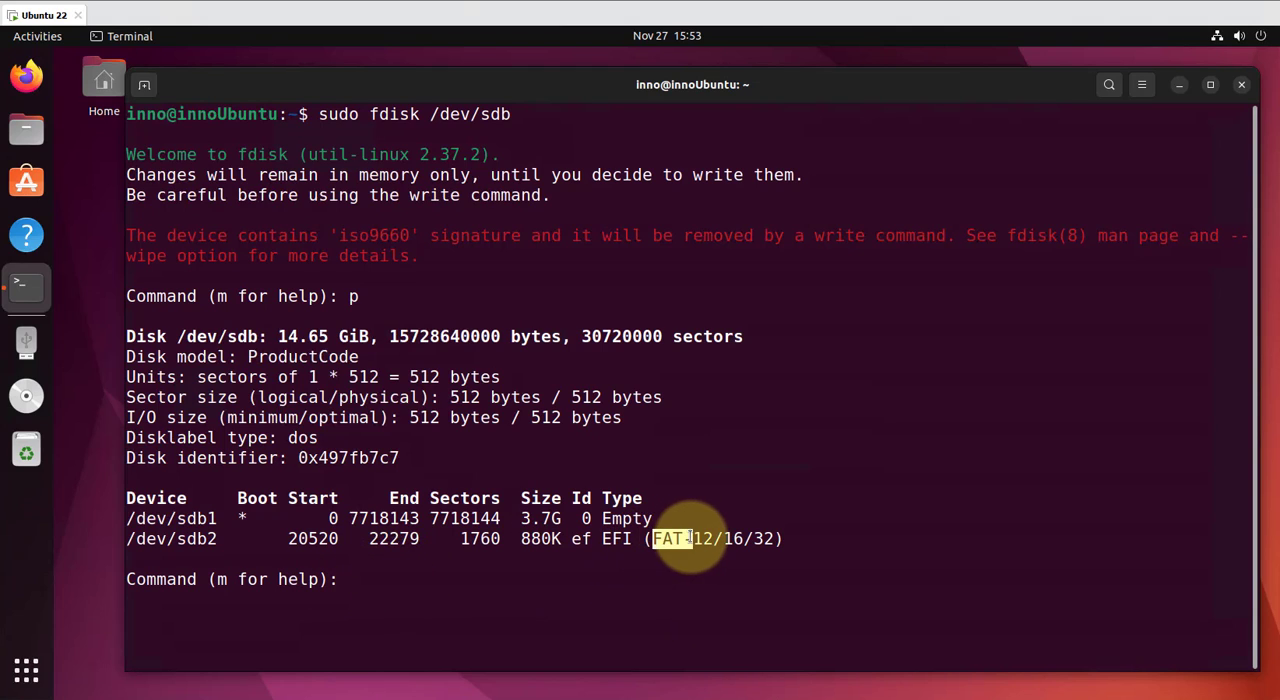
mouse_move(464, 580)
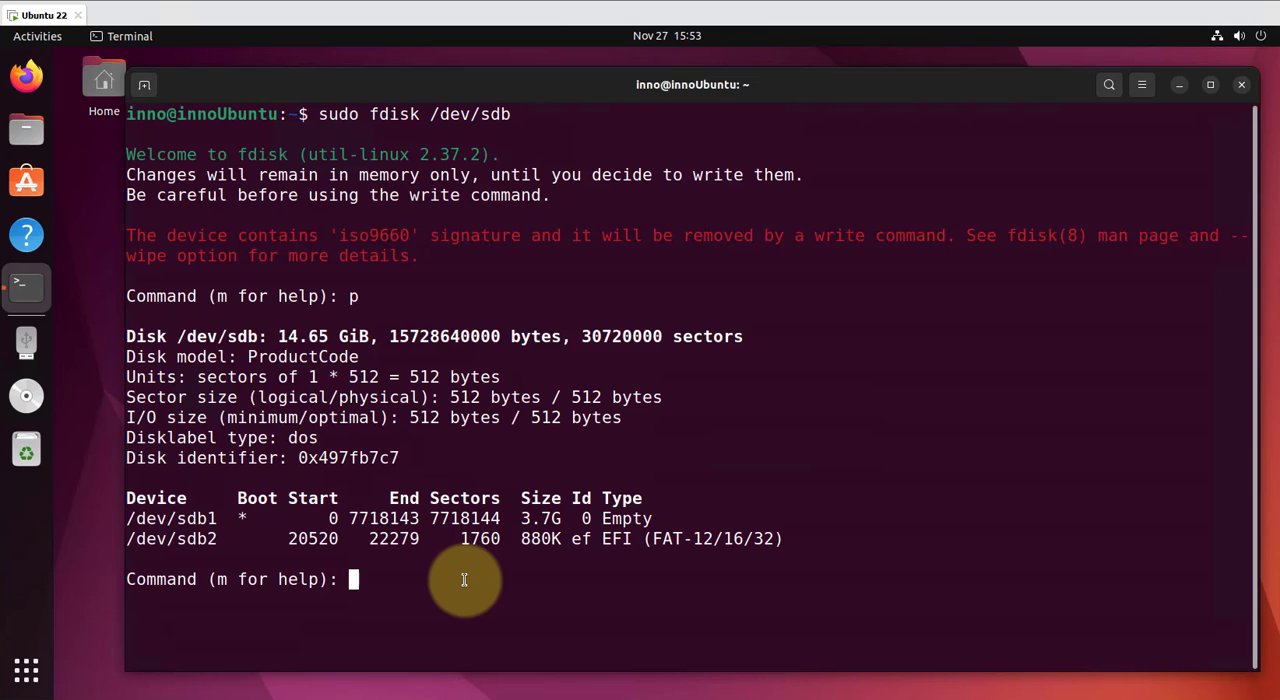
Step: Delete the existing partition and reopen fdisk on /dev/sdb
type("d")
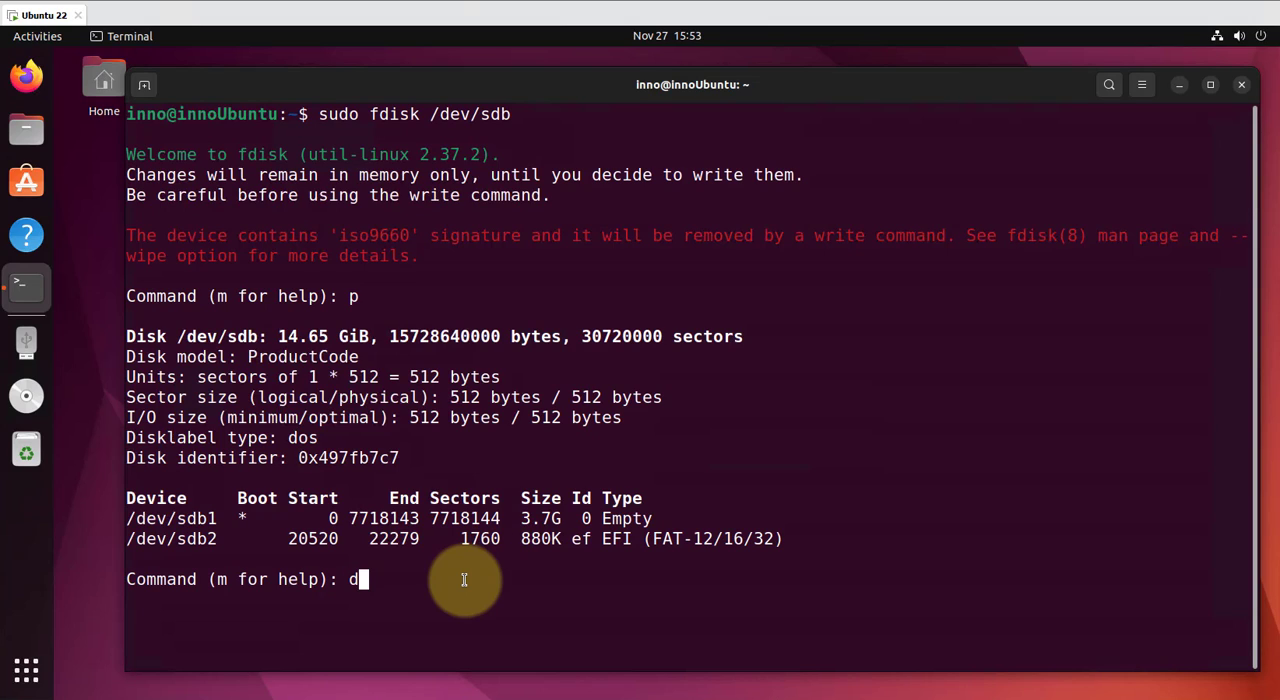
key("Return")
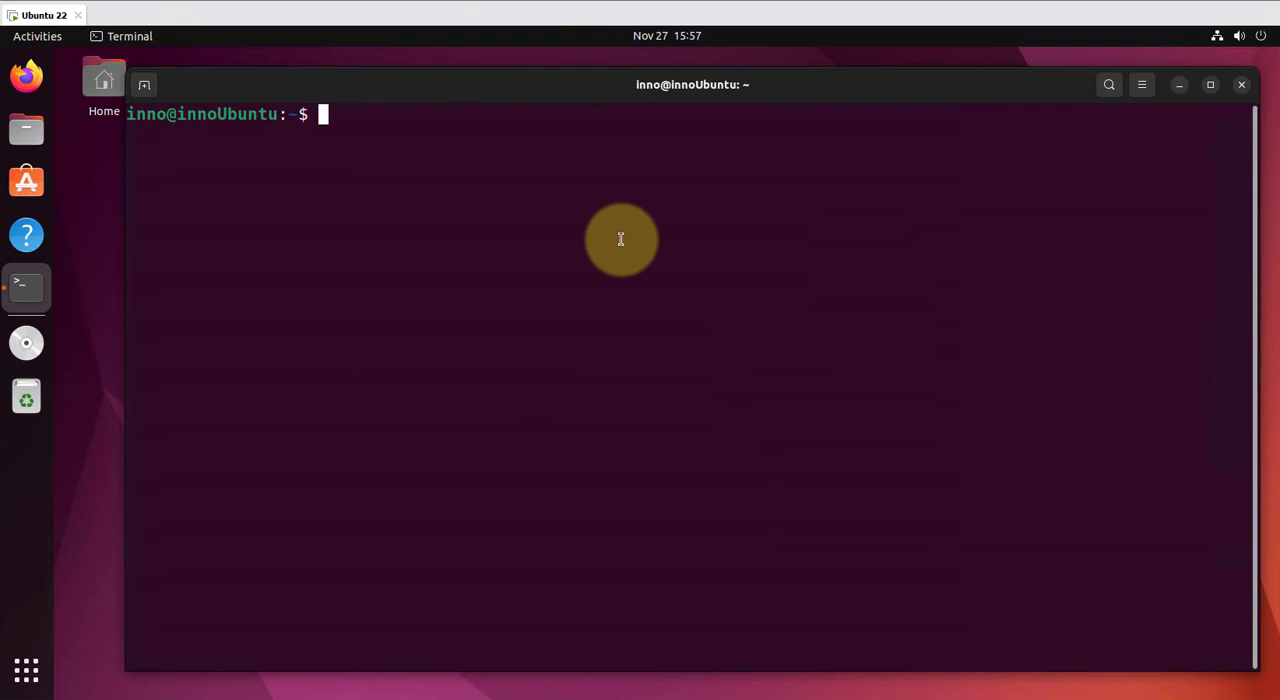
type("sudo fdisk /dev/sdb")
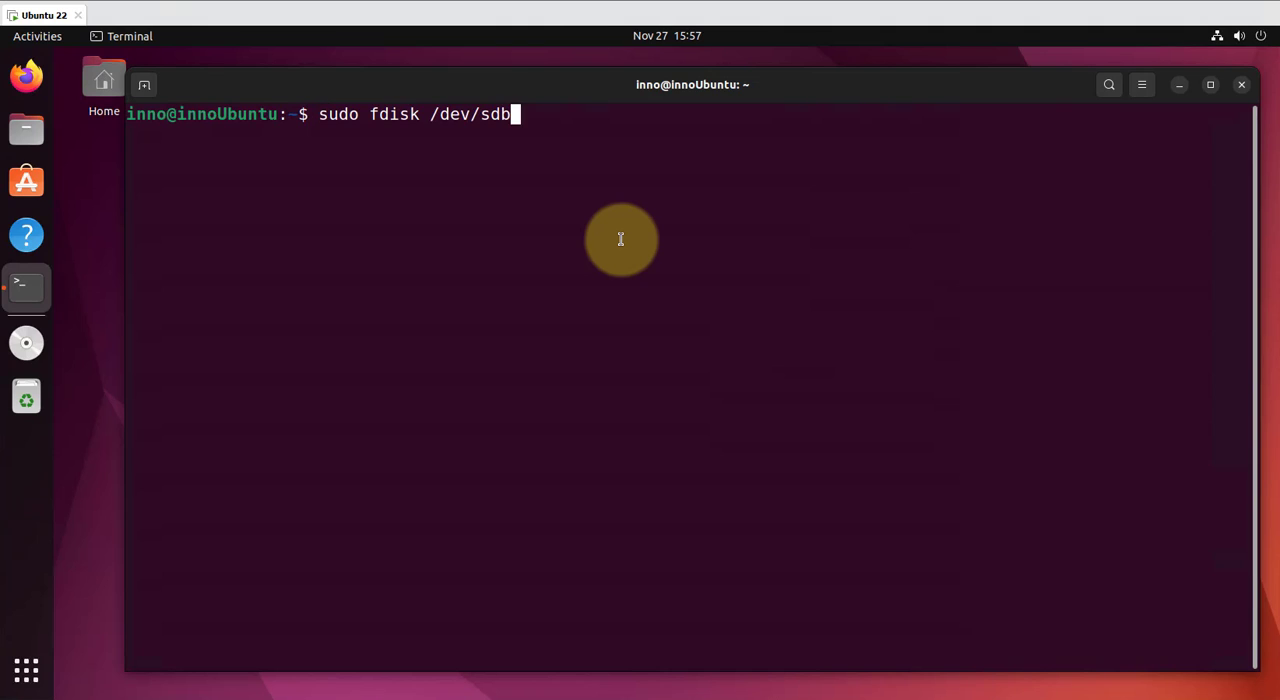
key("Return")
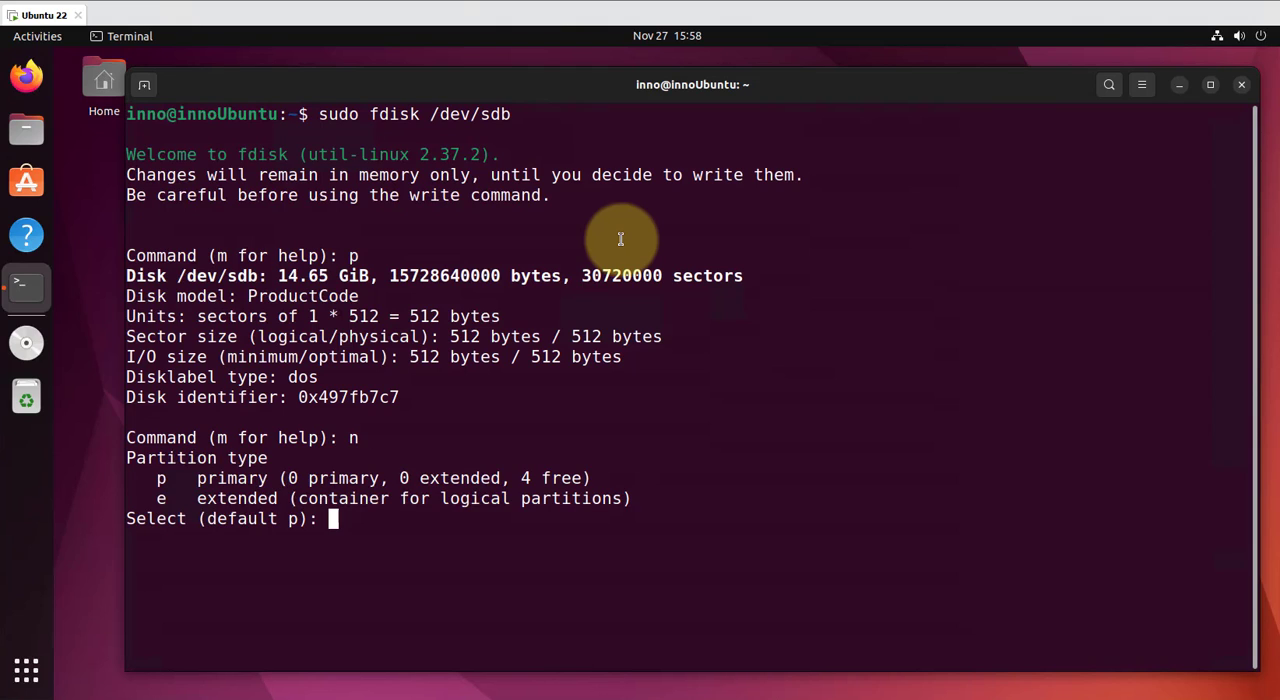
Step: Create new primary partition 1 accepting the defaults, starting at sector 2048
key("Return")
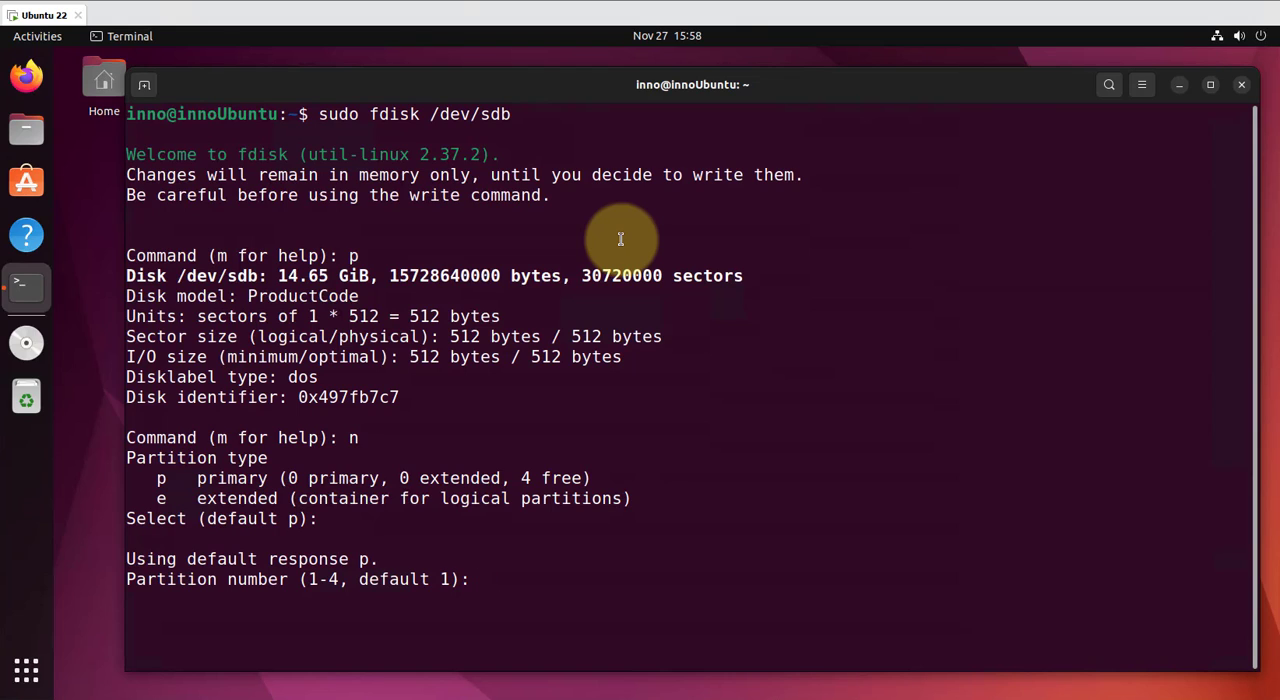
key("Return")
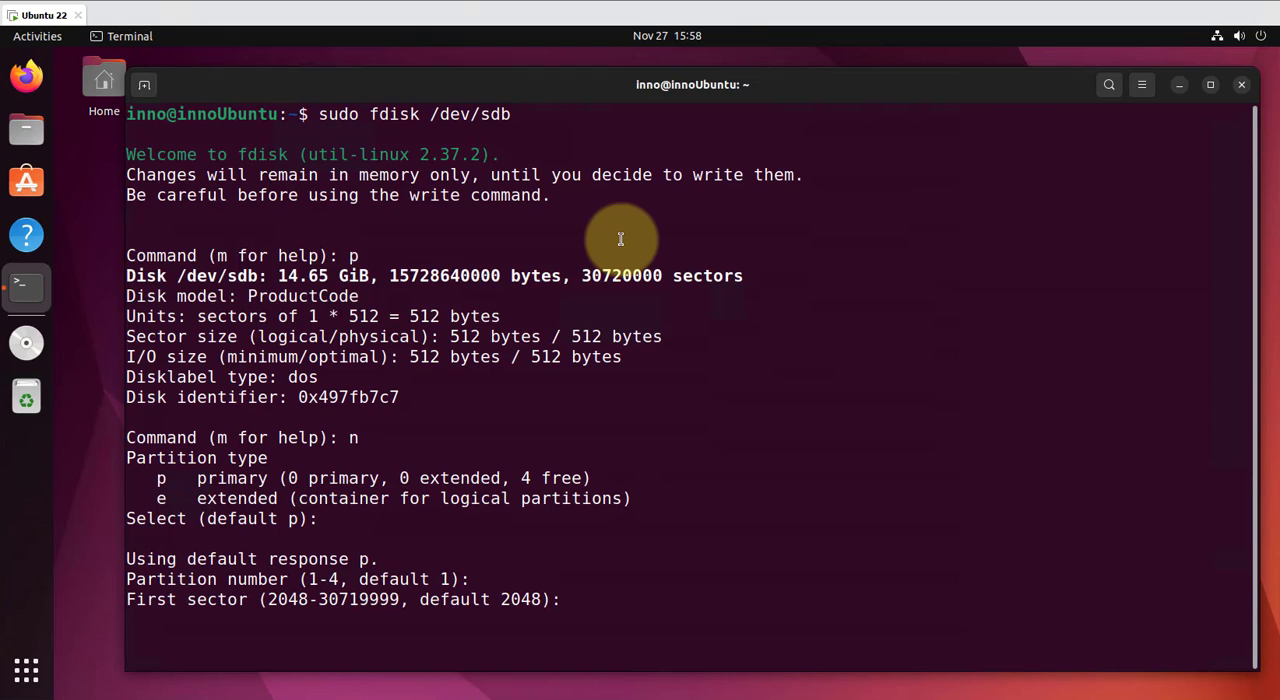
key("Return")
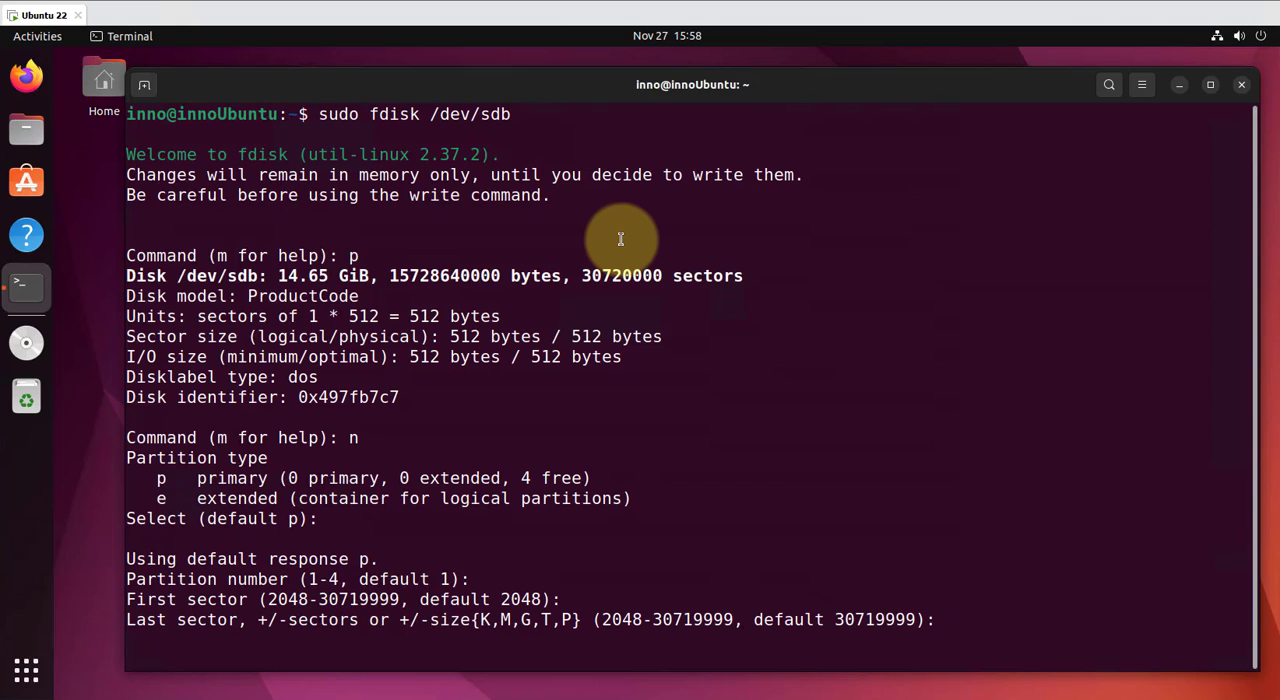
mouse_move(1032, 560)
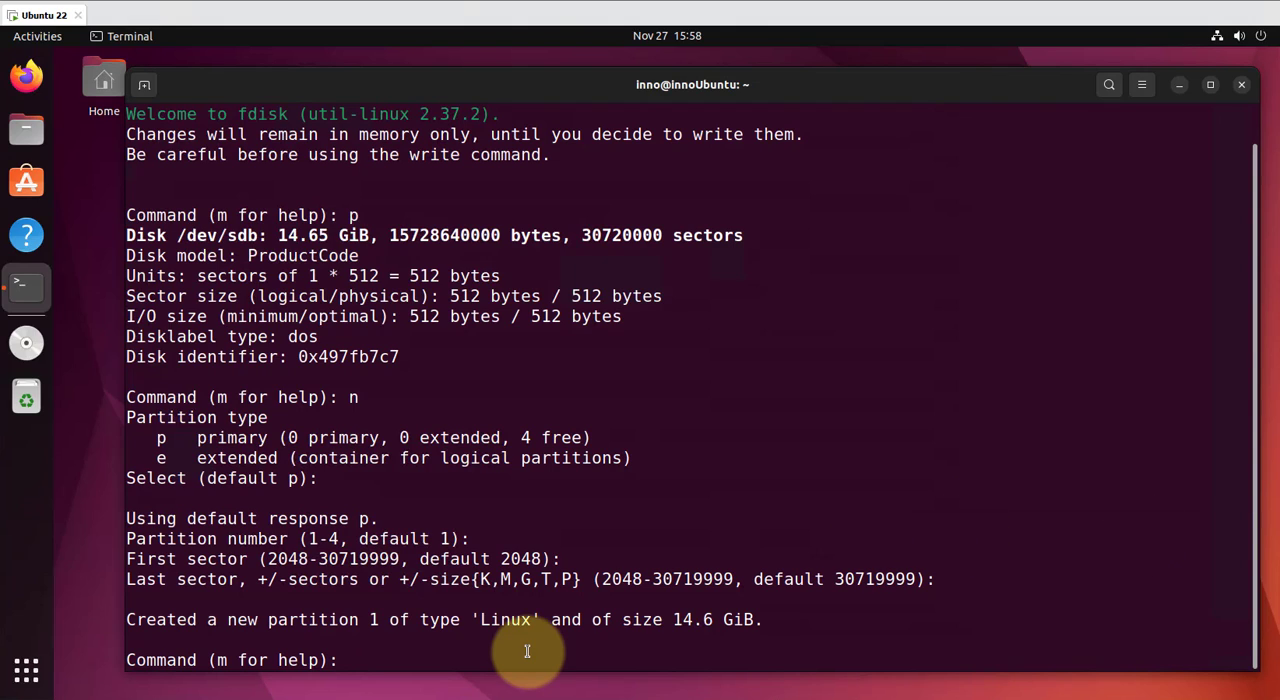
Step: Retype partition 1 to FAT16 (code 6) after listing types, and write the table to disk
type("t")
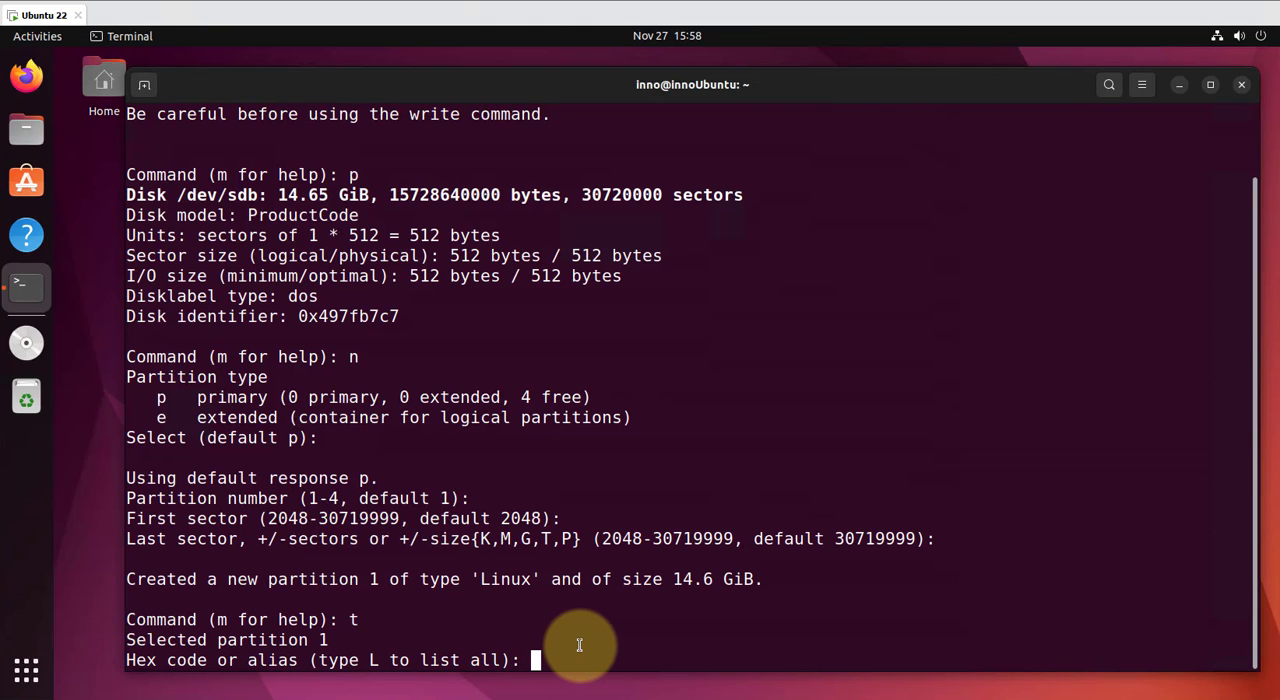
type("L")
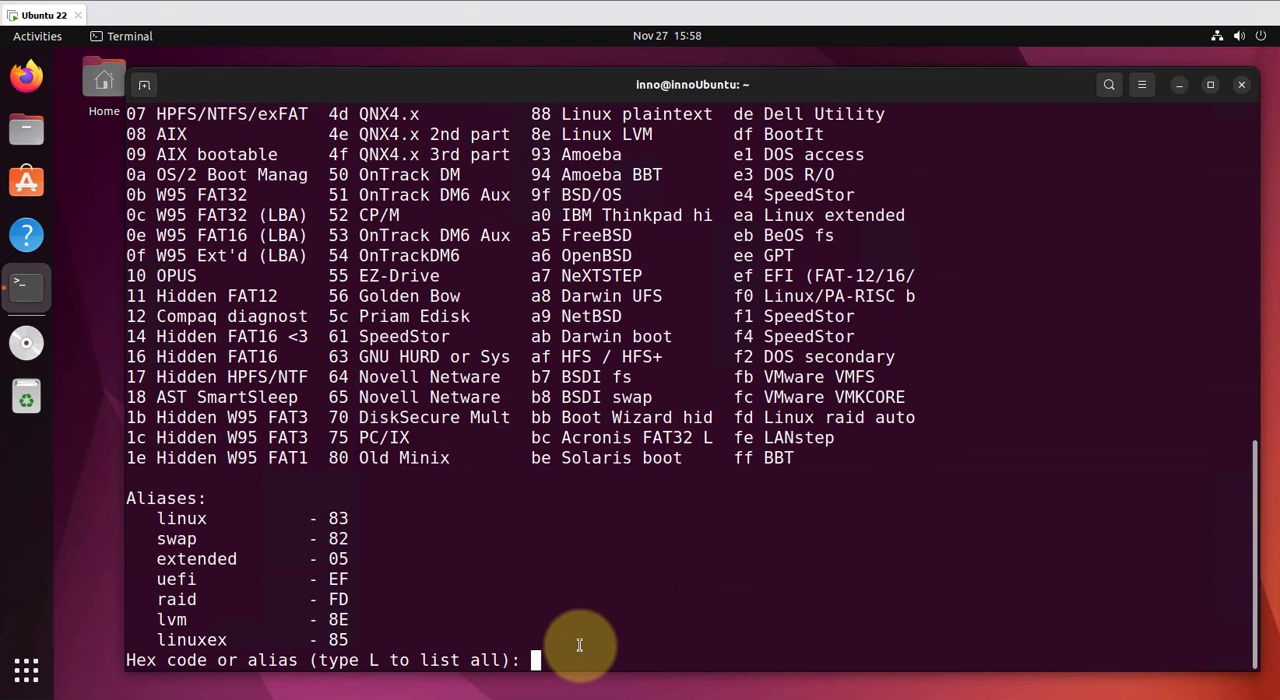
type("l")
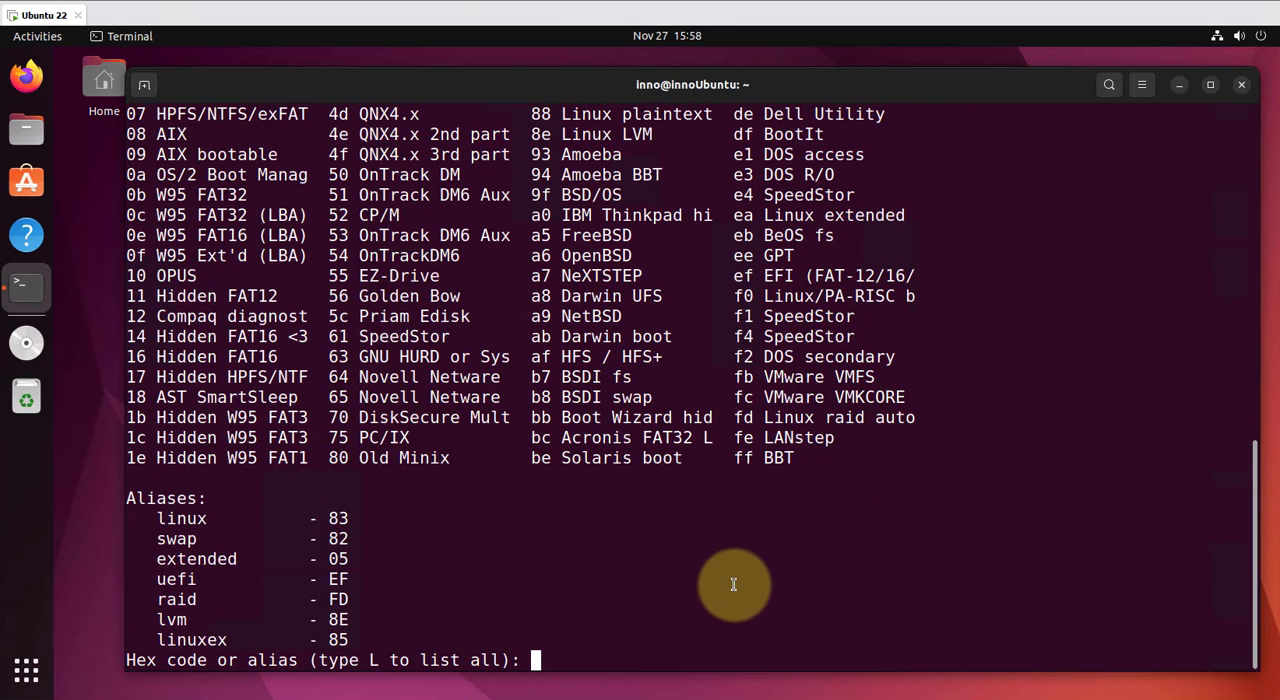
type("6")
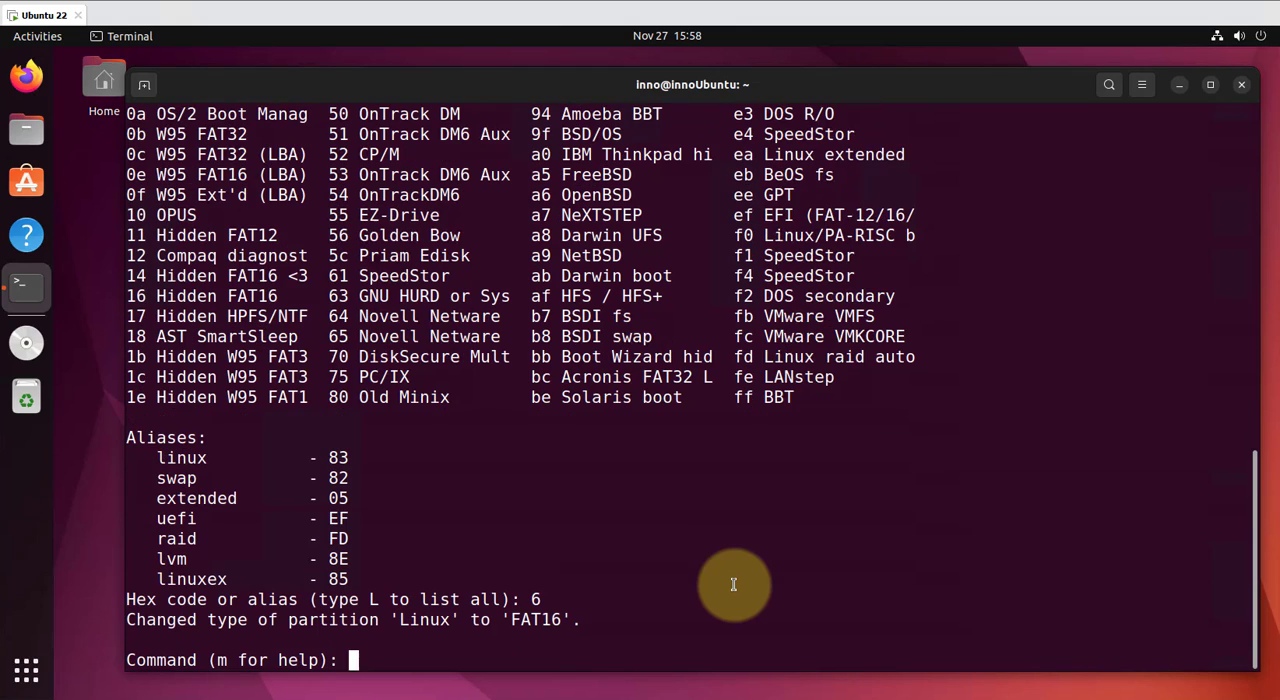
type("w")
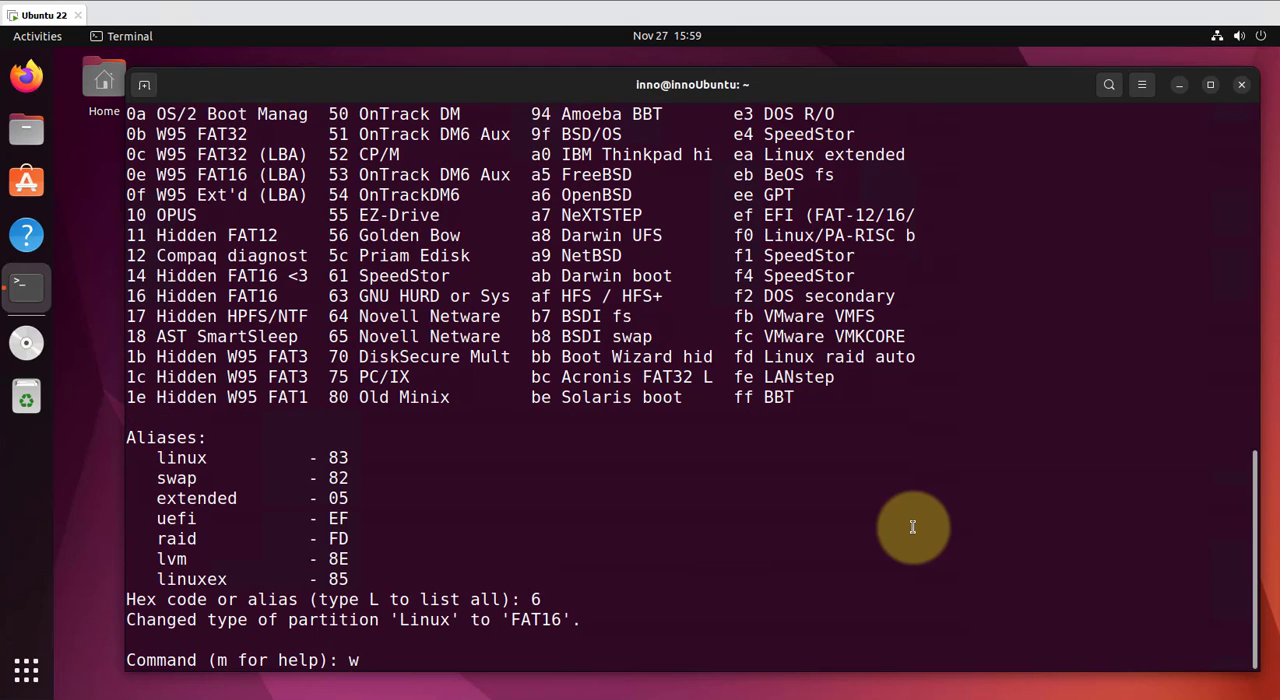
key("Return")
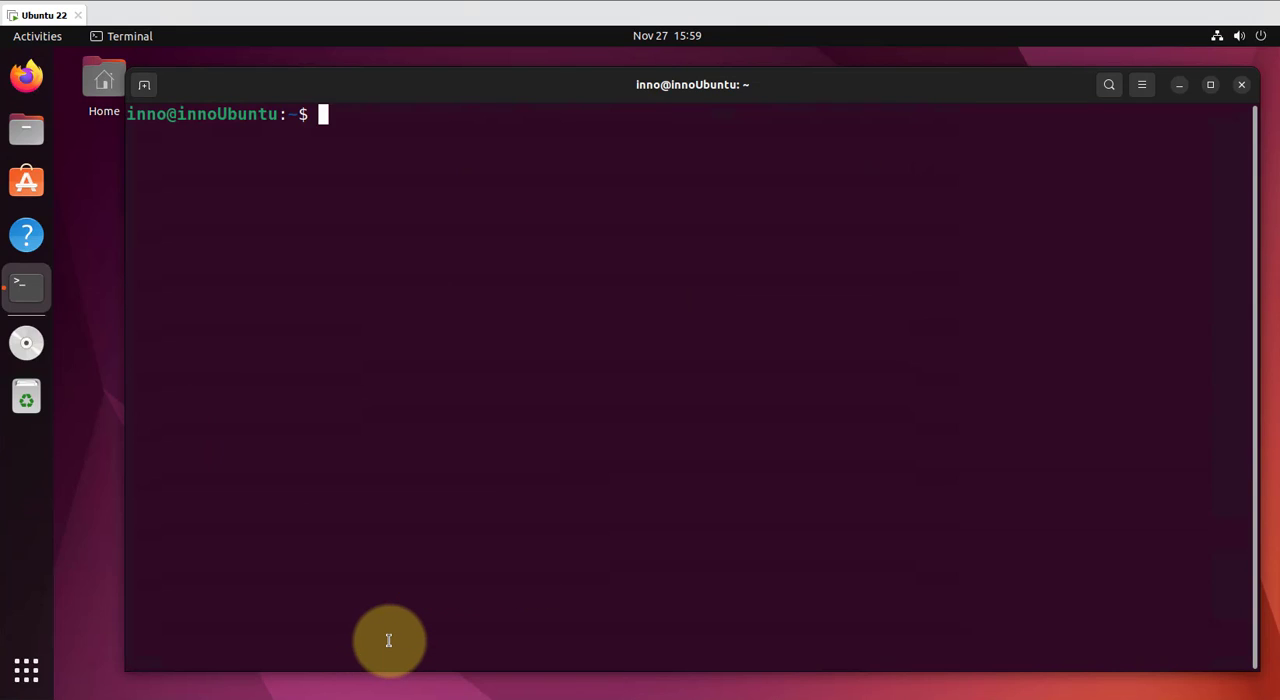
Step: Reopen fdisk on /dev/sdb to verify /dev/sdb1 is a 14.6G FAT16 partition
type("sudo fdisk /dev/sdb")
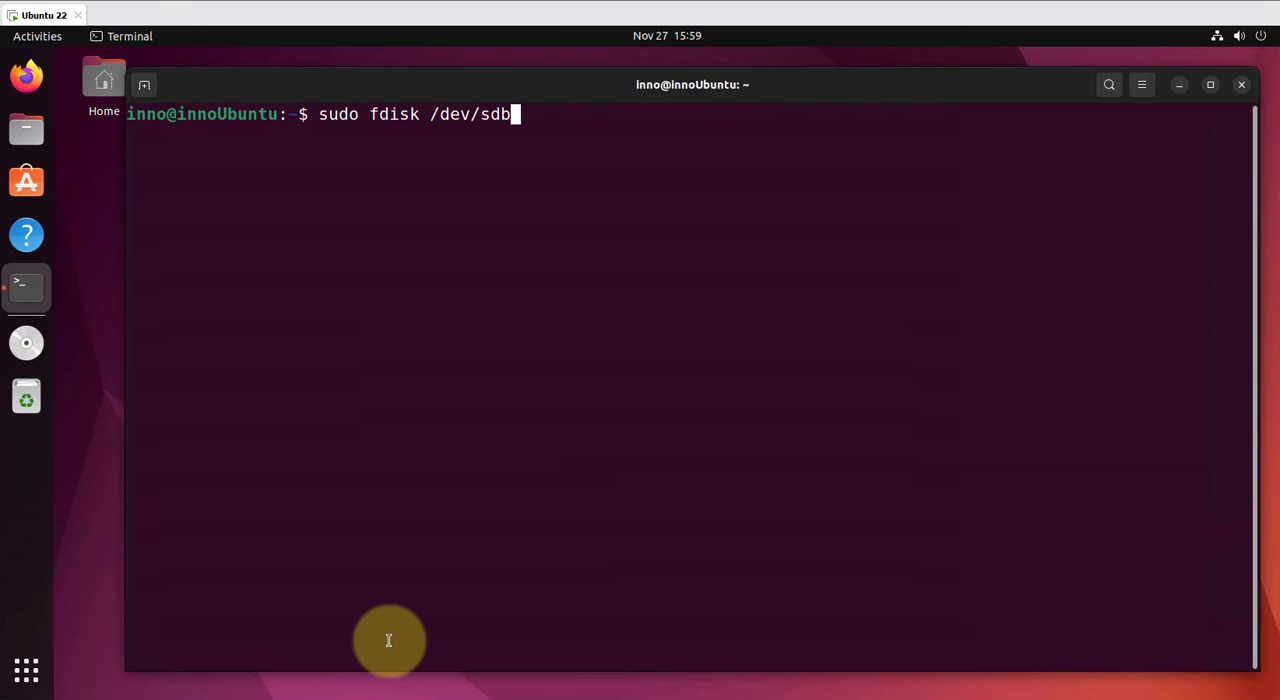
key("Return")
type("p")
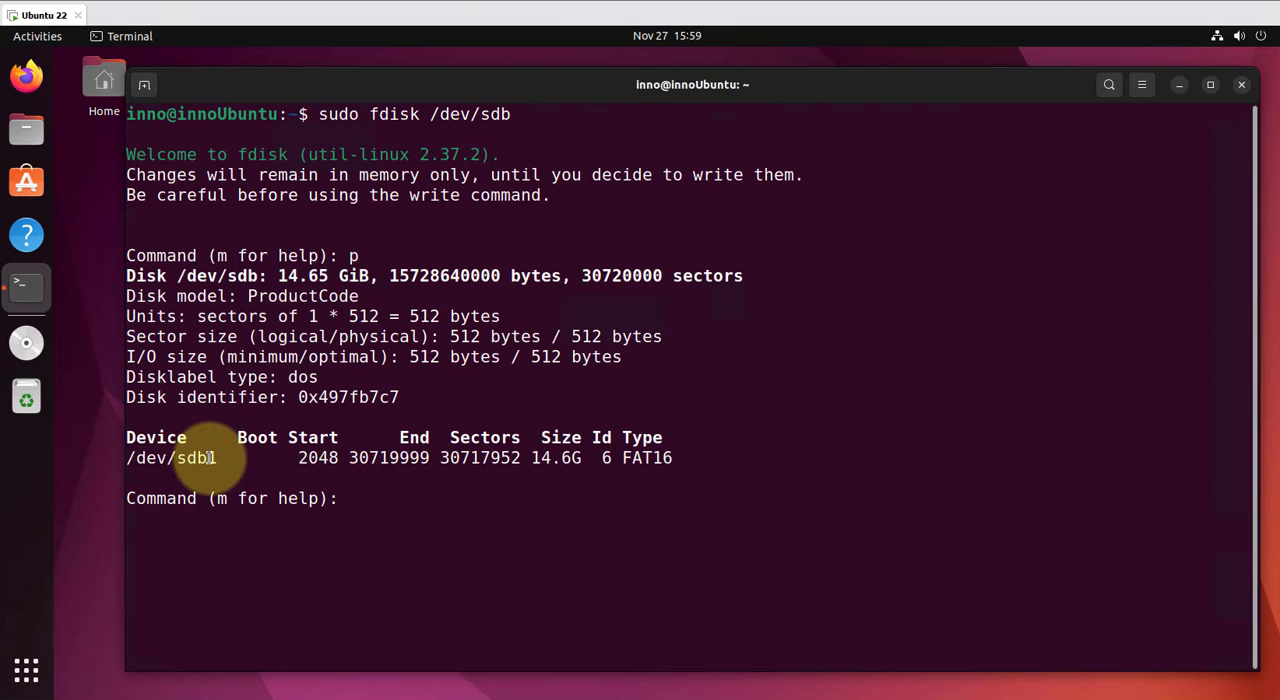
mouse_move(624, 456)
type("q")
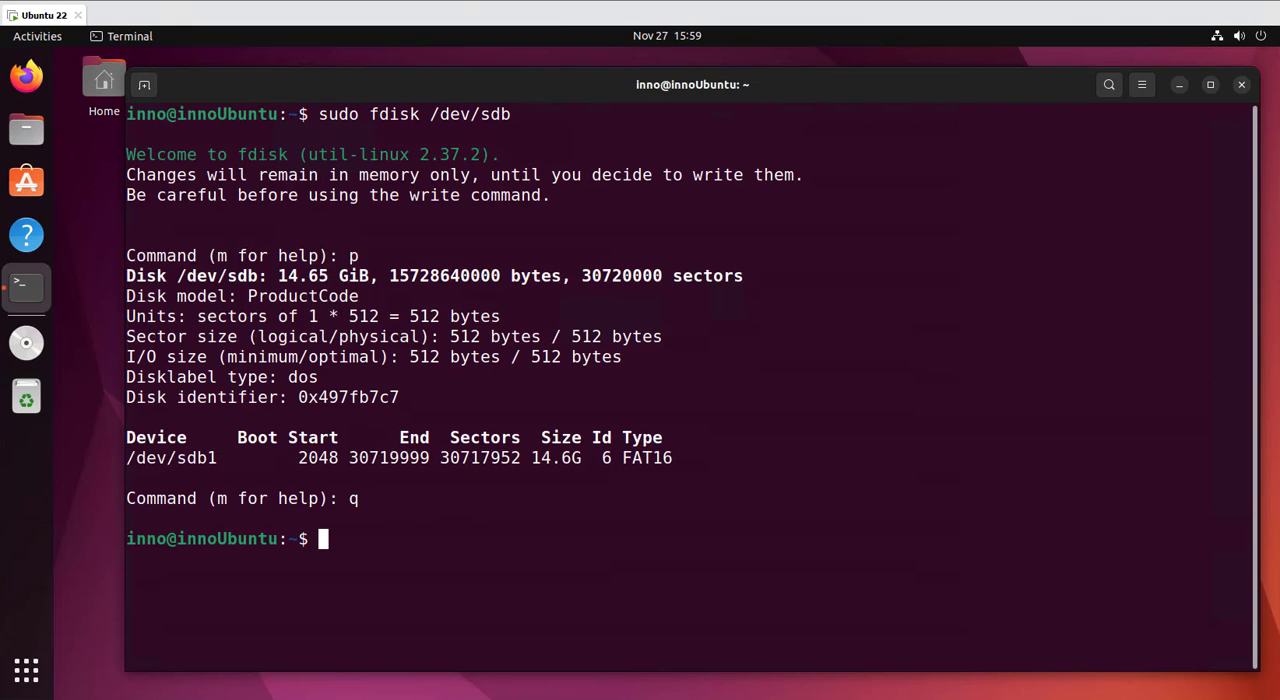
mouse_move(460, 532)
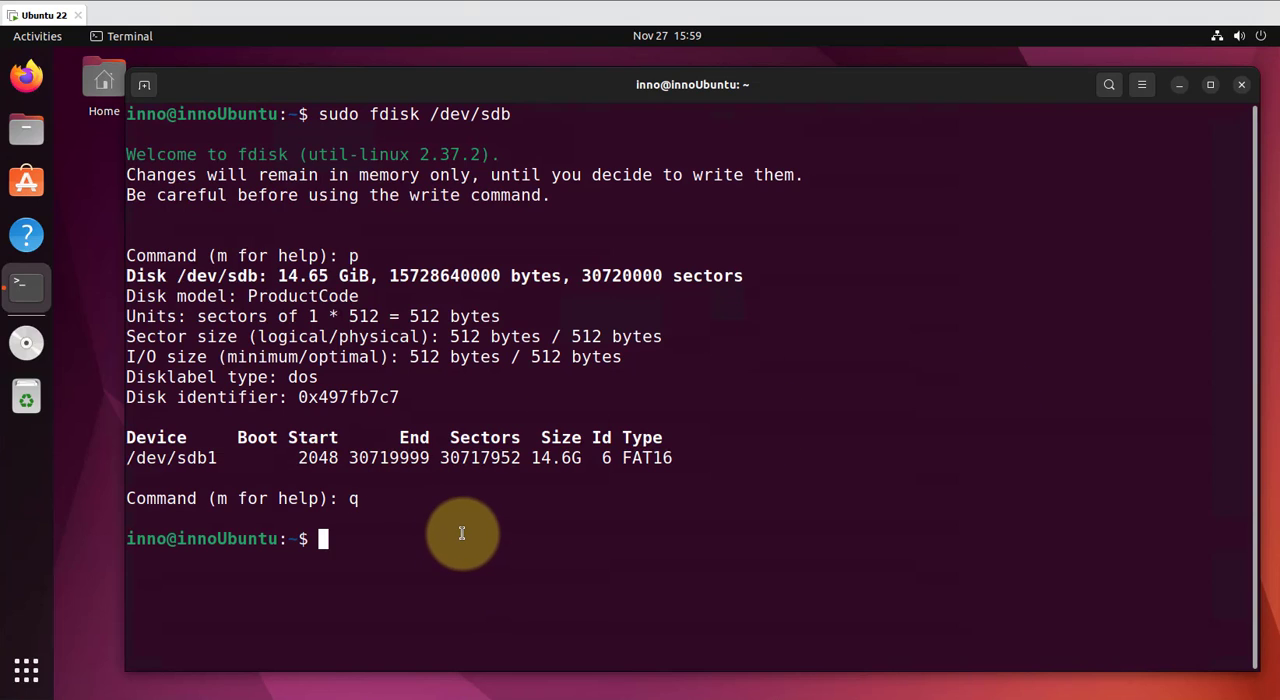
mouse_move(448, 492)
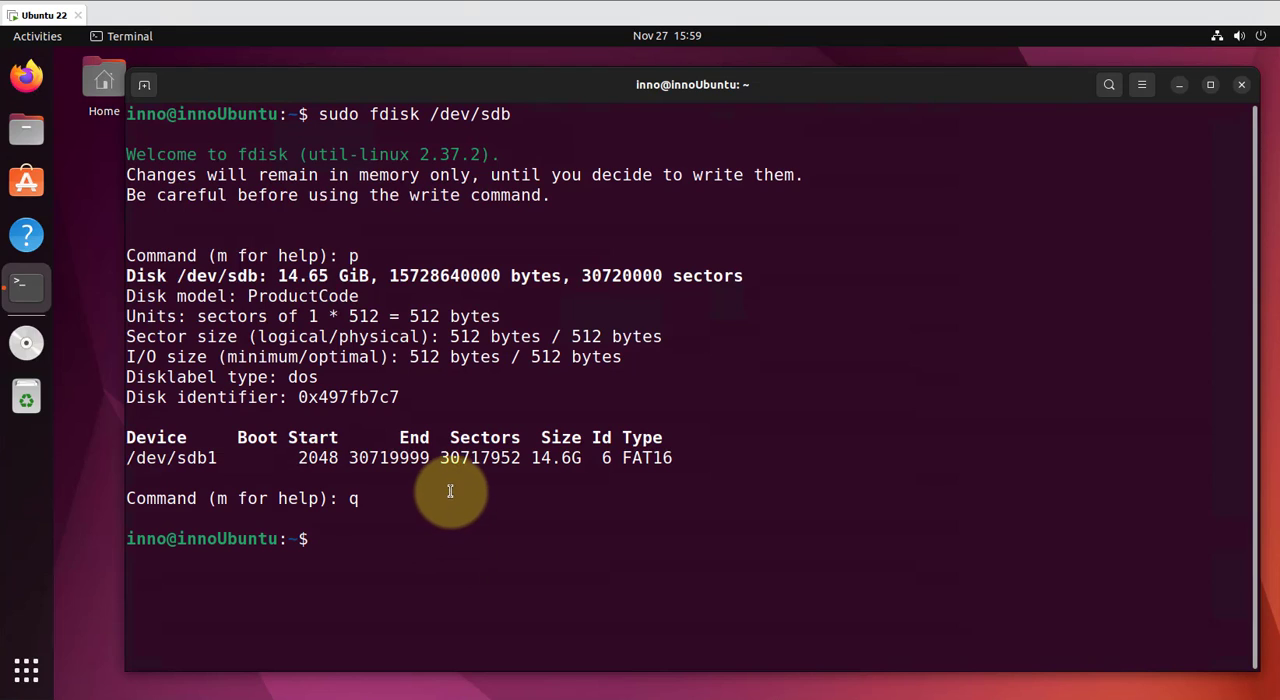
mouse_move(452, 484)
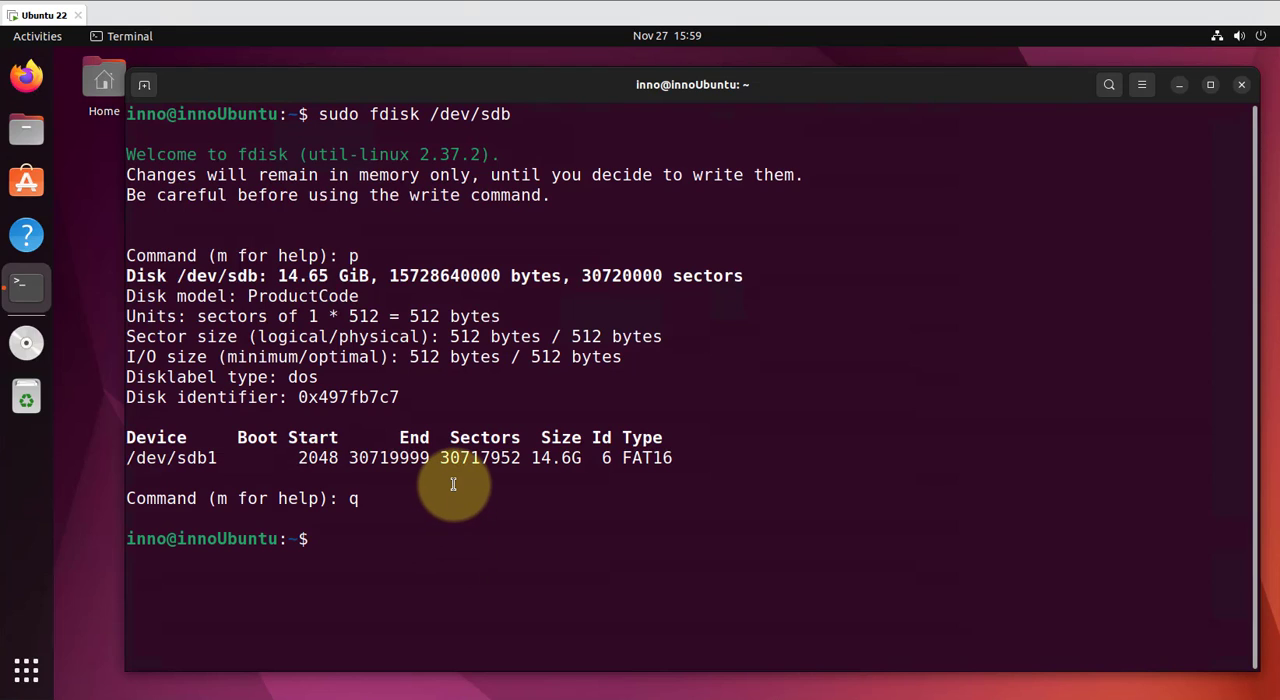
mouse_move(460, 480)
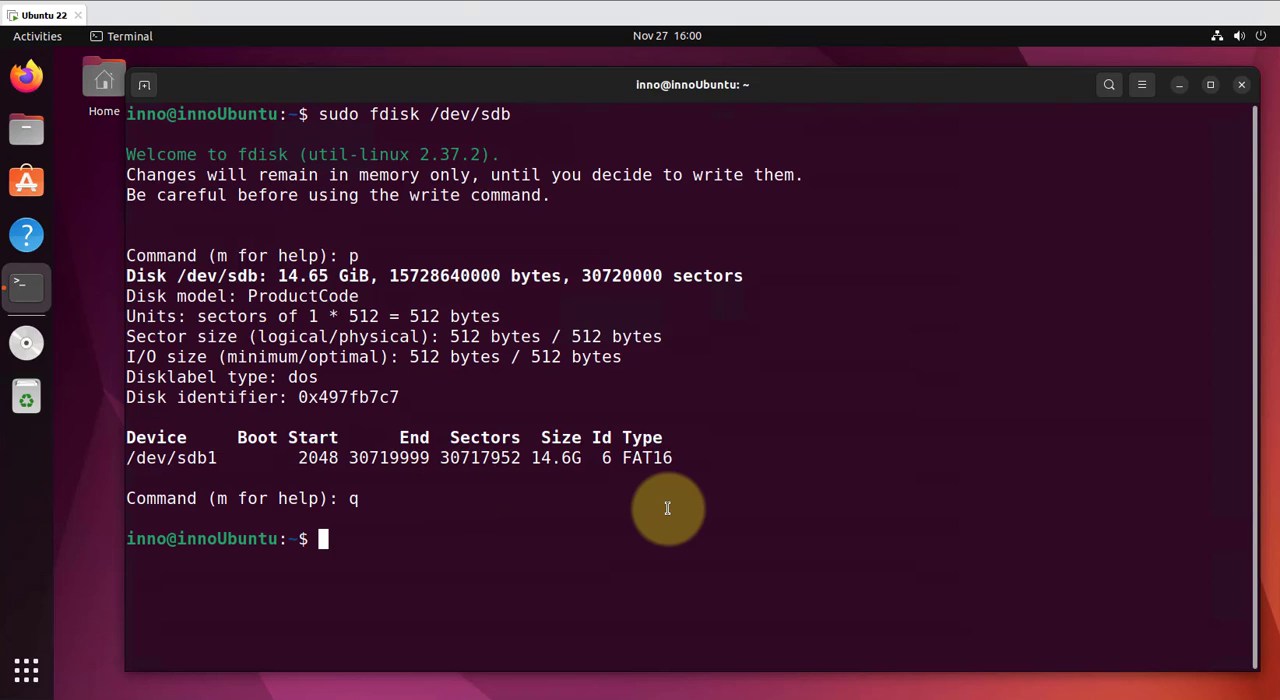
Step: List block devices with lsblk and check mounted filesystems with df
type("lsblk")
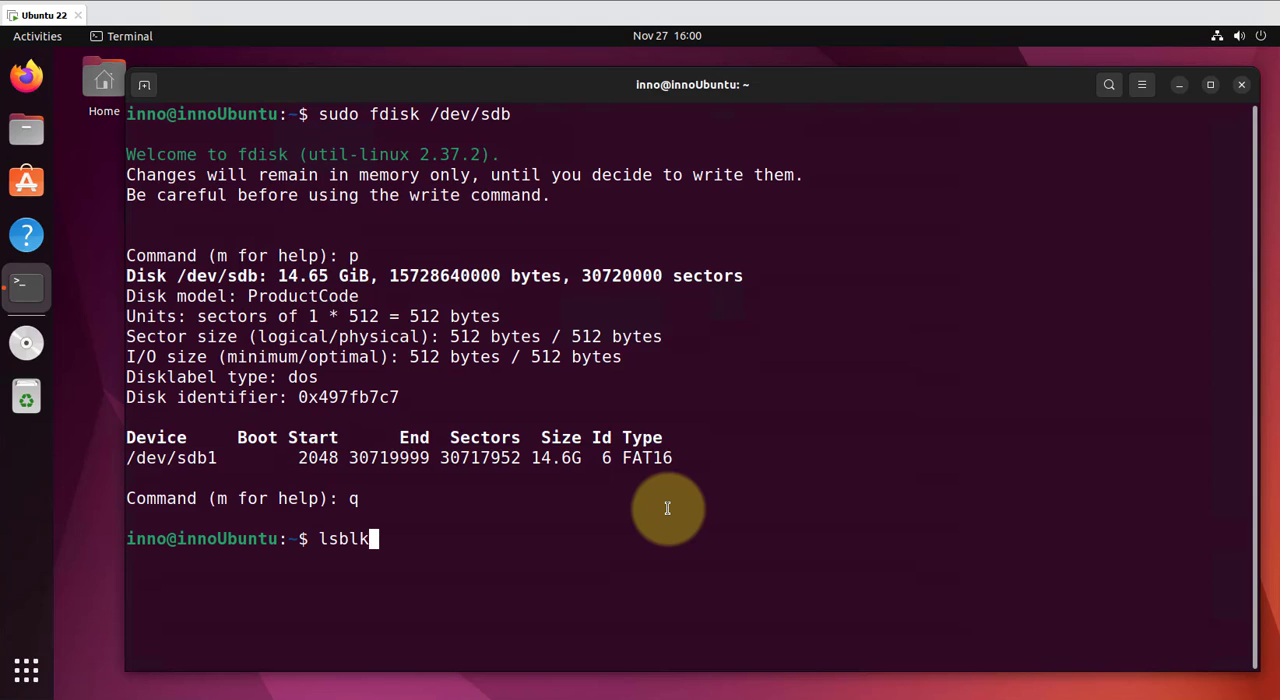
key("Return")
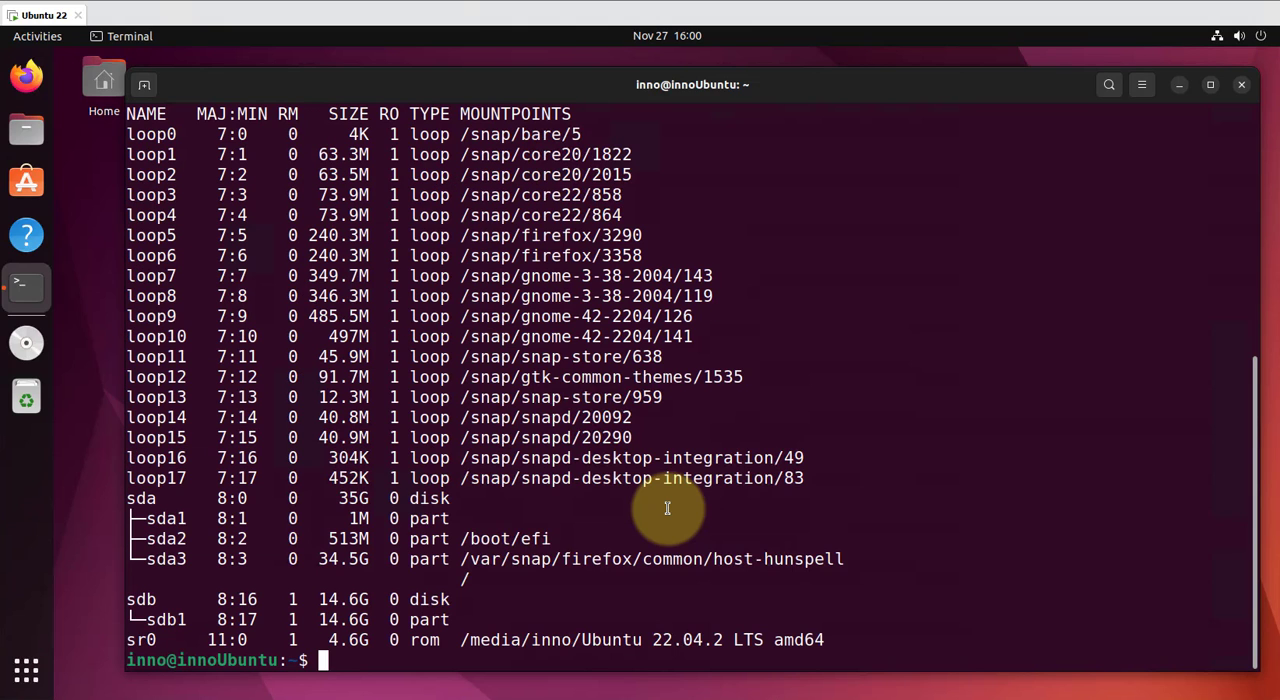
mouse_move(472, 620)
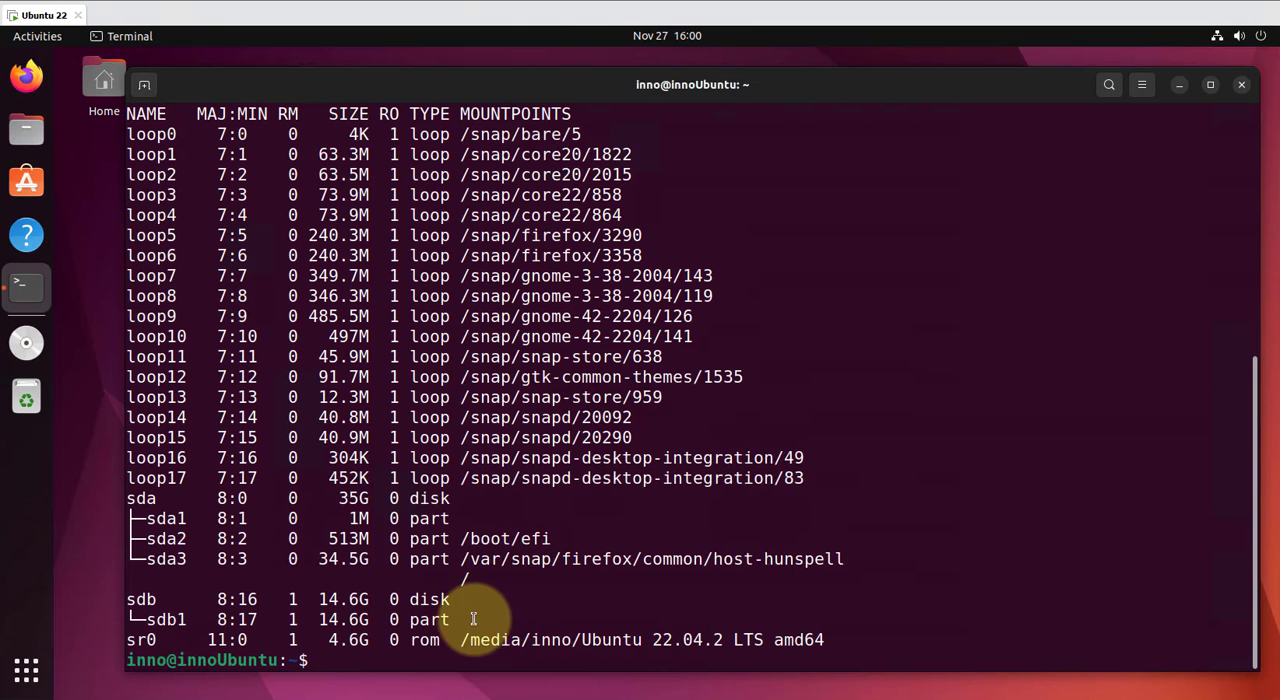
type("s")
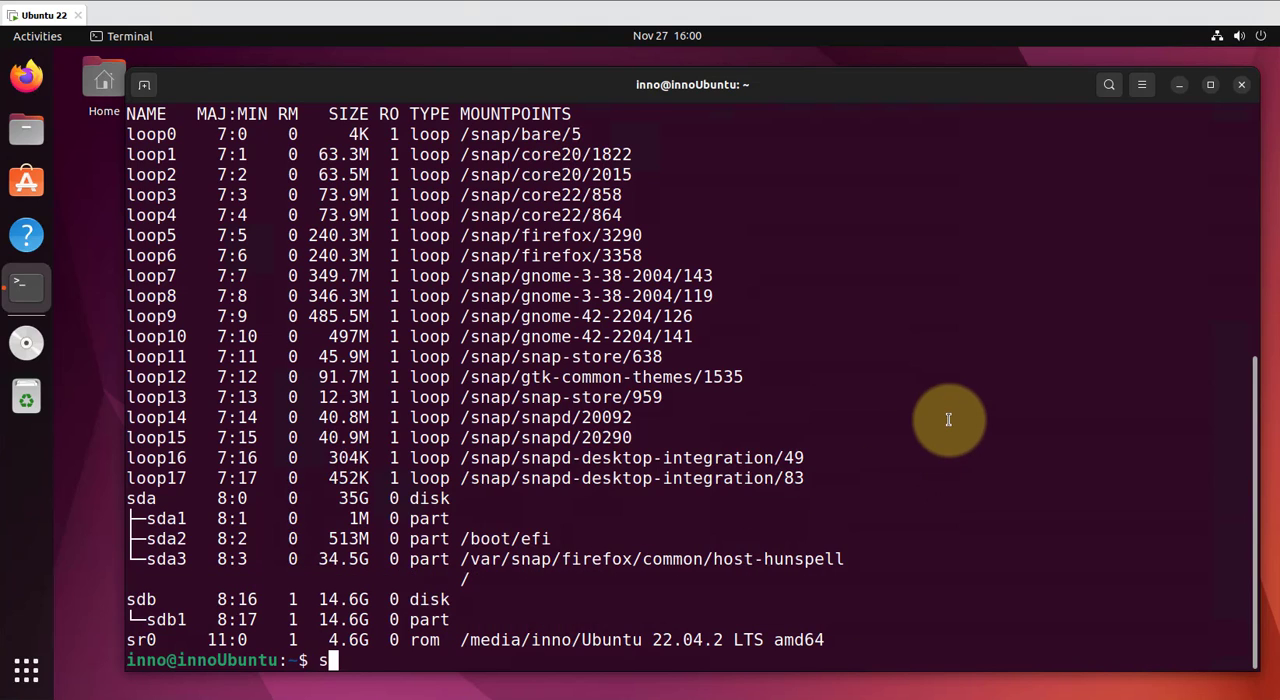
type("df -h")
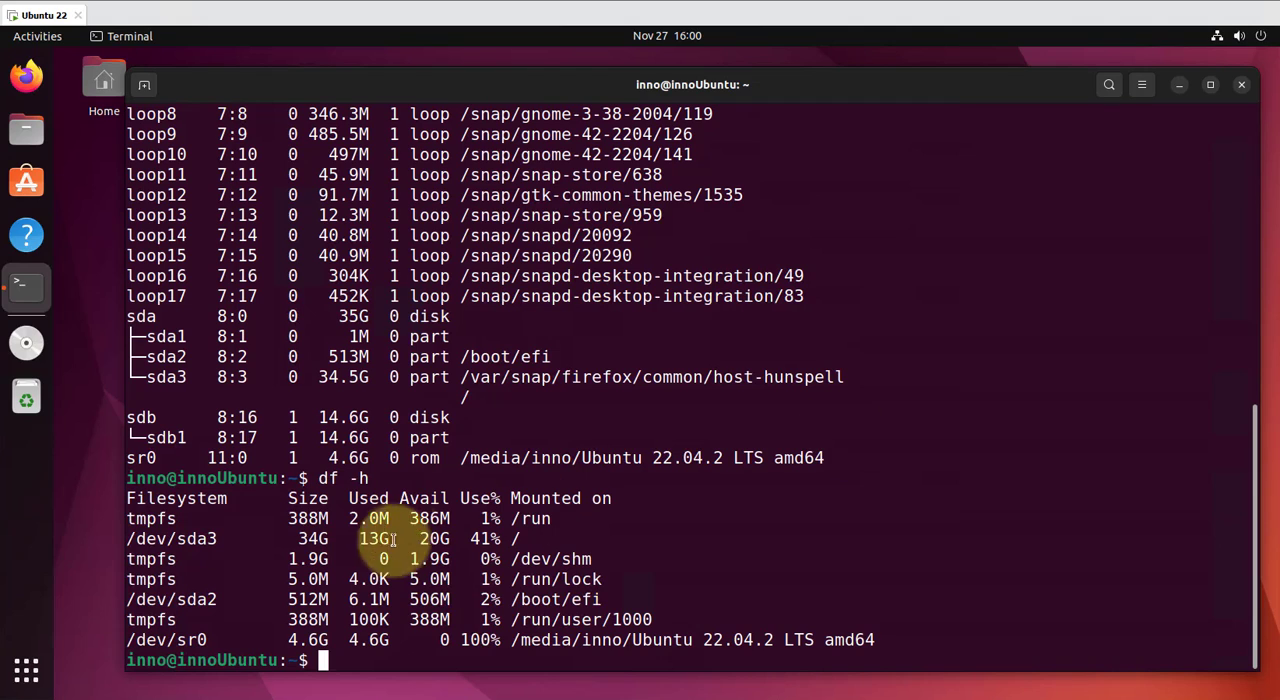
mouse_move(684, 520)
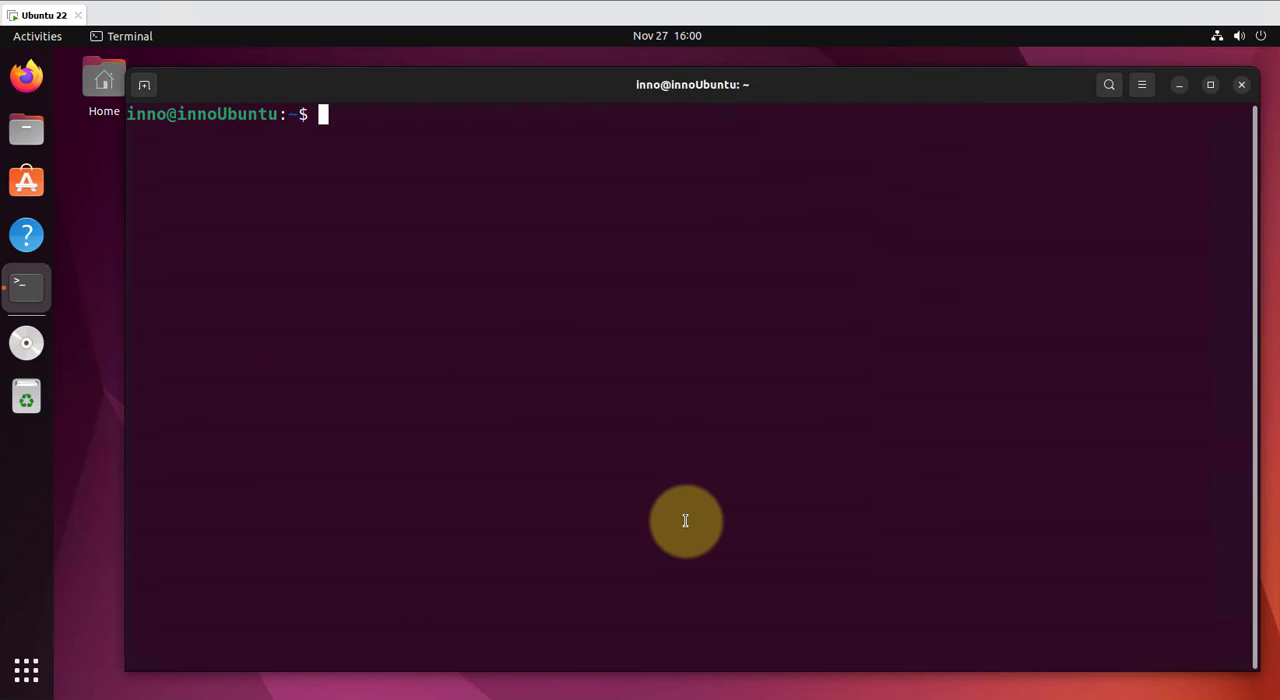
Step: Format /dev/sdb1 with a FAT filesystem using sudo mkfs.vfat
type("sudo m")
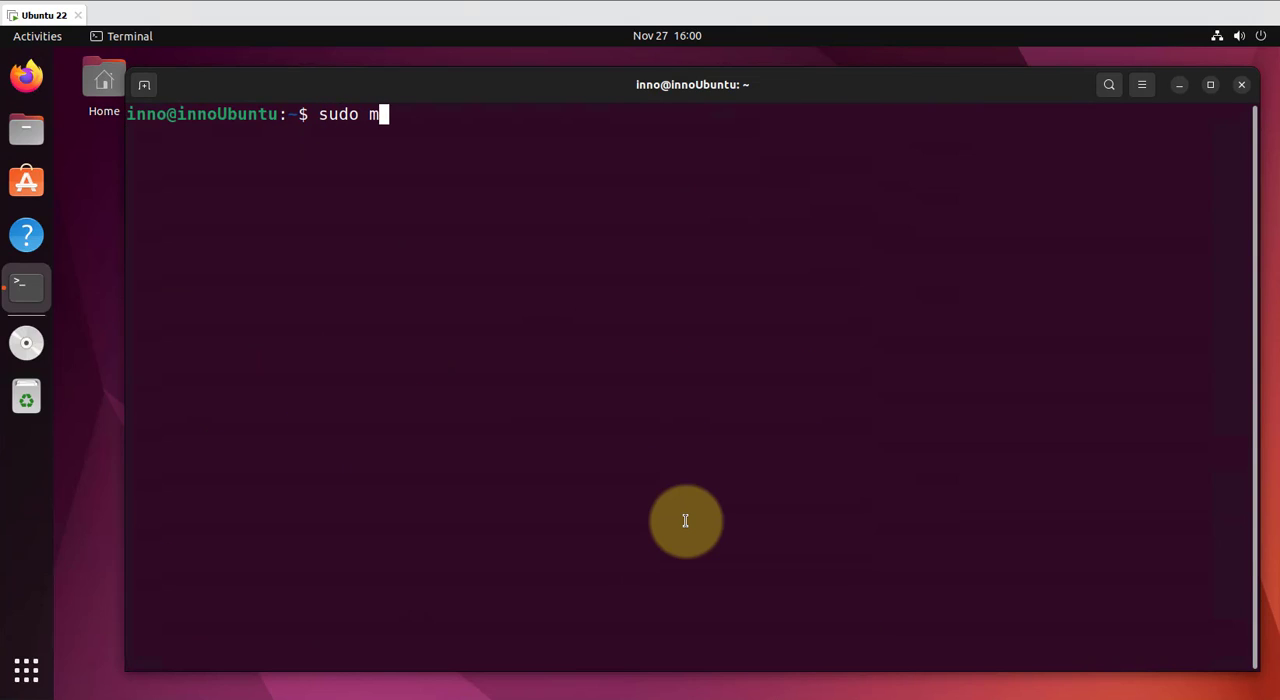
type("kf")
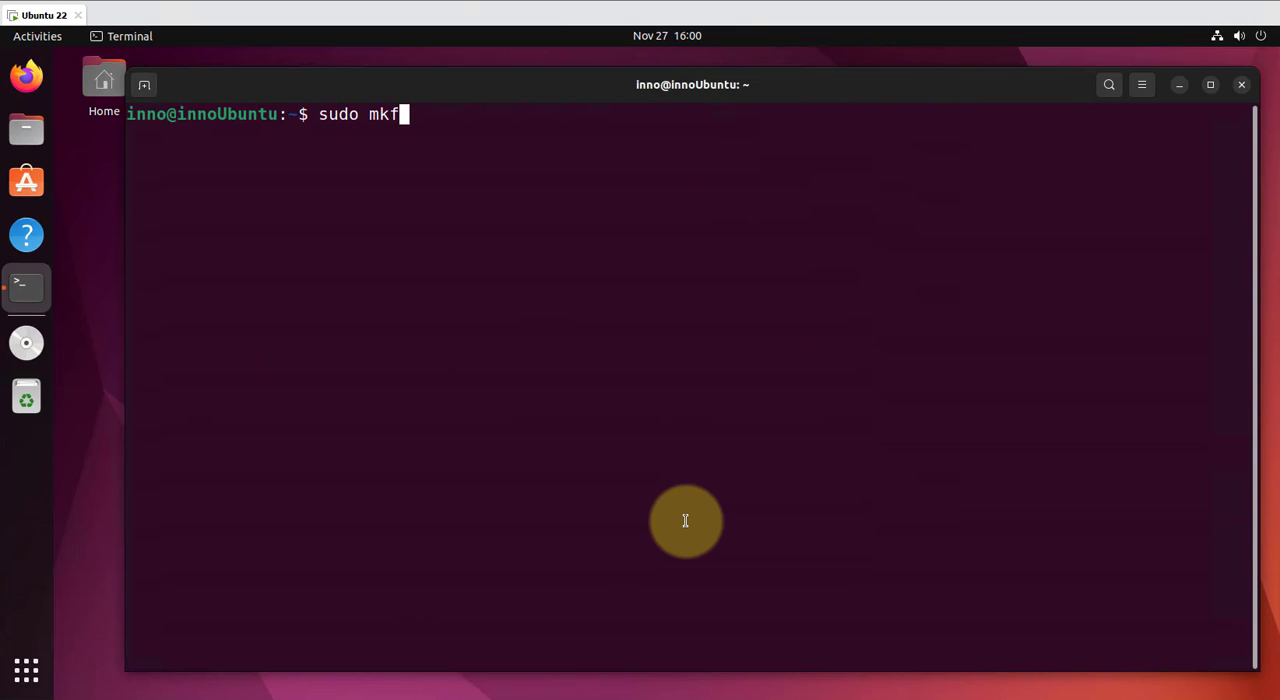
type("s.vfa")
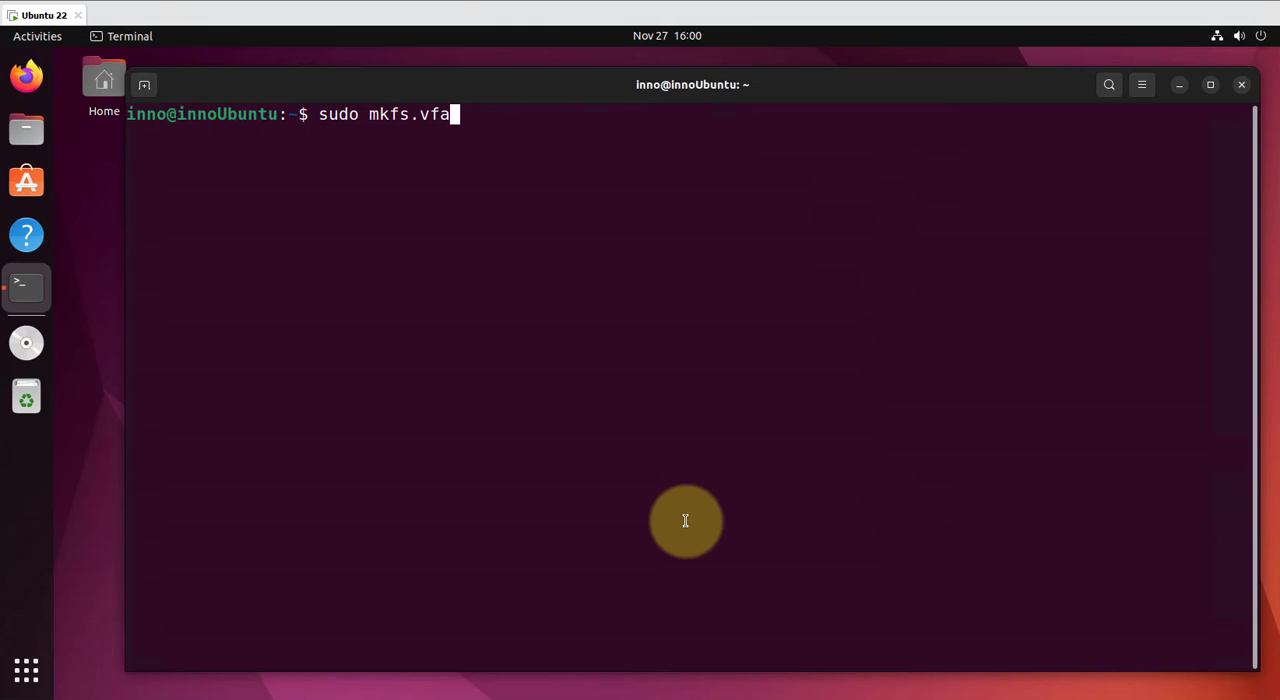
type("t /de")
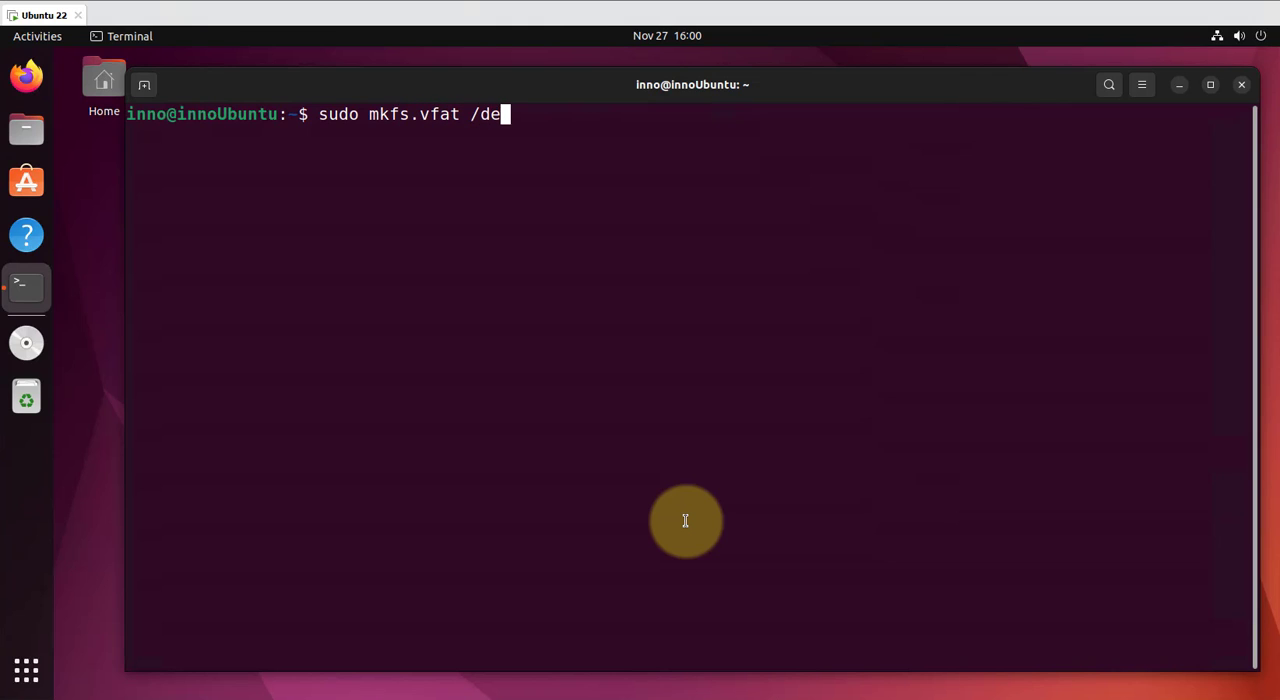
type("v/sd")
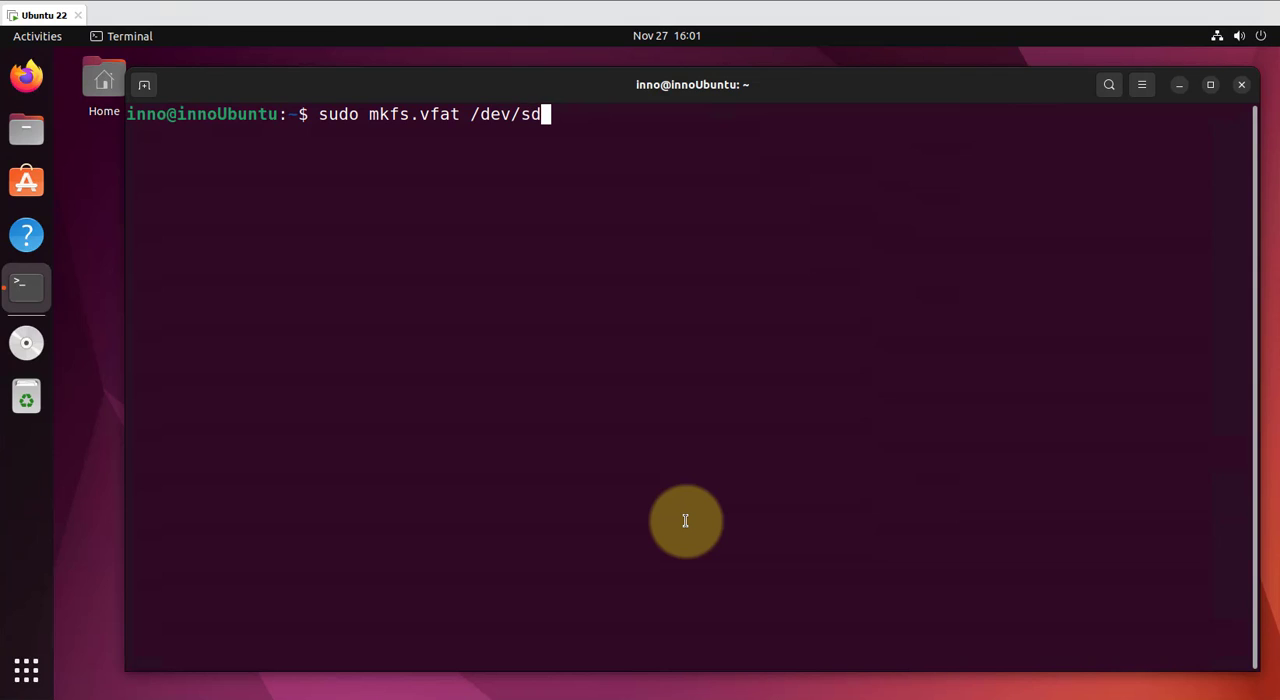
type("b1")
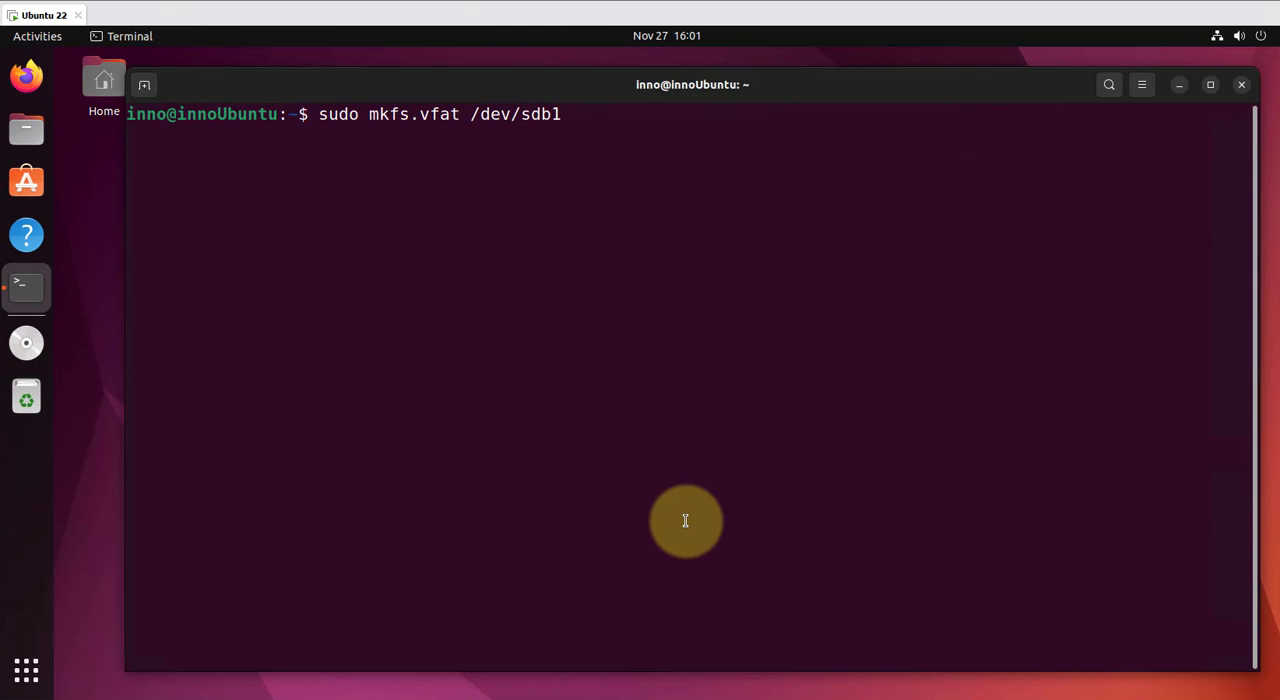
mouse_move(568, 324)
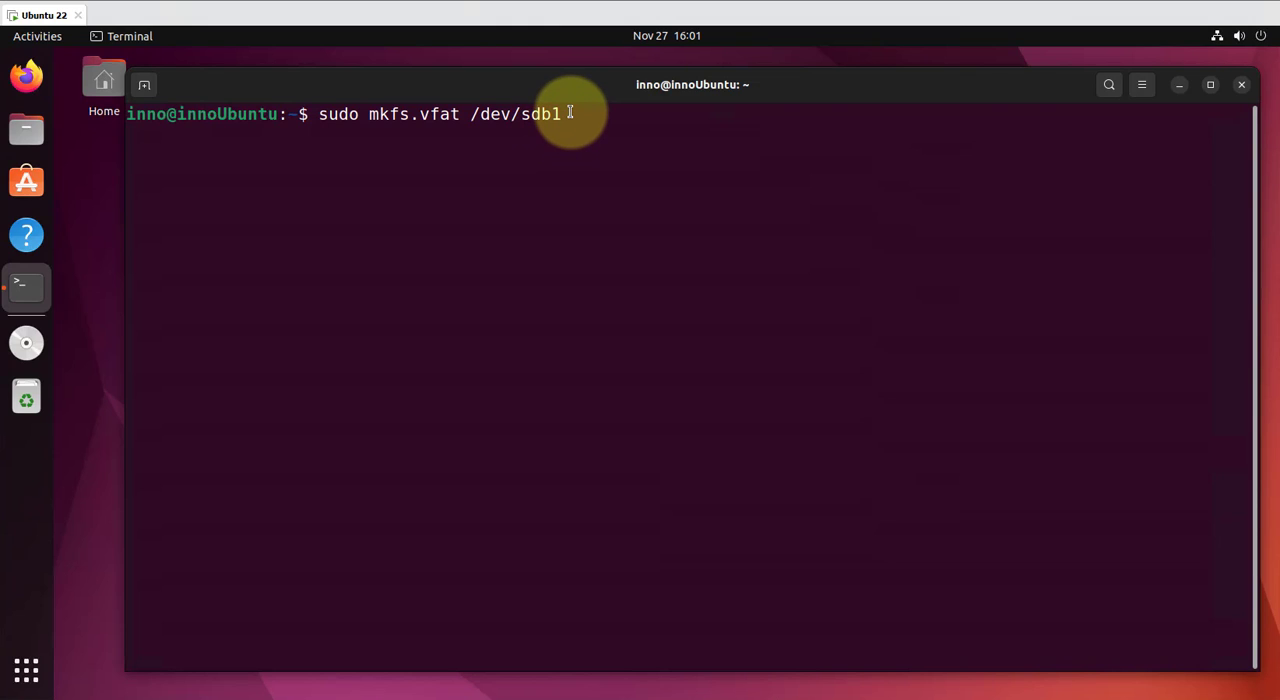
key("Return")
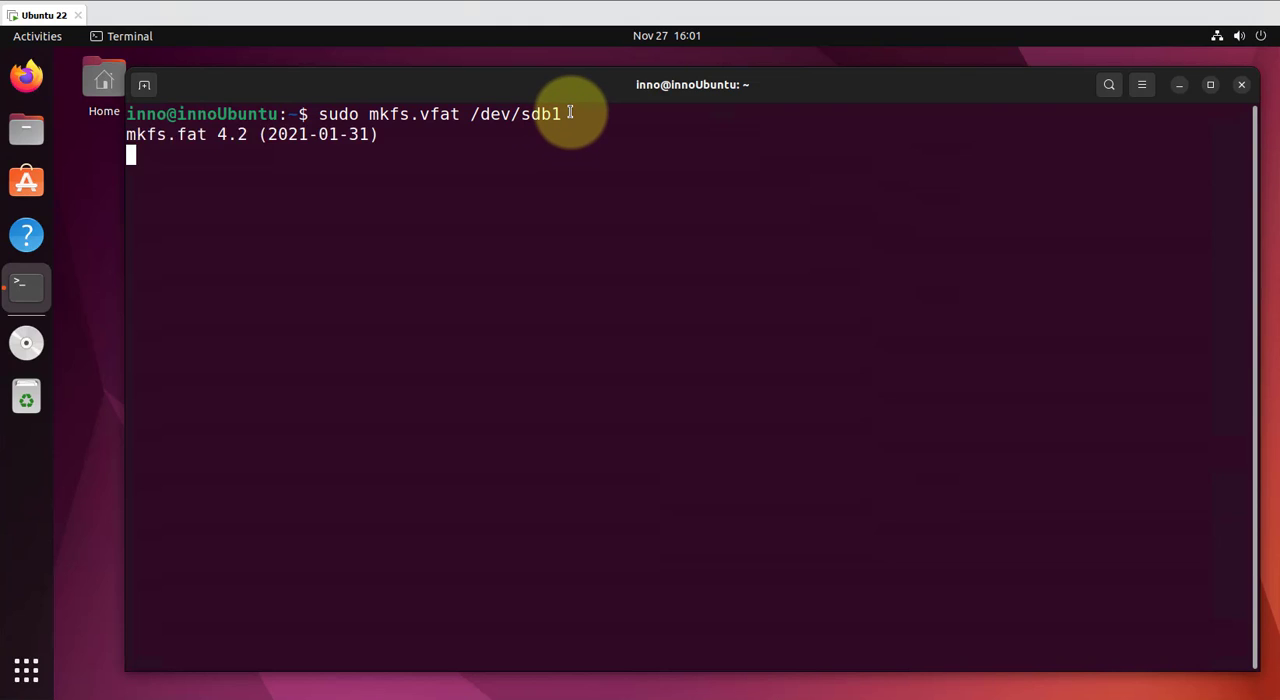
key("Return")
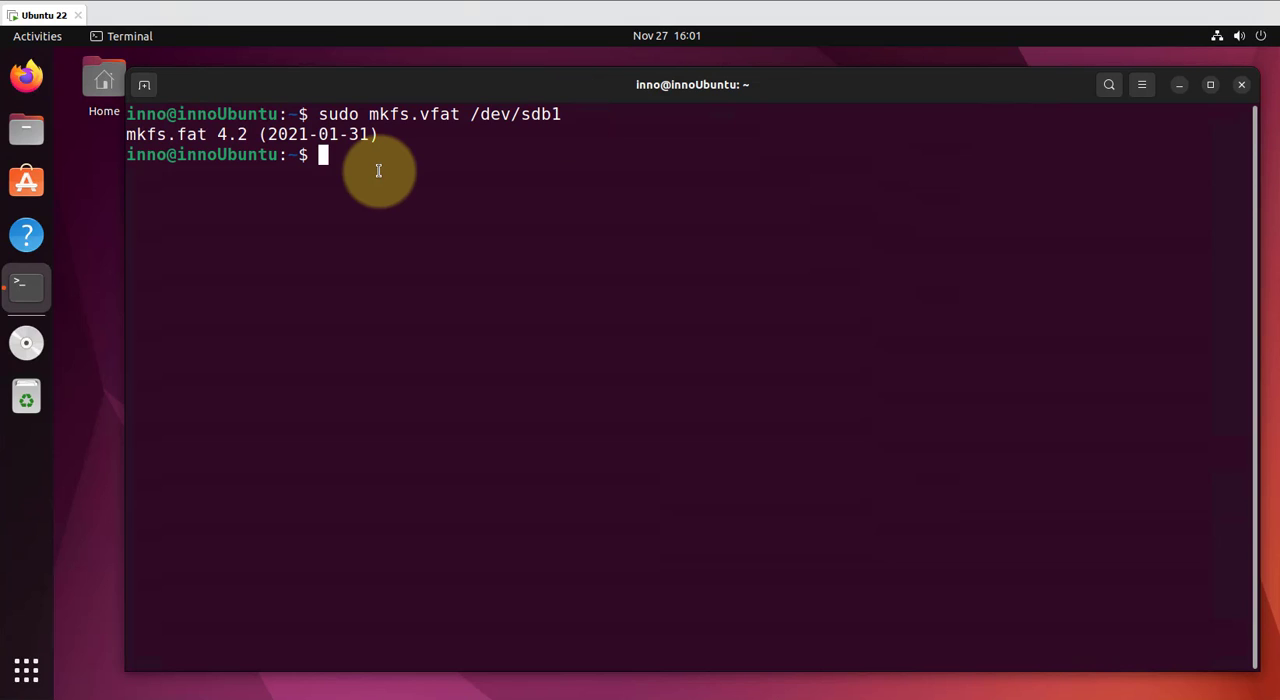
key("Return")
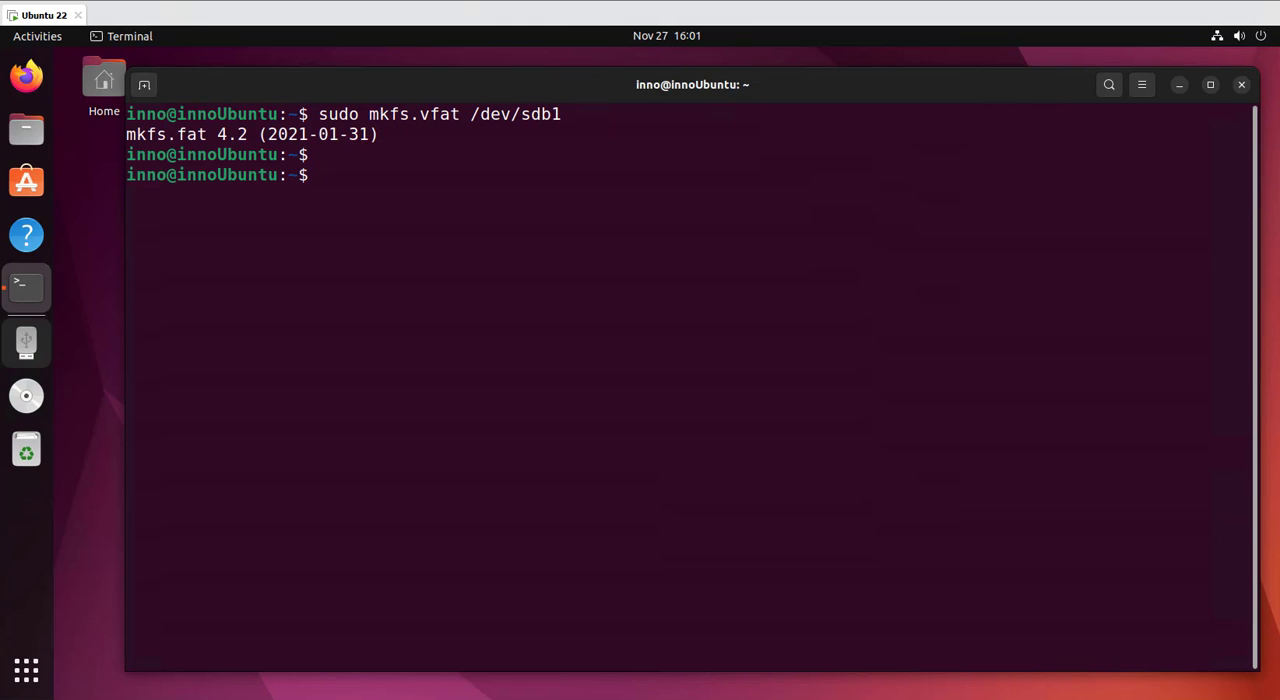
mouse_move(26, 342)
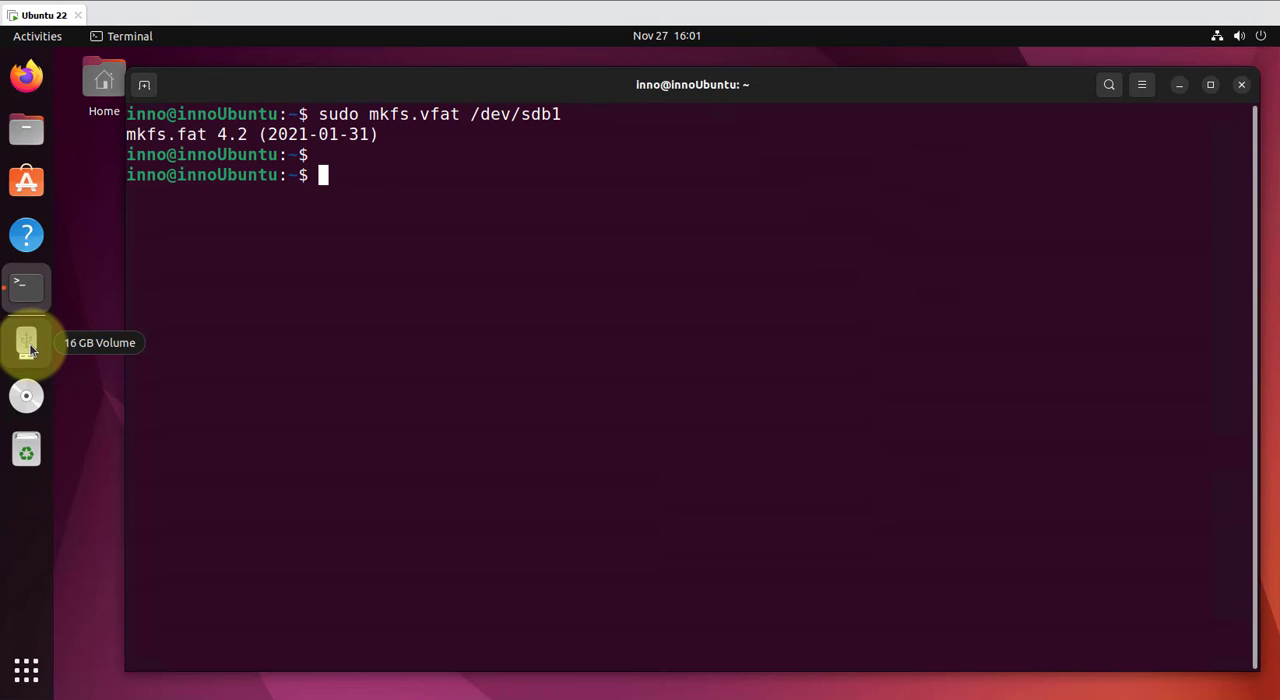
mouse_move(396, 176)
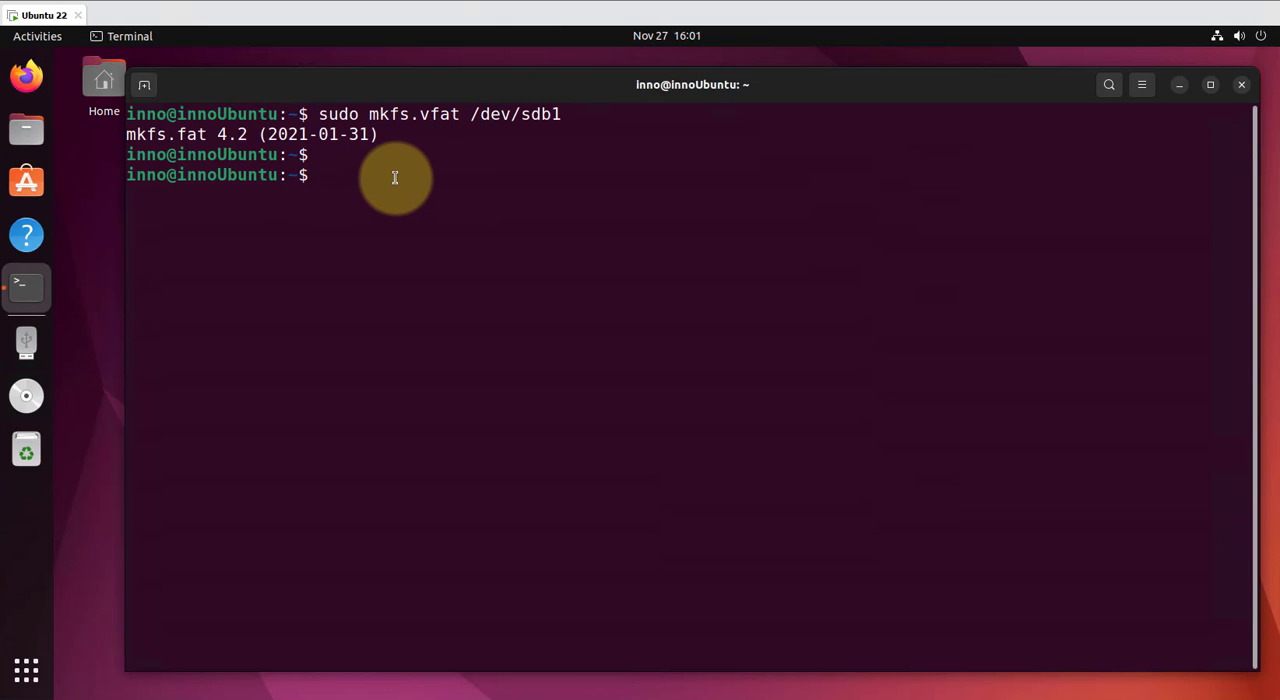
Step: Check mounted filesystems with df -h, confirming /dev/sdb1 is not mounted
type("sudo mkfs.vfat /dev/sdb1")
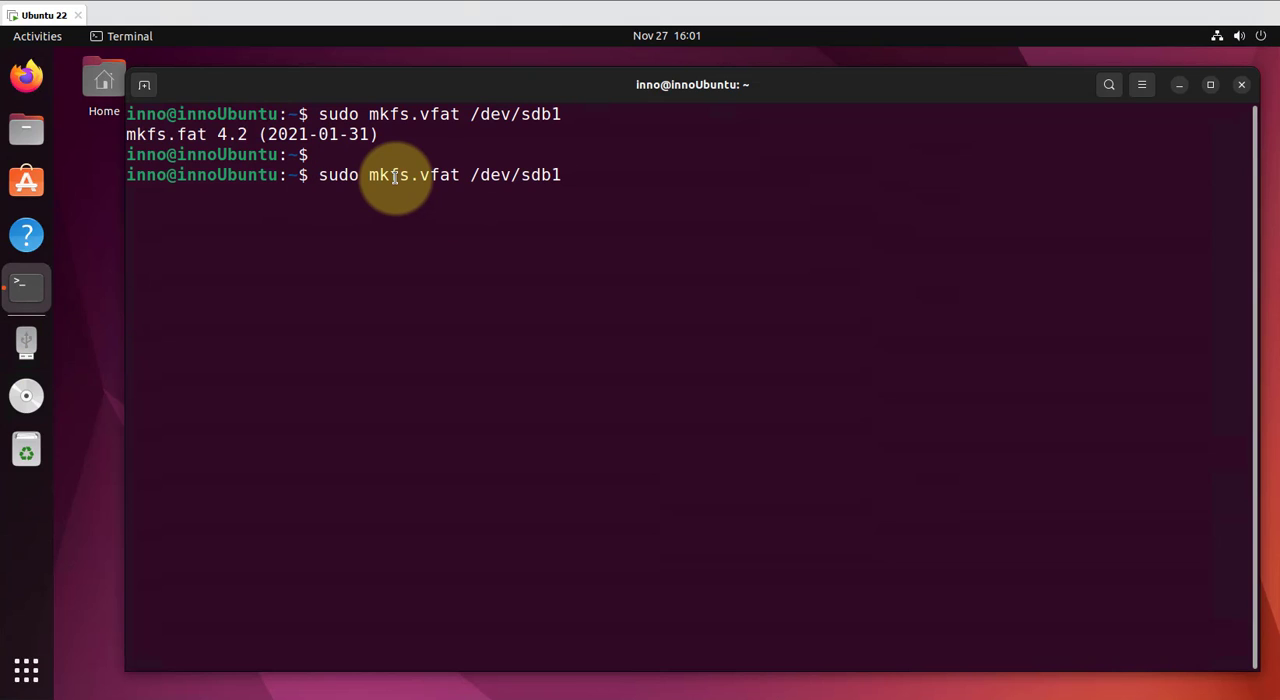
key("Return")
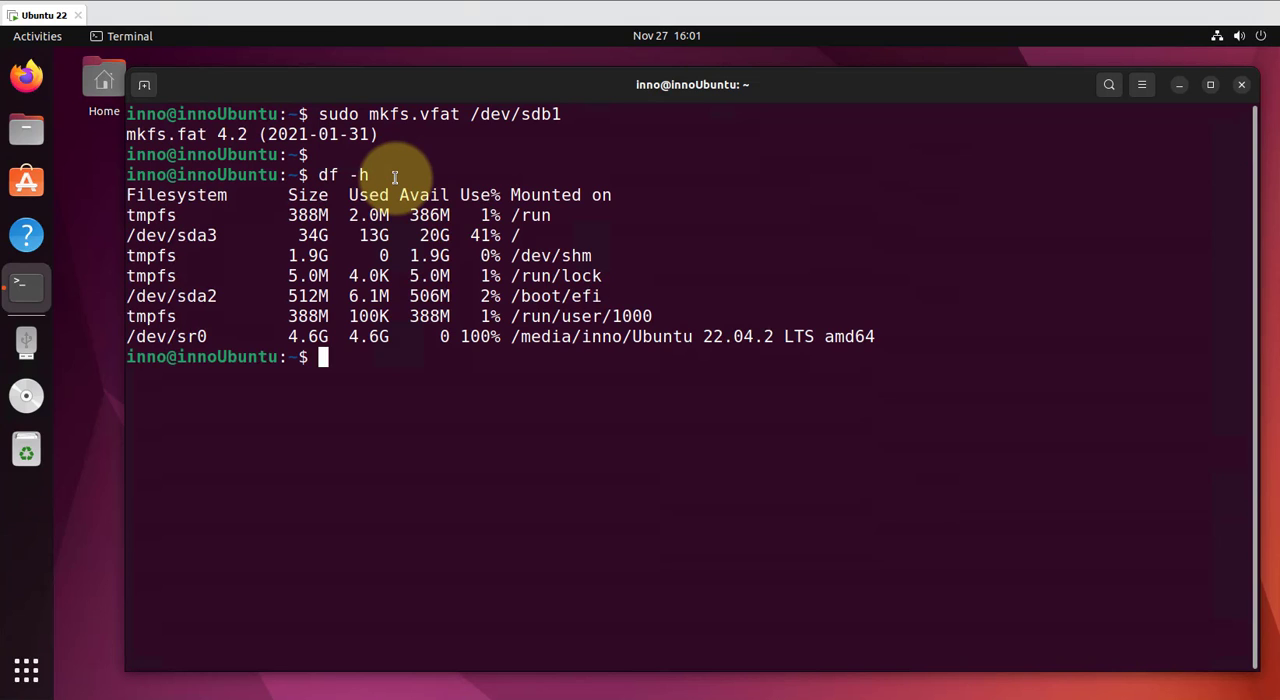
type("df -h")
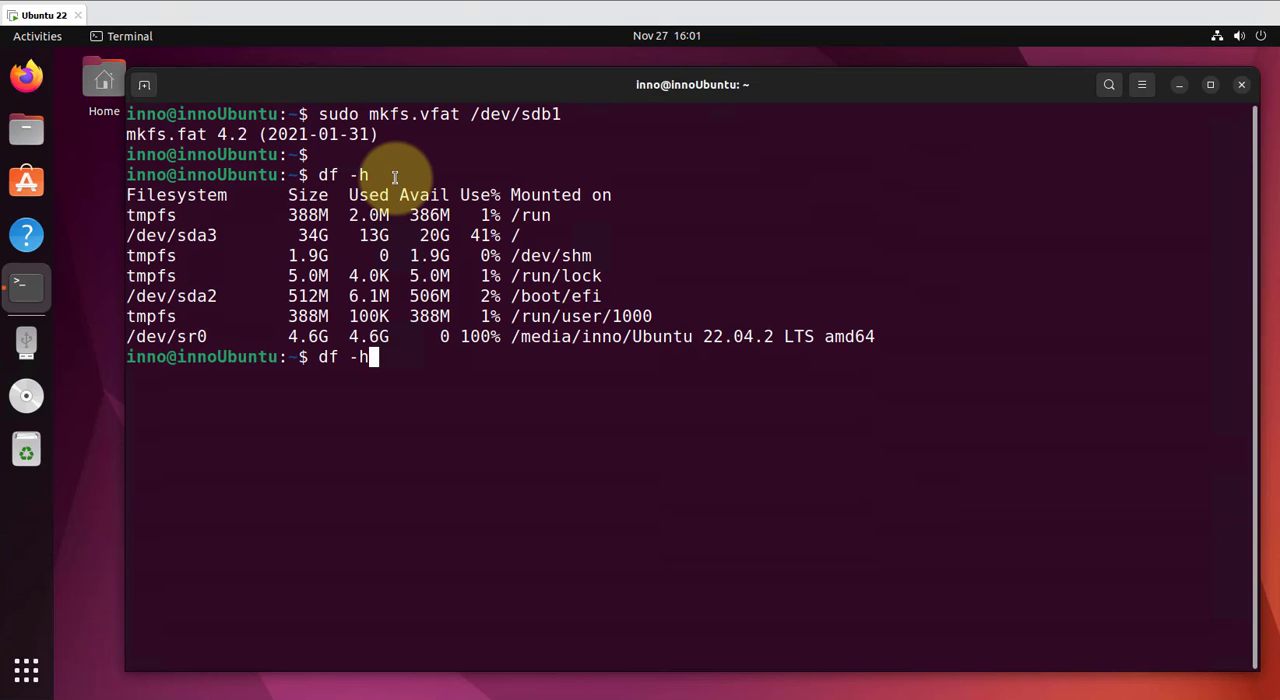
key("Return")
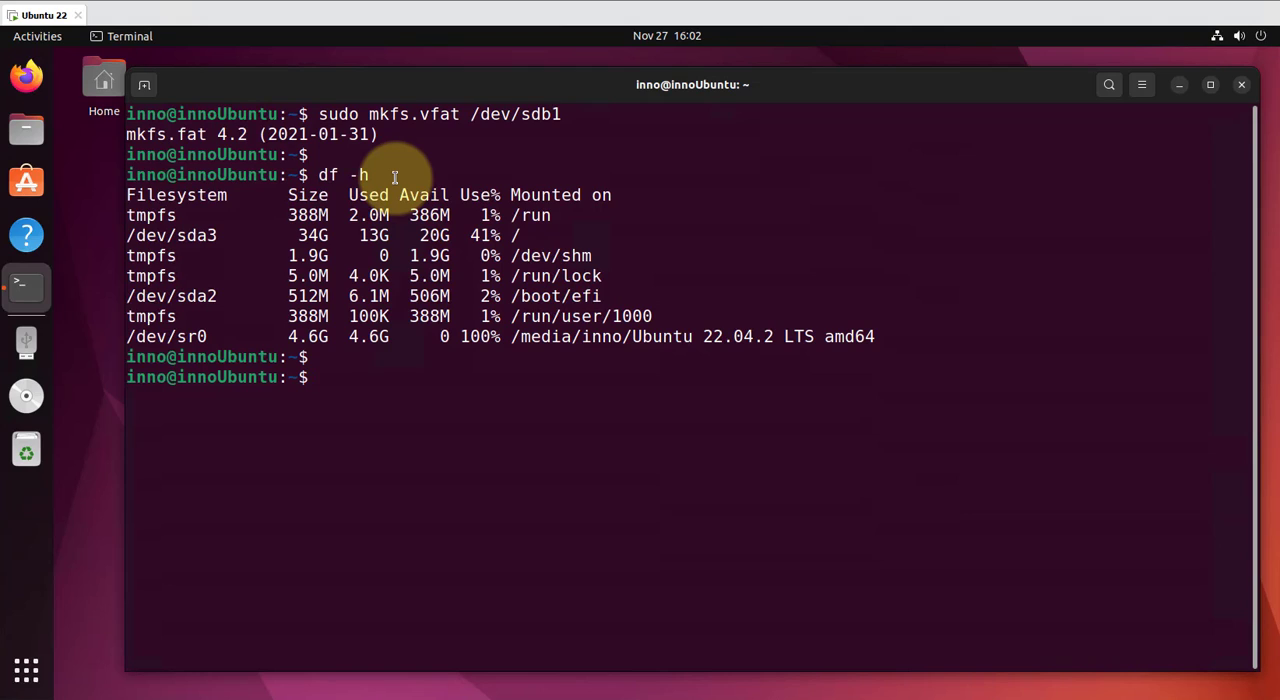
Step: List /media and /media/inno to inspect existing mount folders, then clear the screen
type("ls")
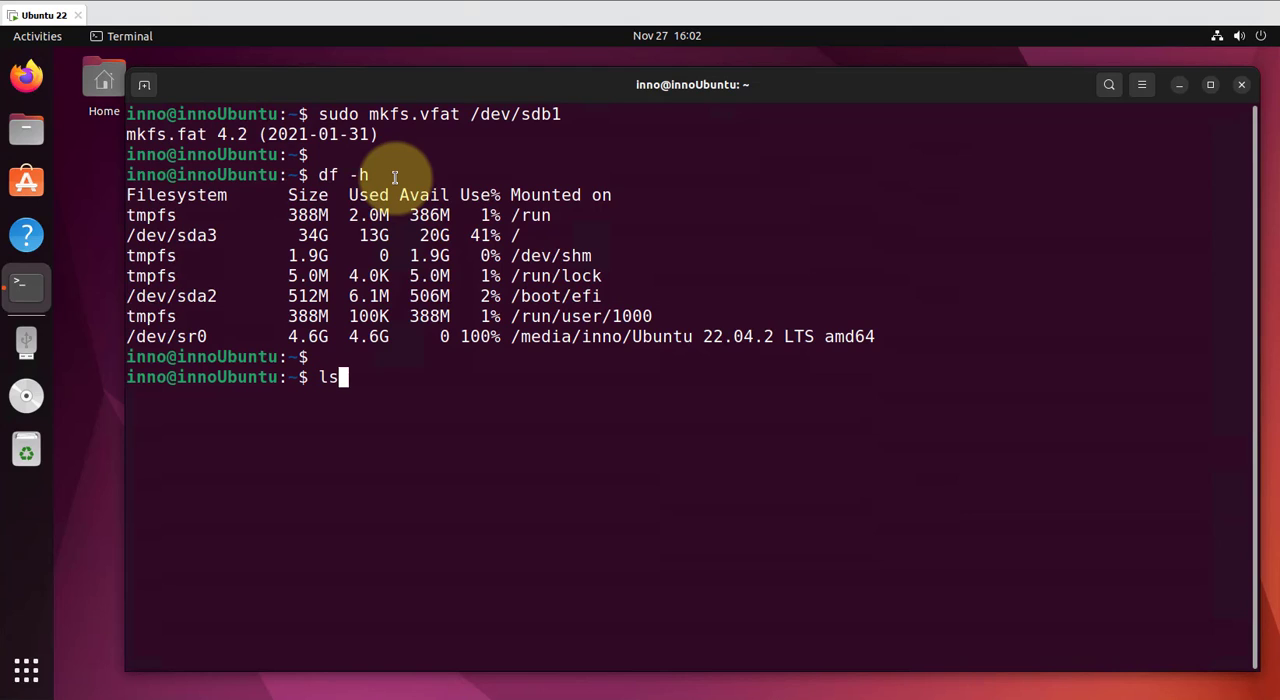
key("Return")
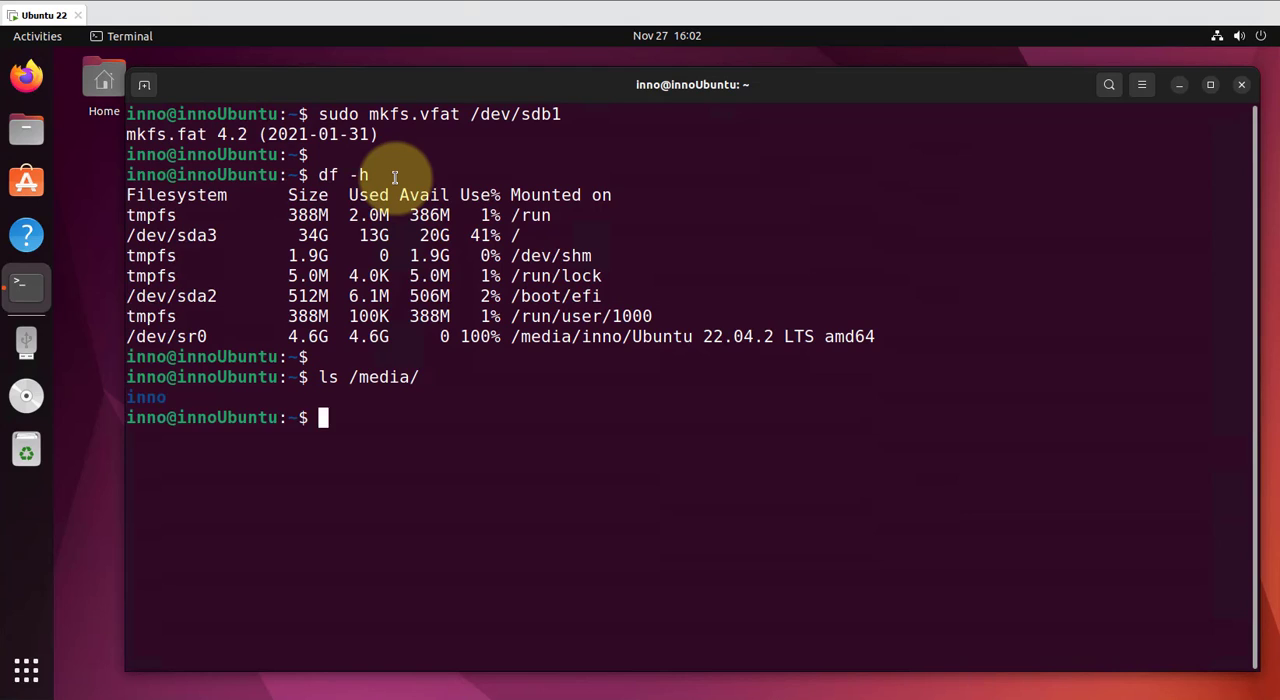
type("ls /")
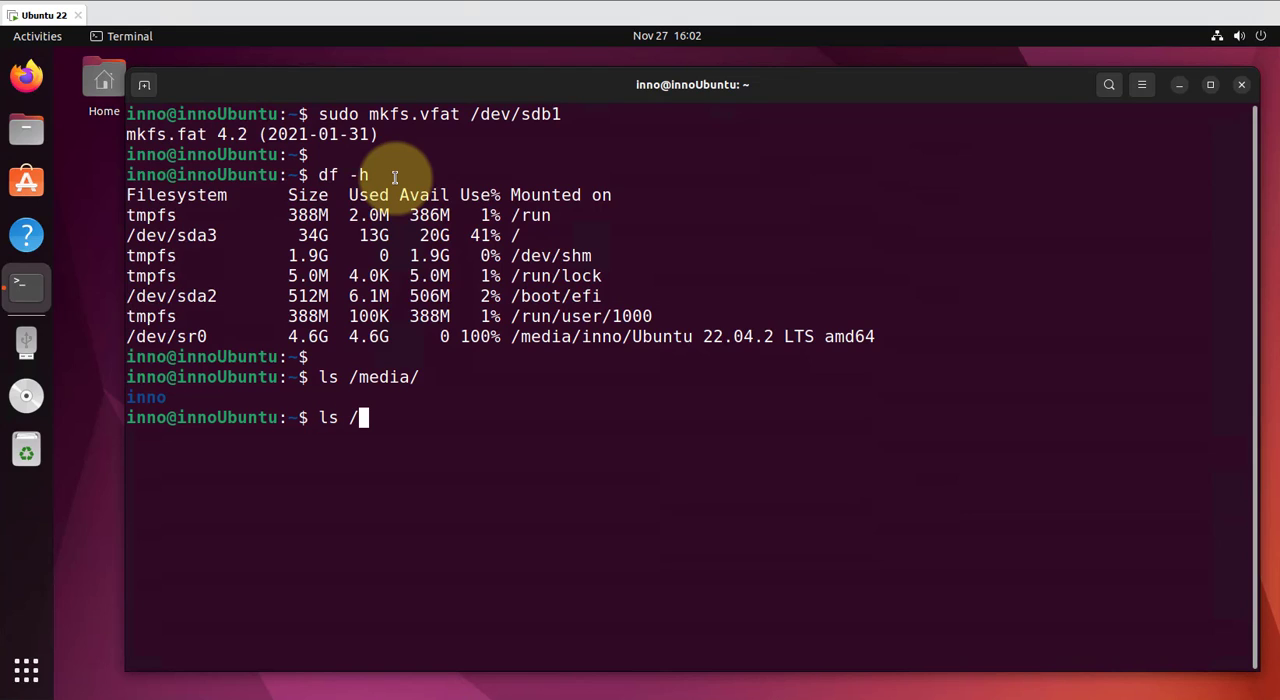
type("med")
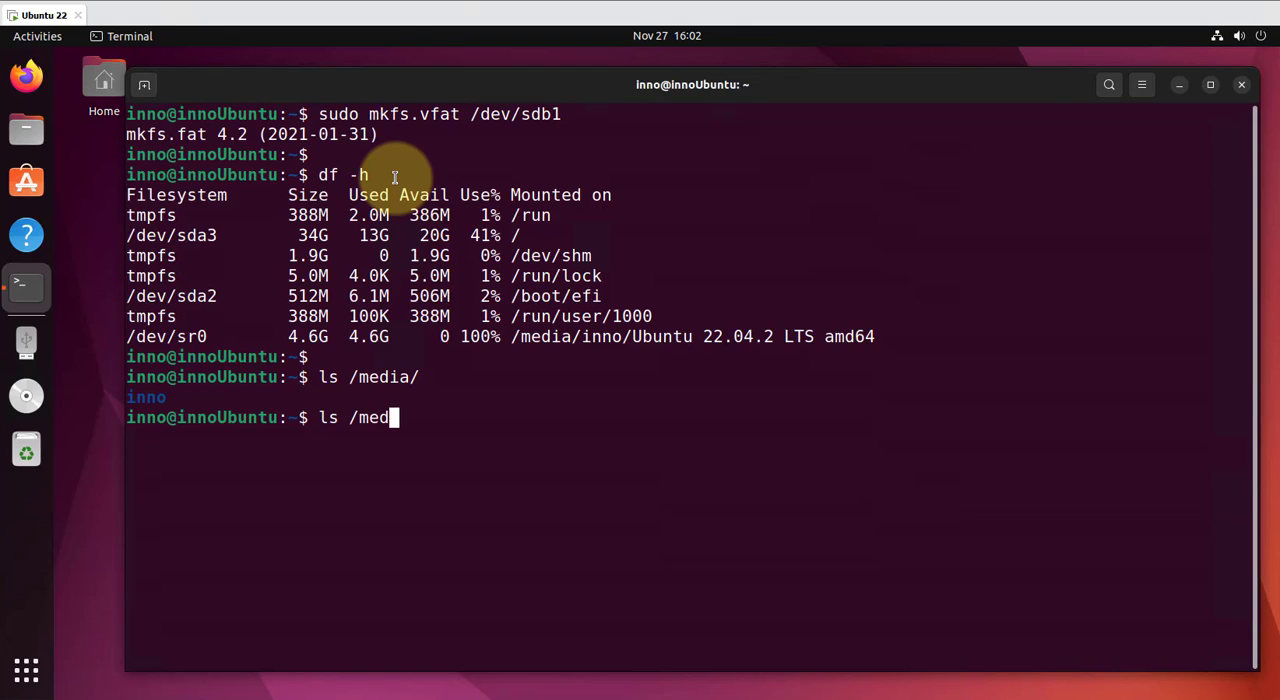
type("ia/inno/")
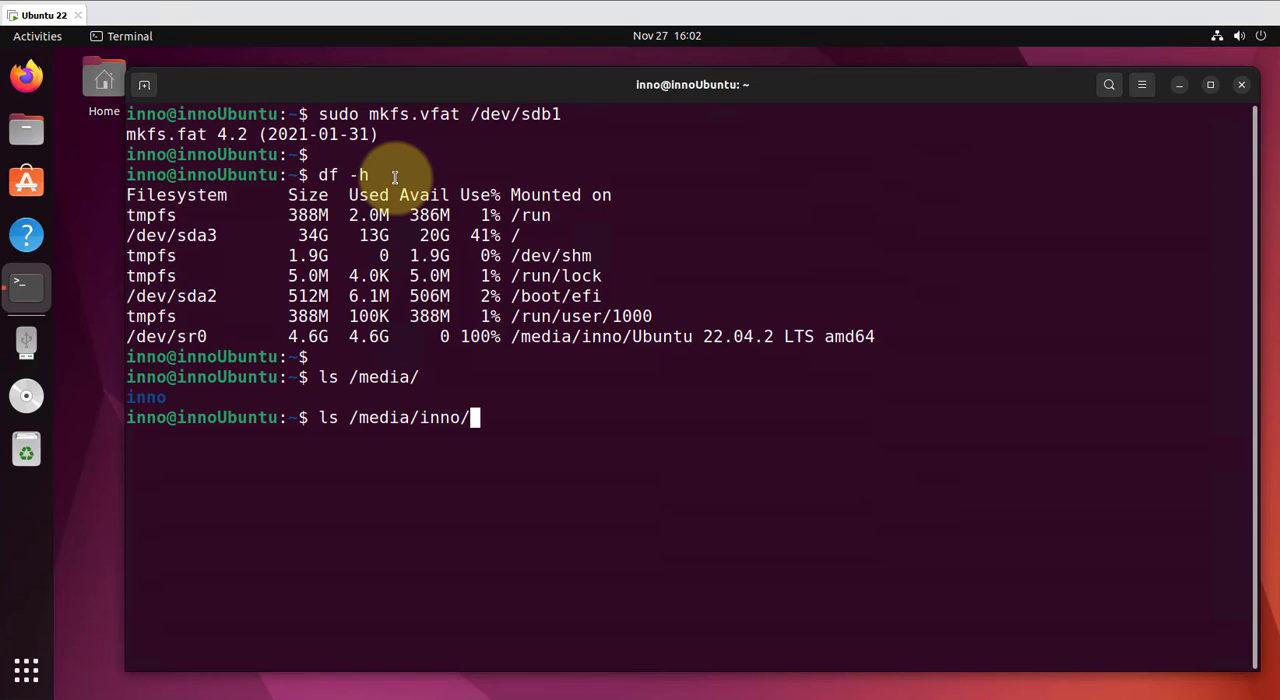
key("Return")
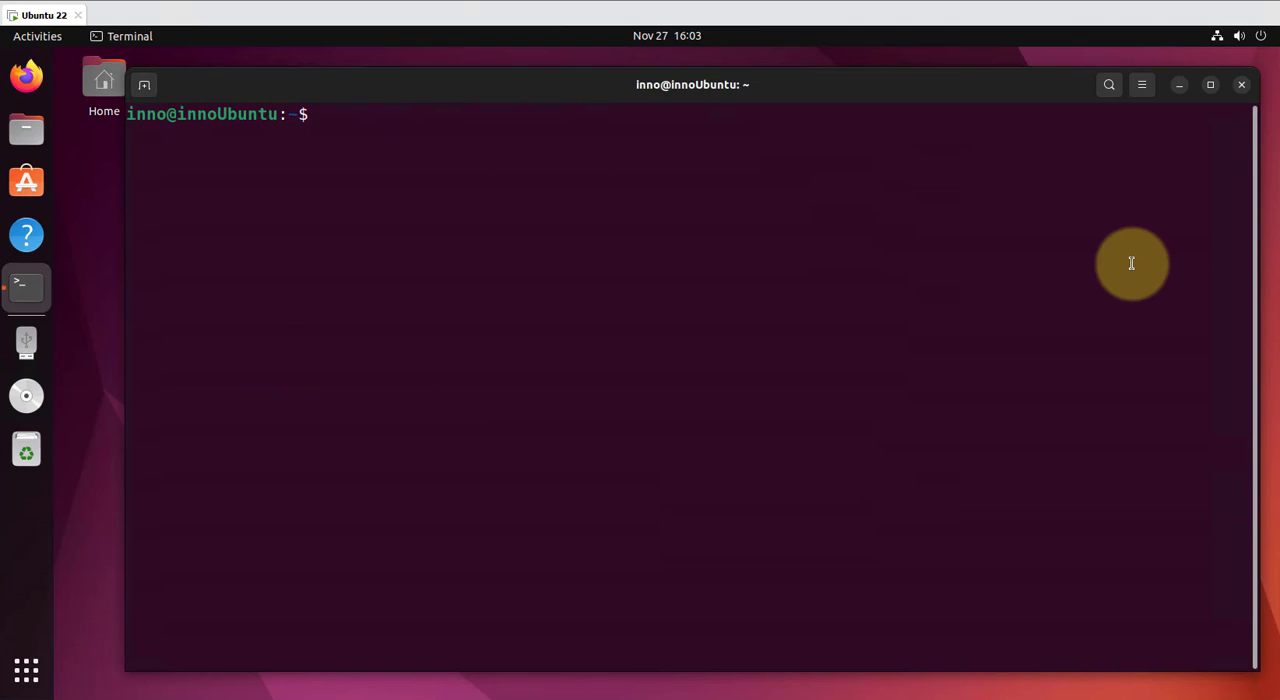
Step: Create the mount folder /media/usb-drive with sudo mkdir
type("sudo mkdir")
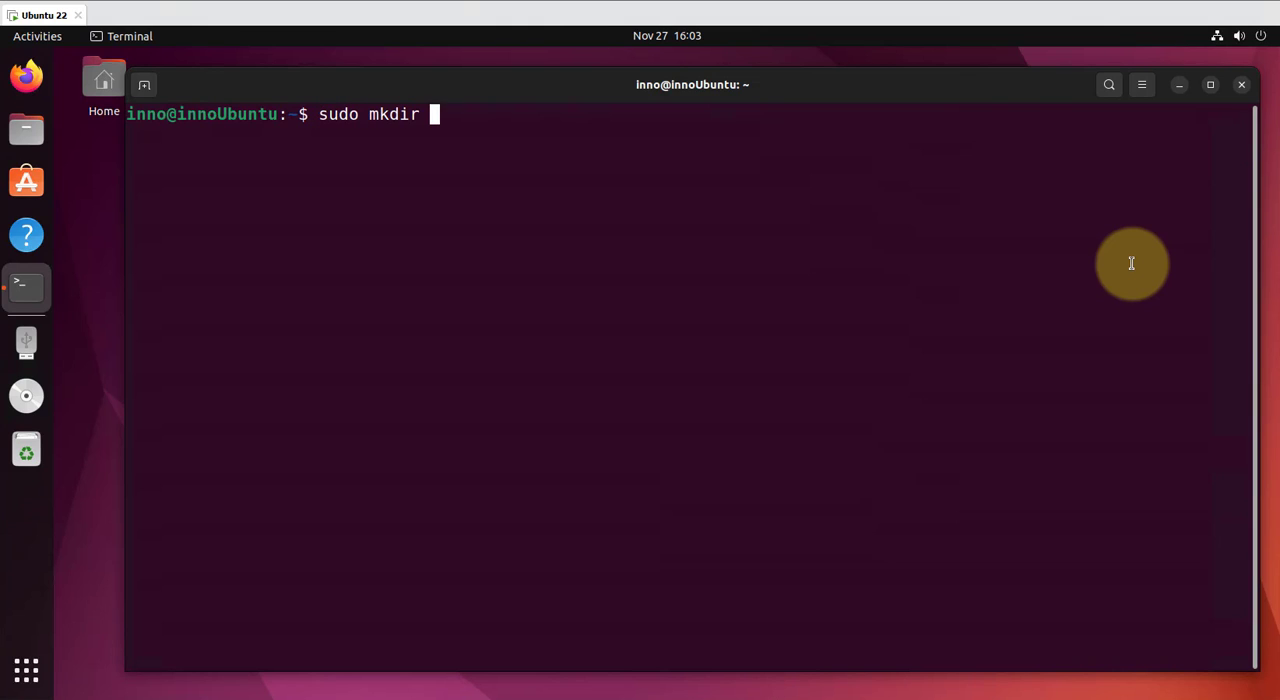
type("/media/")
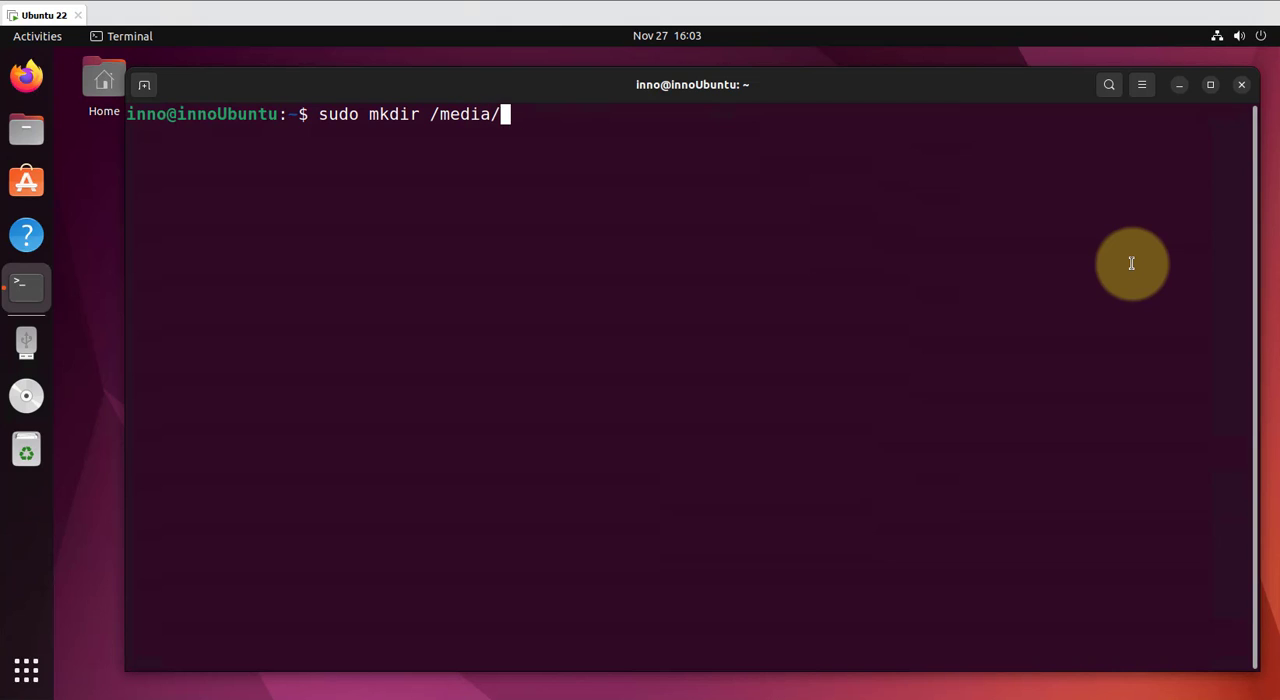
type("usb-drive")
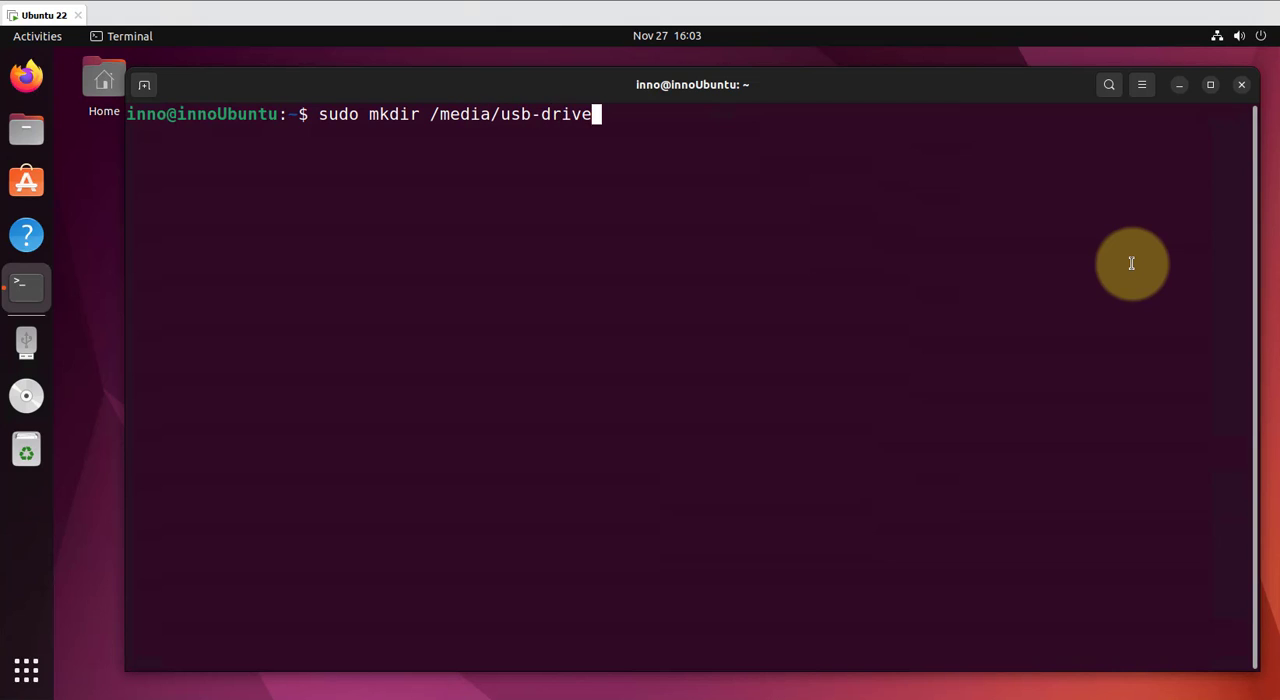
Step: Mount /dev/sdb1 at /media/usb-drive, retrying with sudo after the first attempt fails
type("mou")
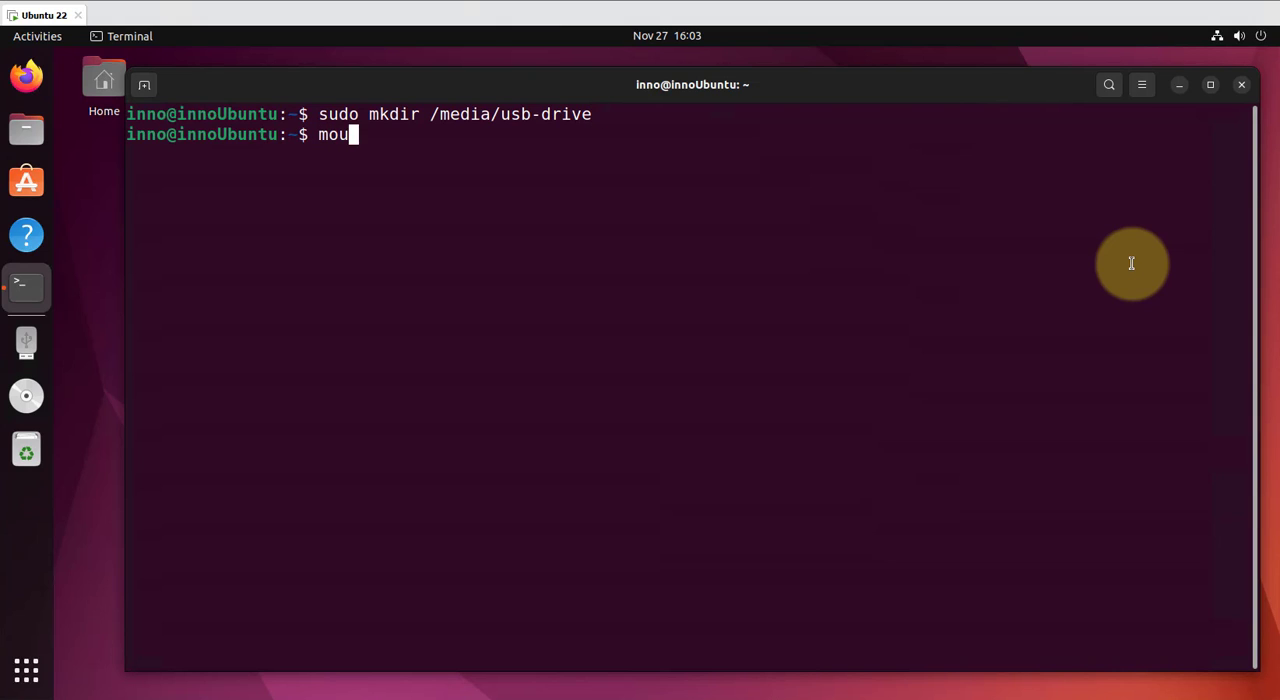
type("nt /")
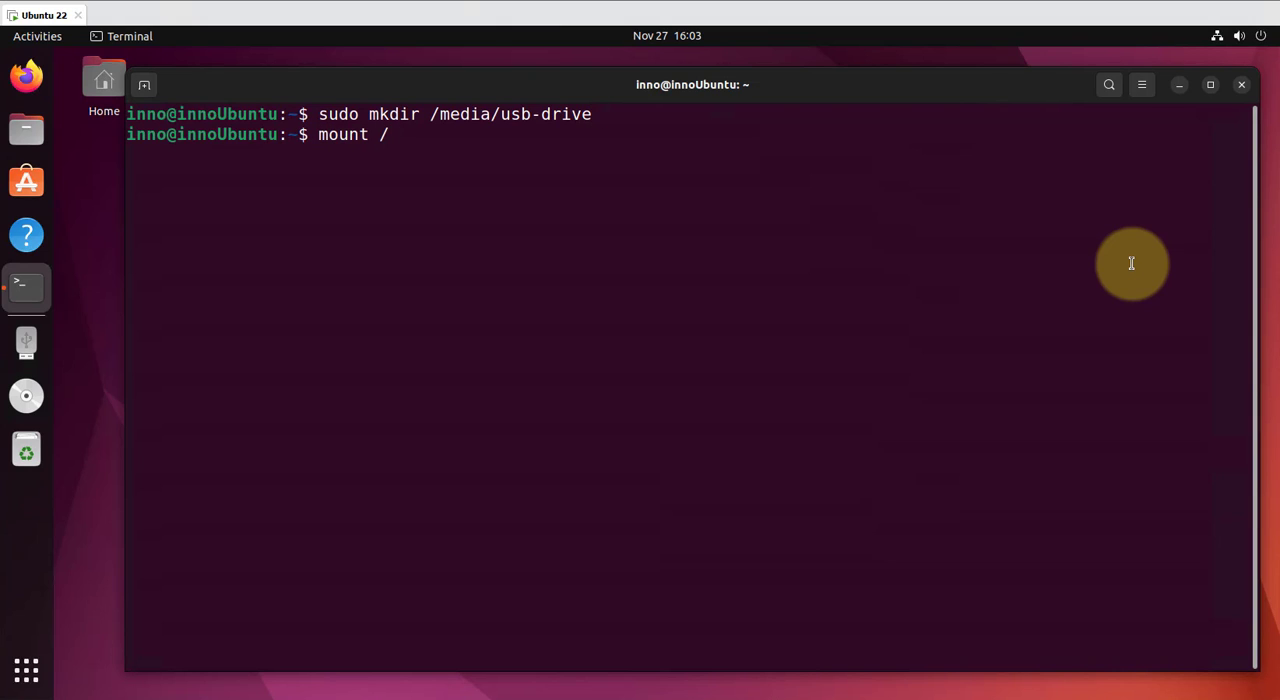
type("dev")
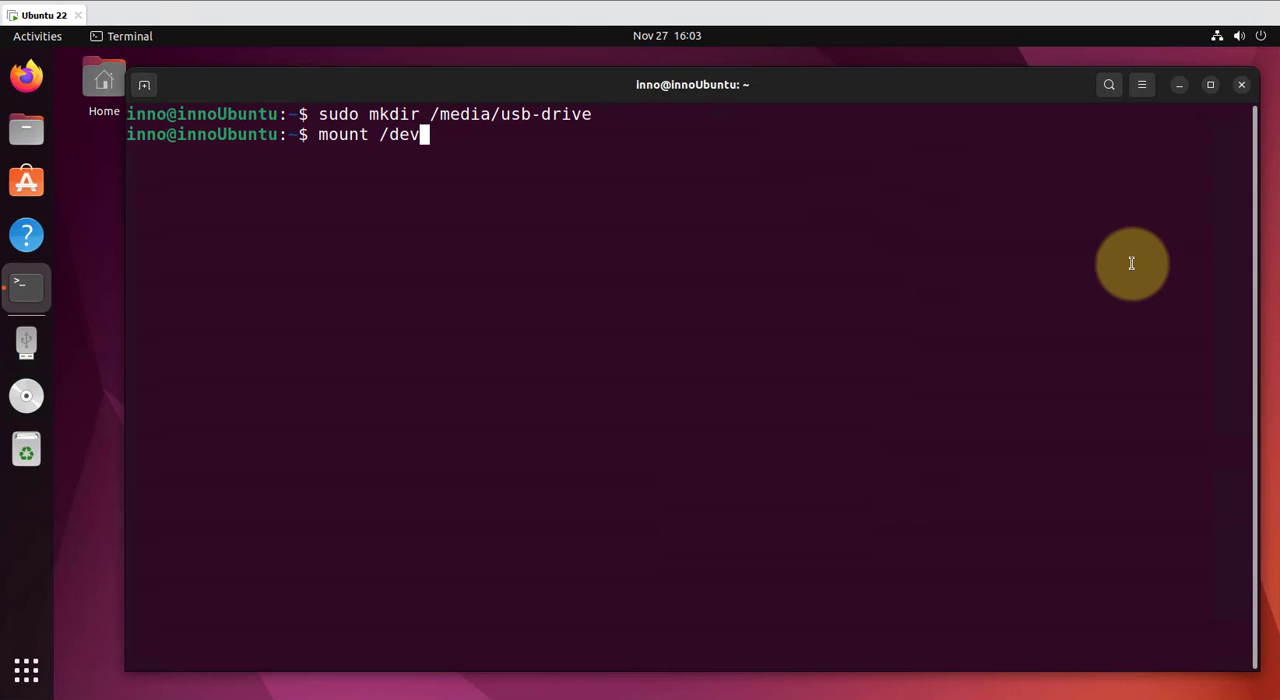
type("/sdb")
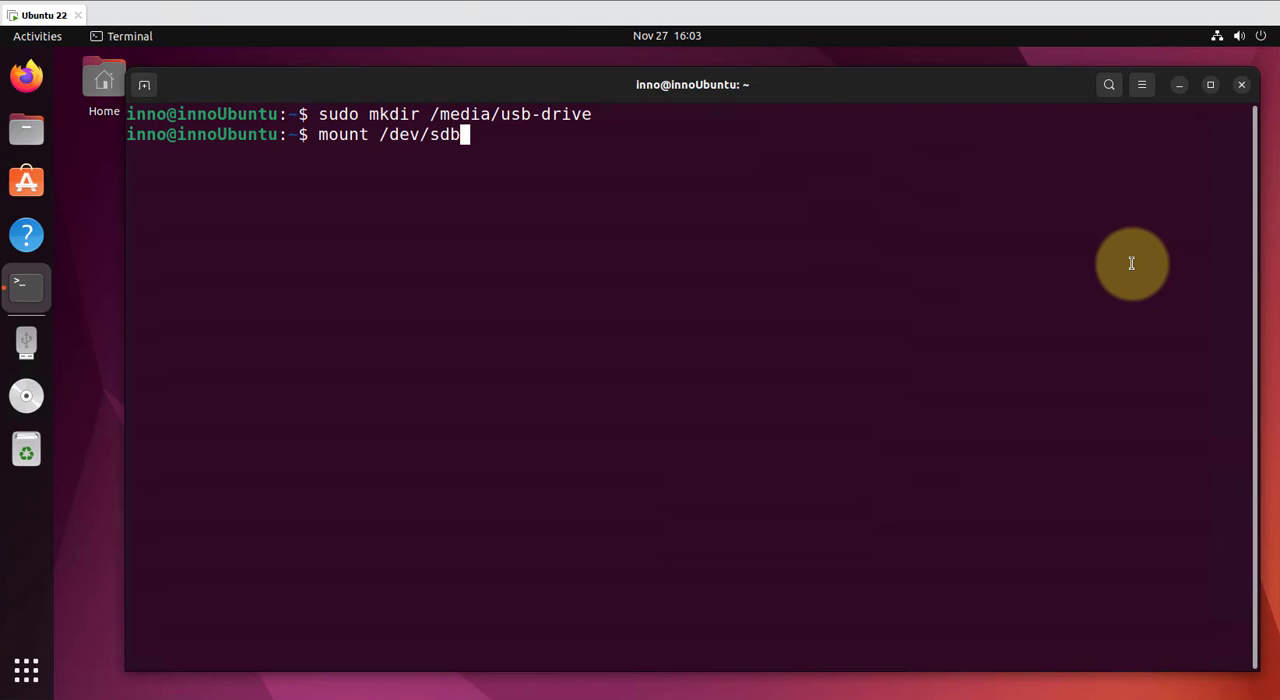
type("1 /me")
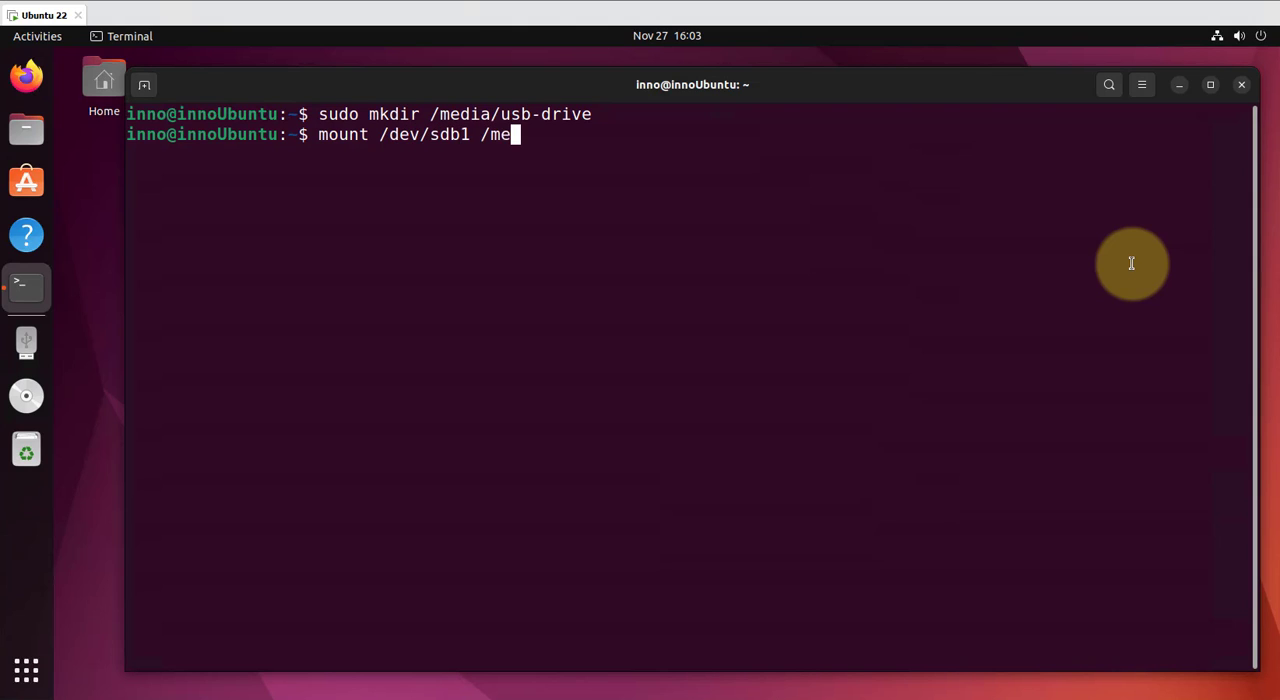
type("dia/usb")
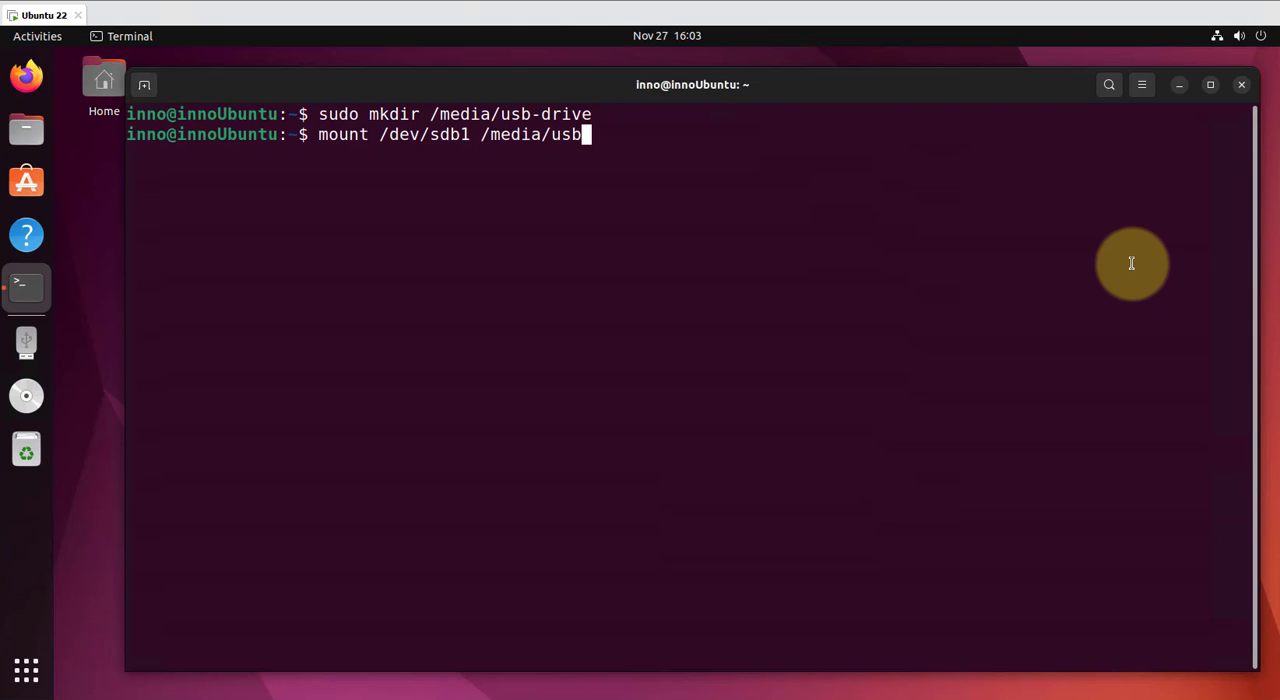
key("Return")
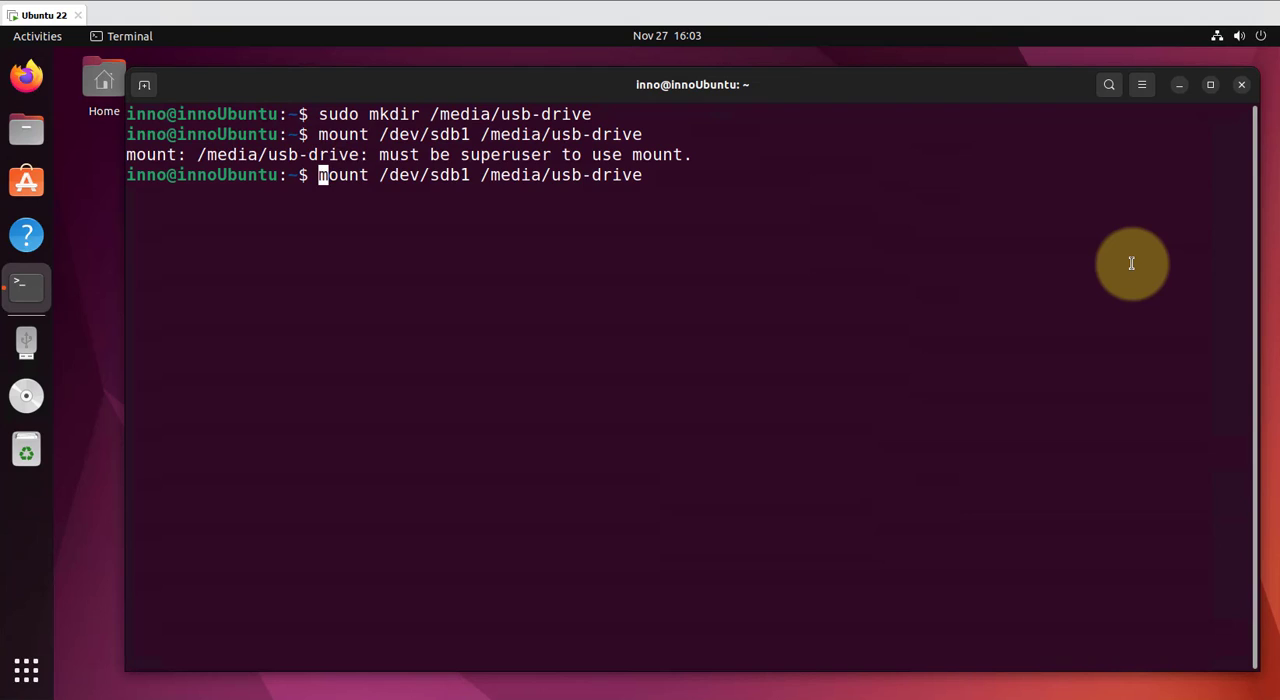
type("su")
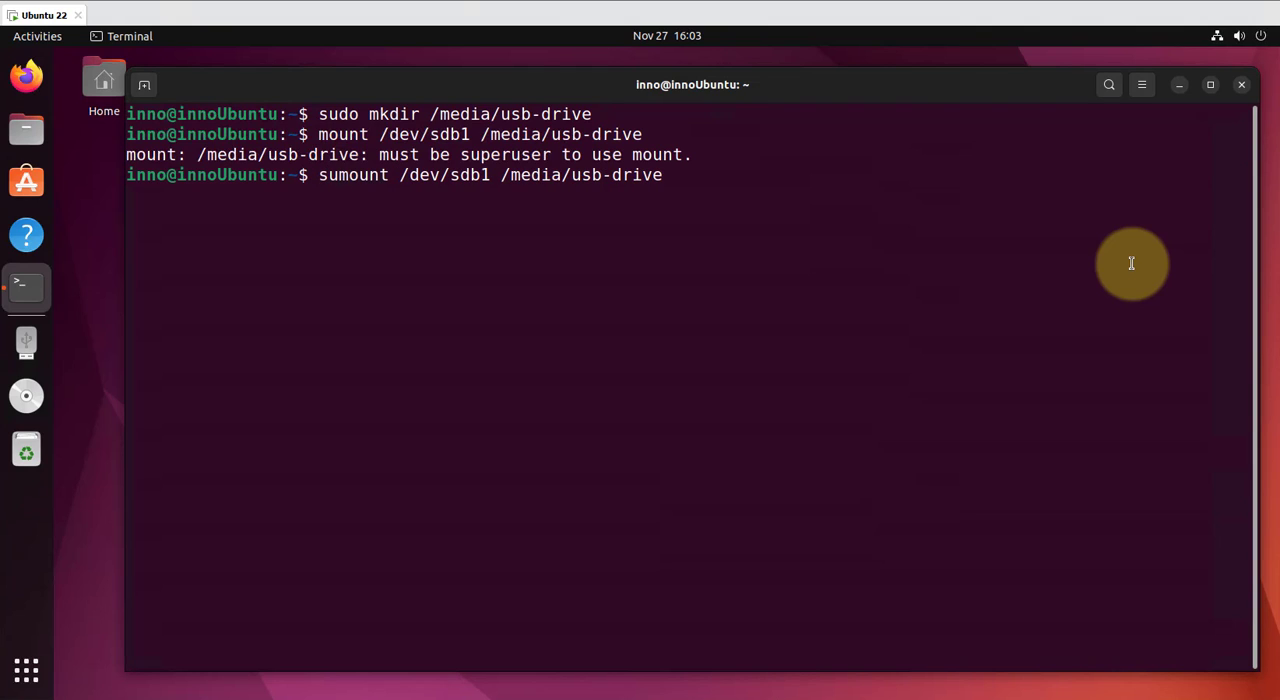
key("Return")
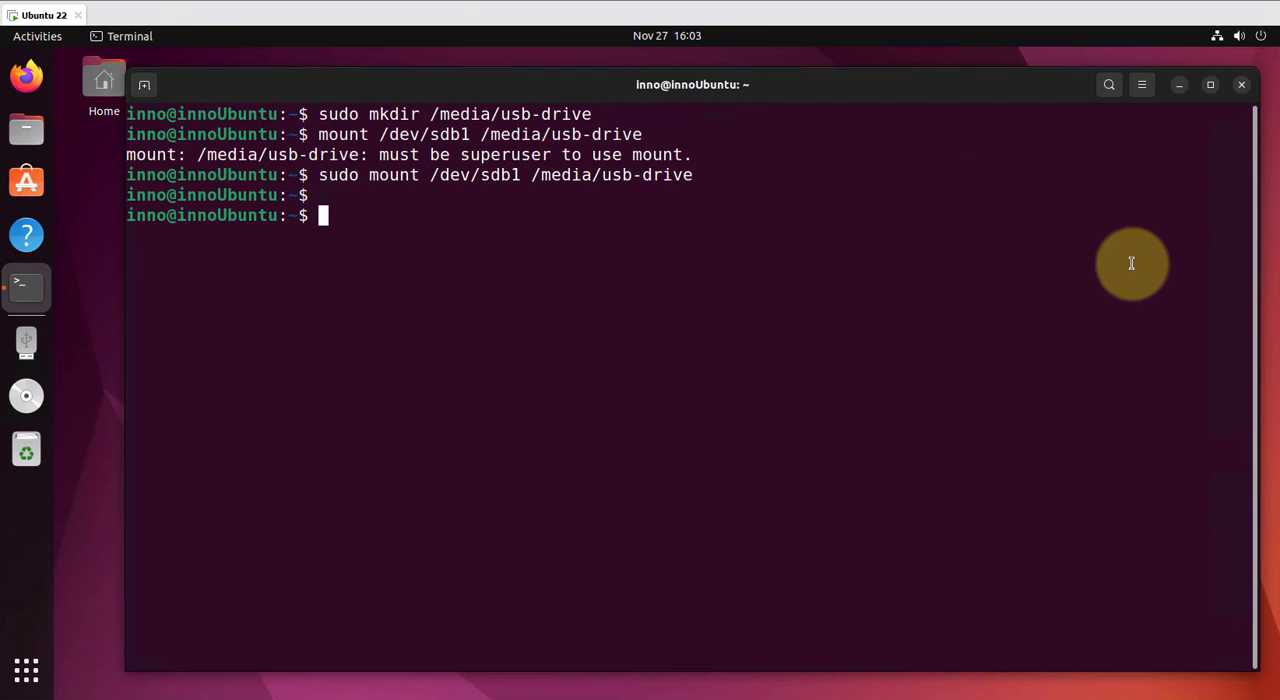
Step: Verify with df -h that /dev/sdb1 is mounted at /media/usb-drive showing 15G
type("df -")
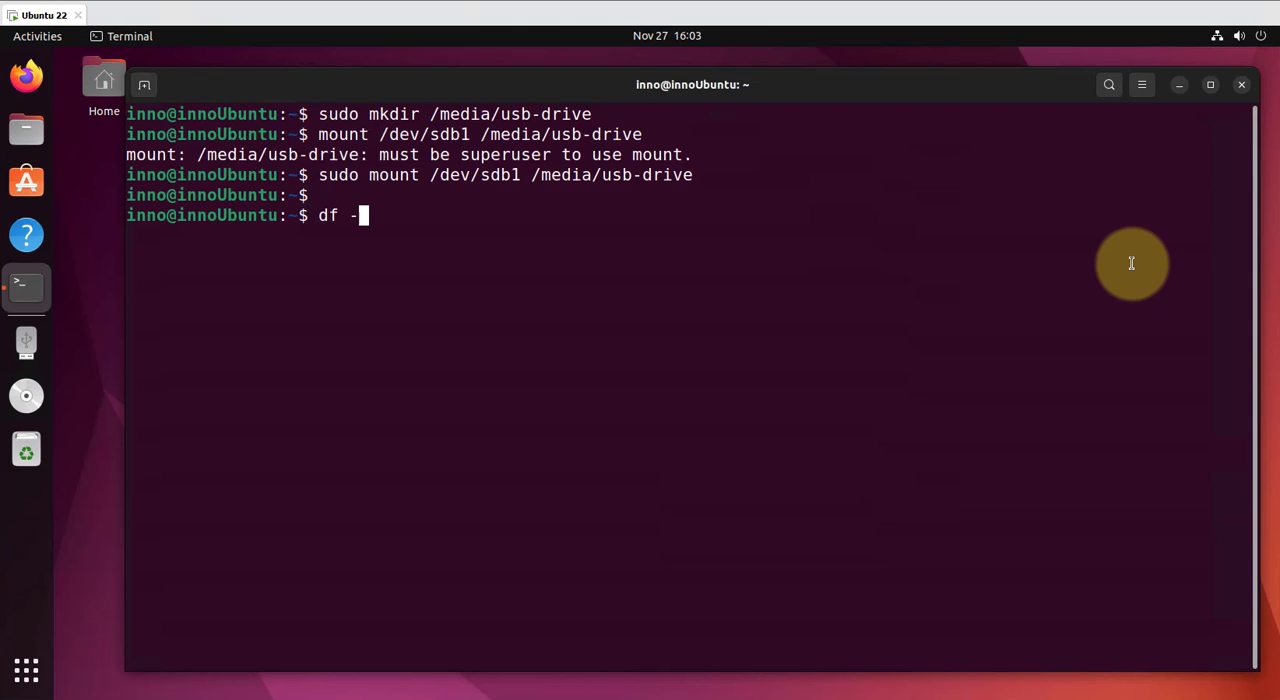
key("Return")
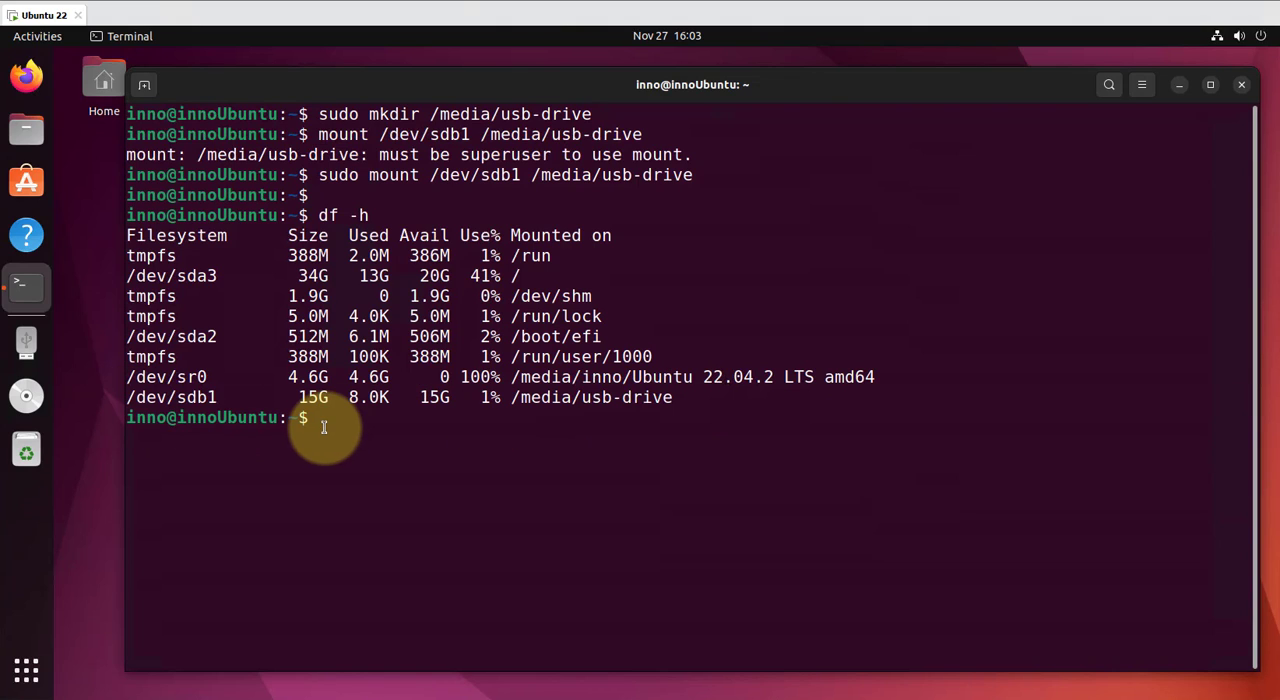
Step: Run mount | grep /dev/s to confirm the USB partition is mounted
type("df -")
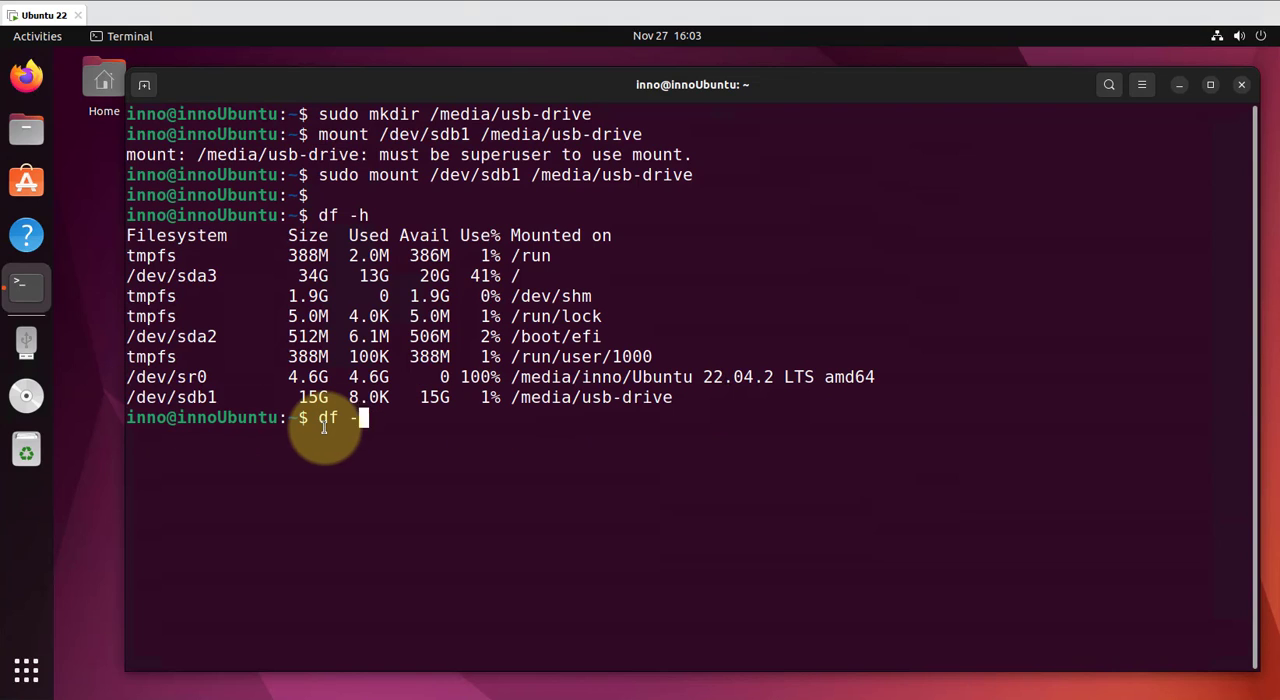
type("moun")
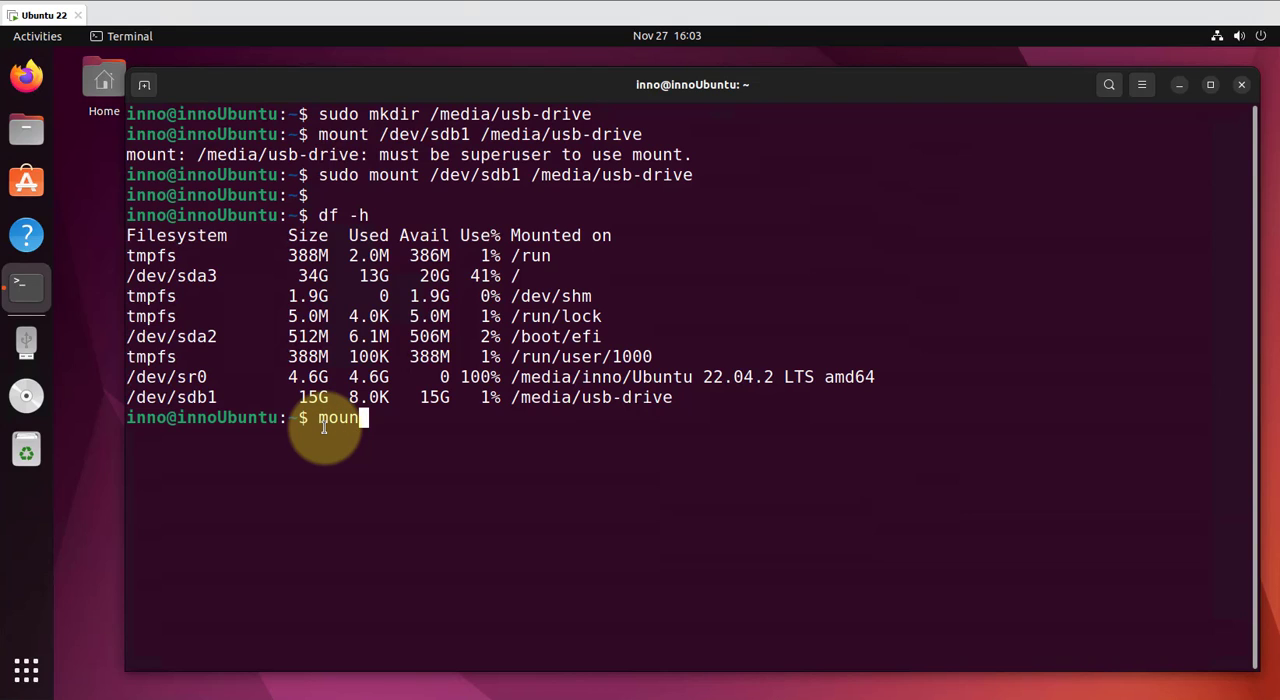
type("t")
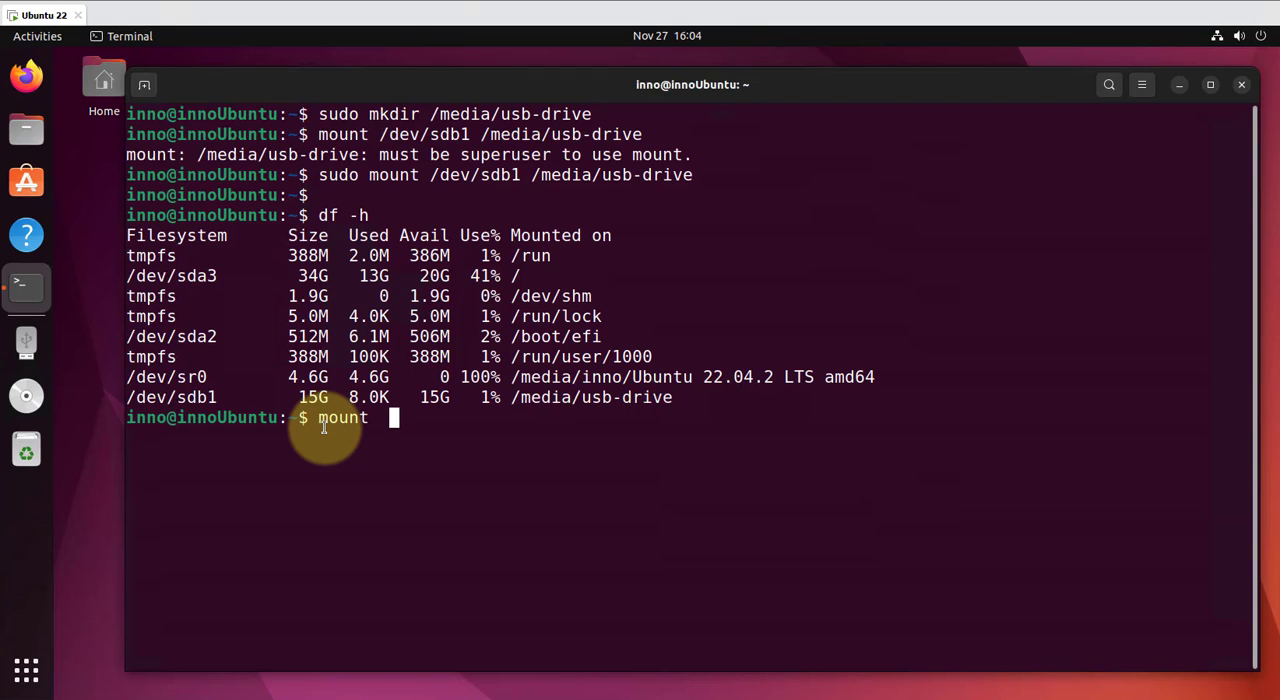
type("| gre")
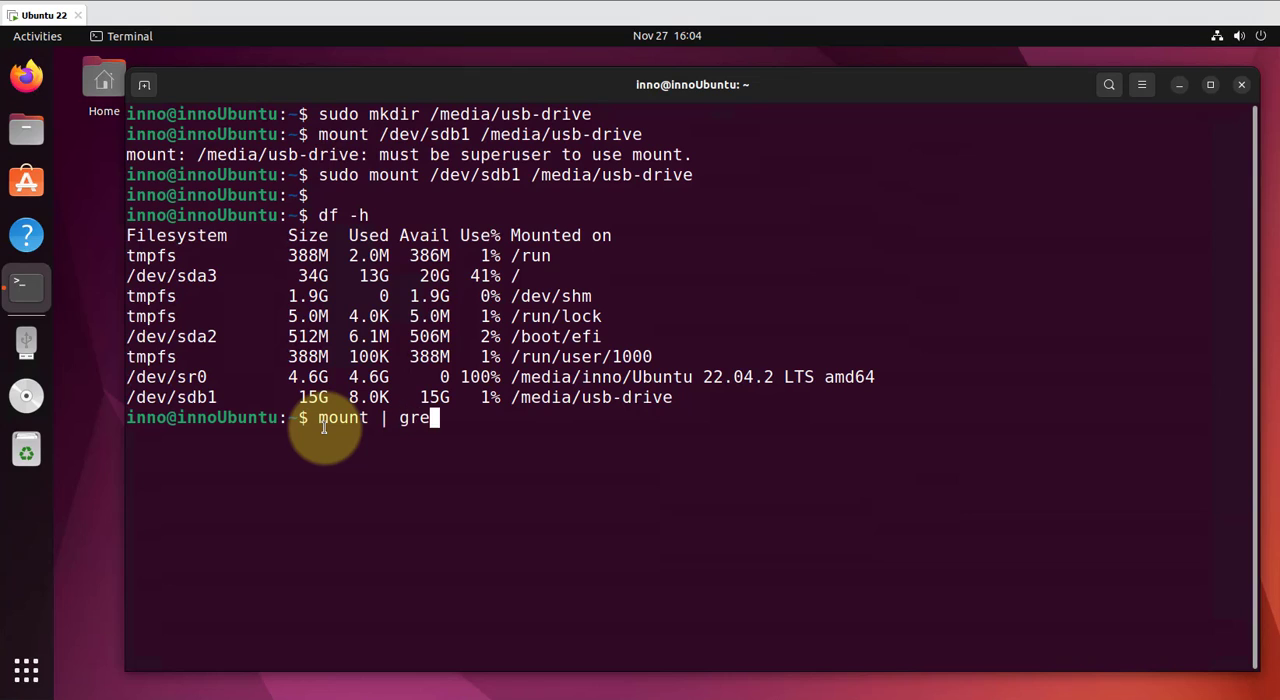
type("p /dev/")
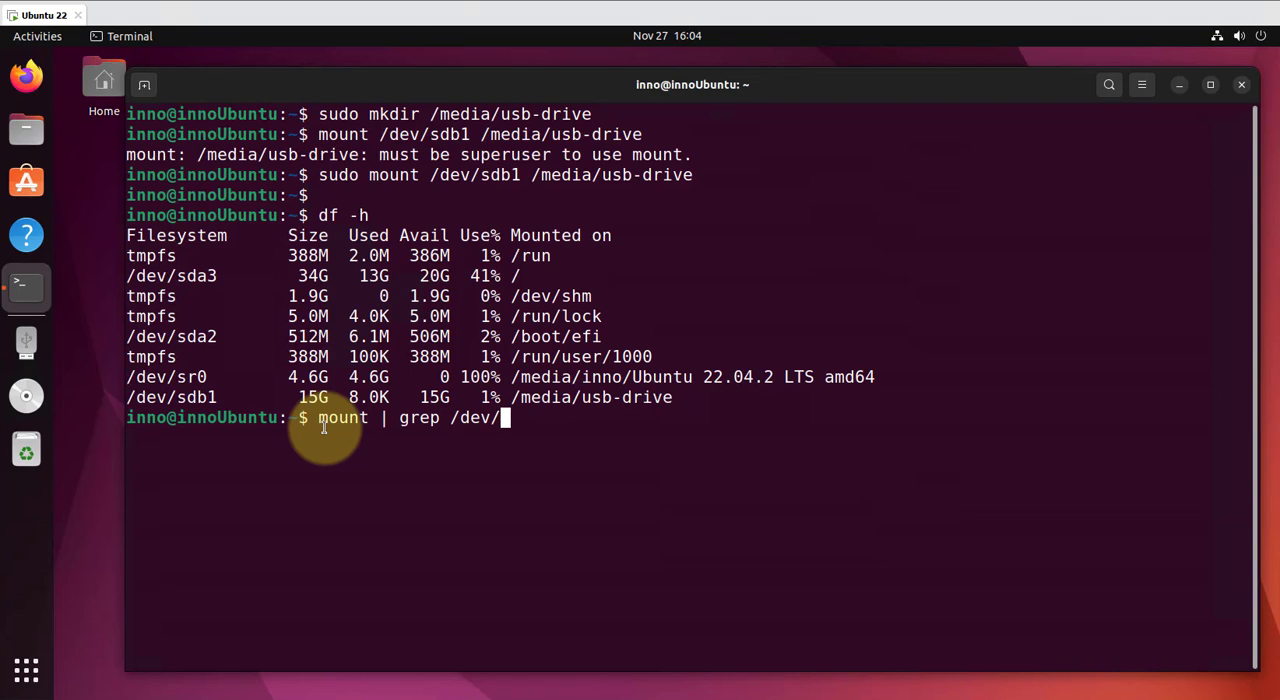
type("s")
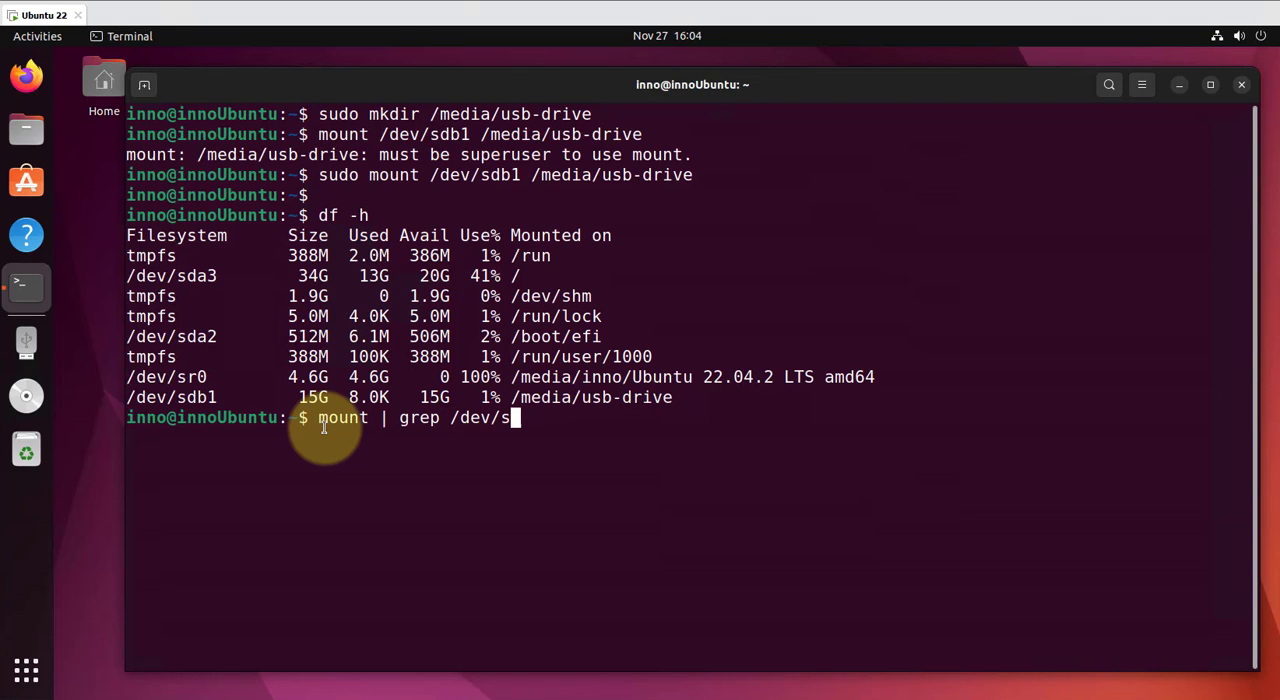
key("Return")
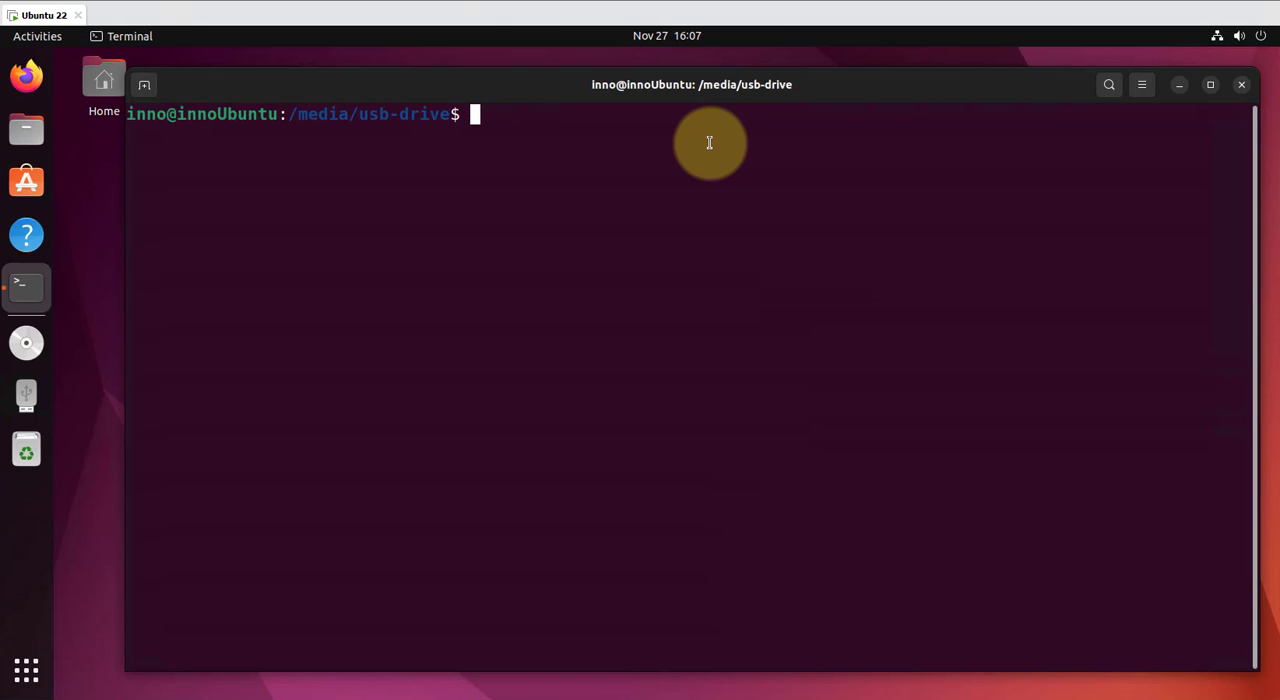
Step: Change to /media/usb-drive, list it, and attempt touch text.txt (permission denied)
type("c")
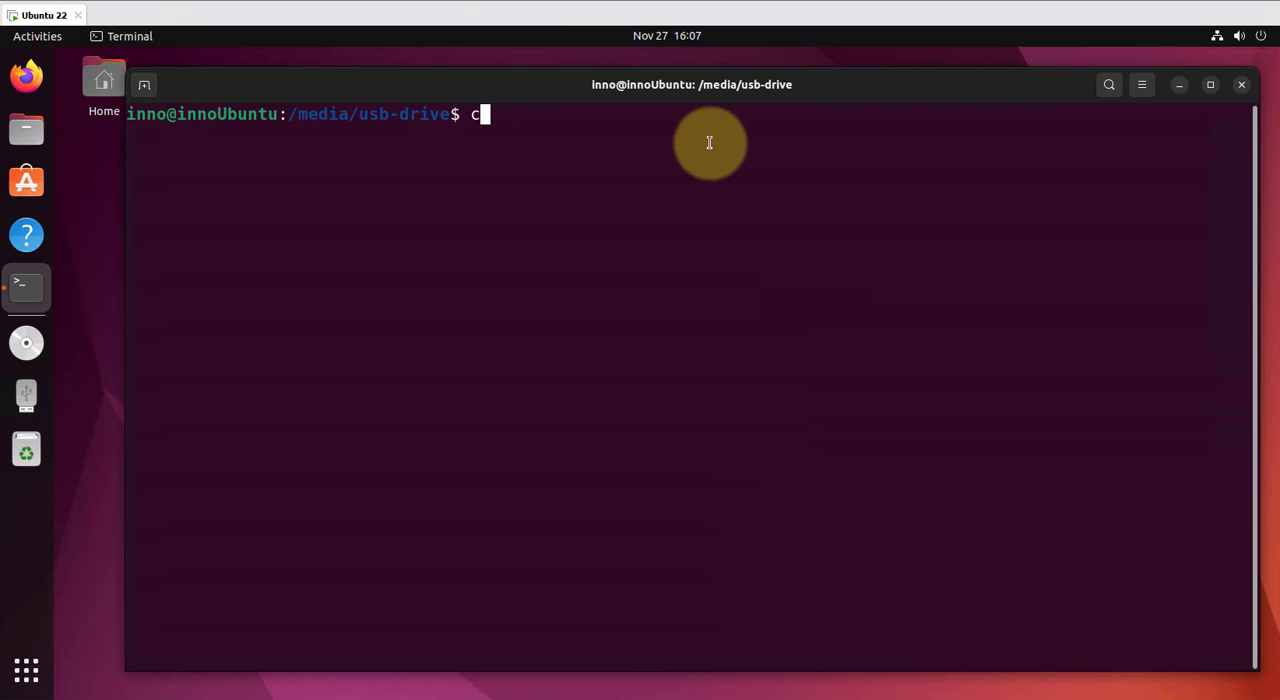
type("d")
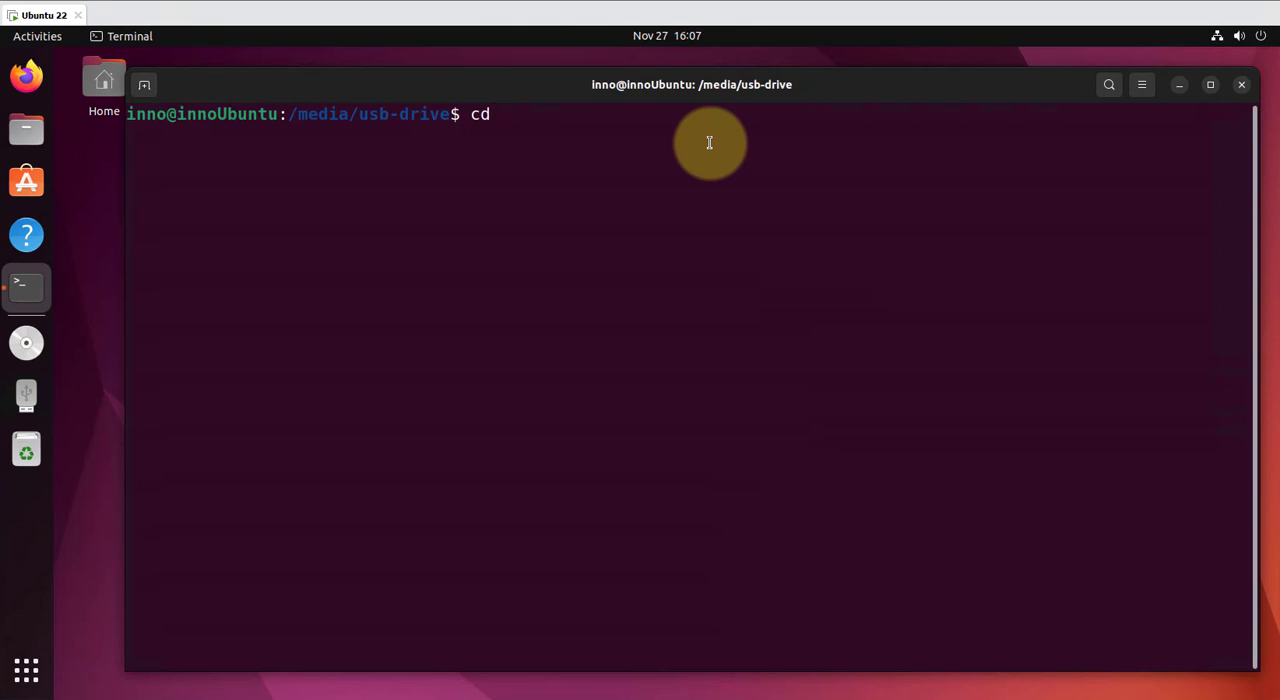
type("/media/usb-drive/")
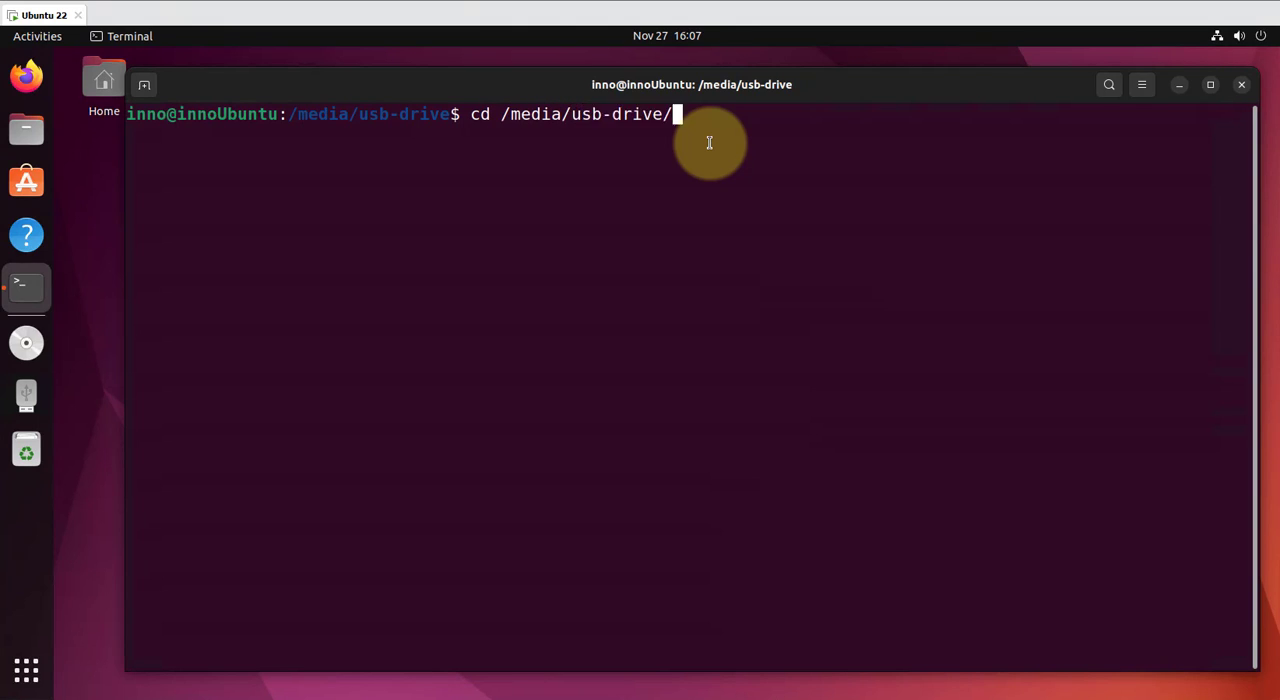
type("ls -l")
type("t")
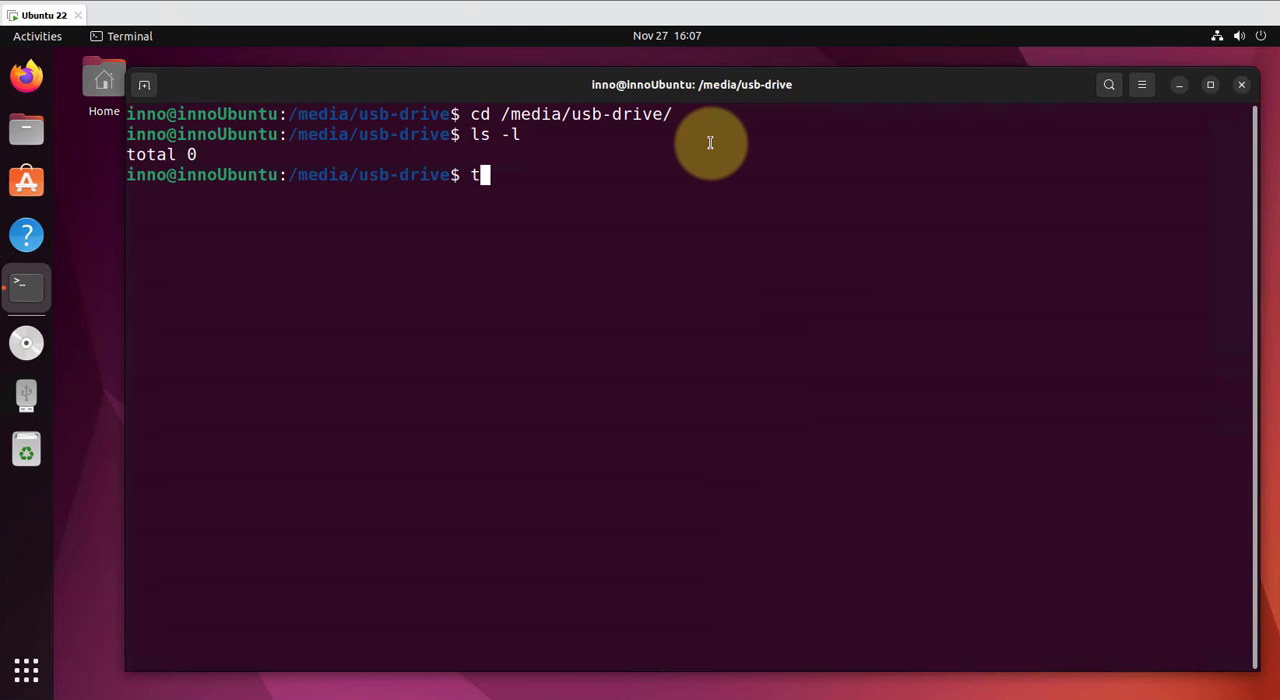
key("BackSpace")
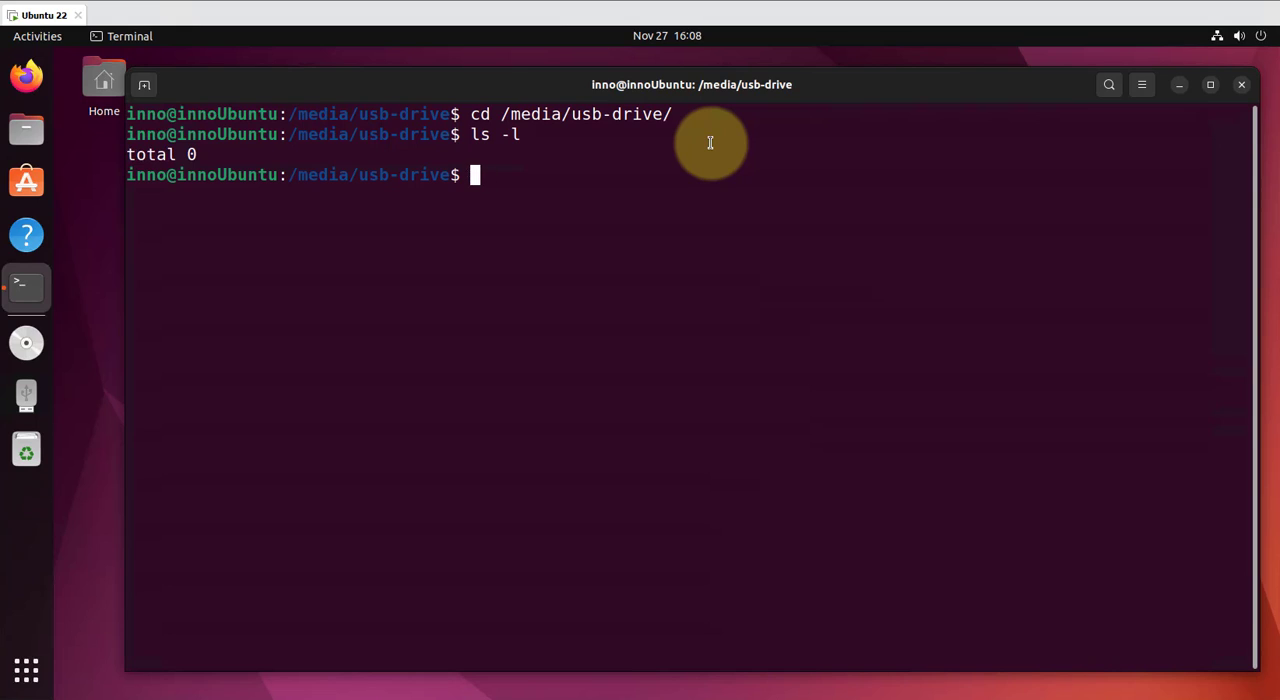
type("touch t")
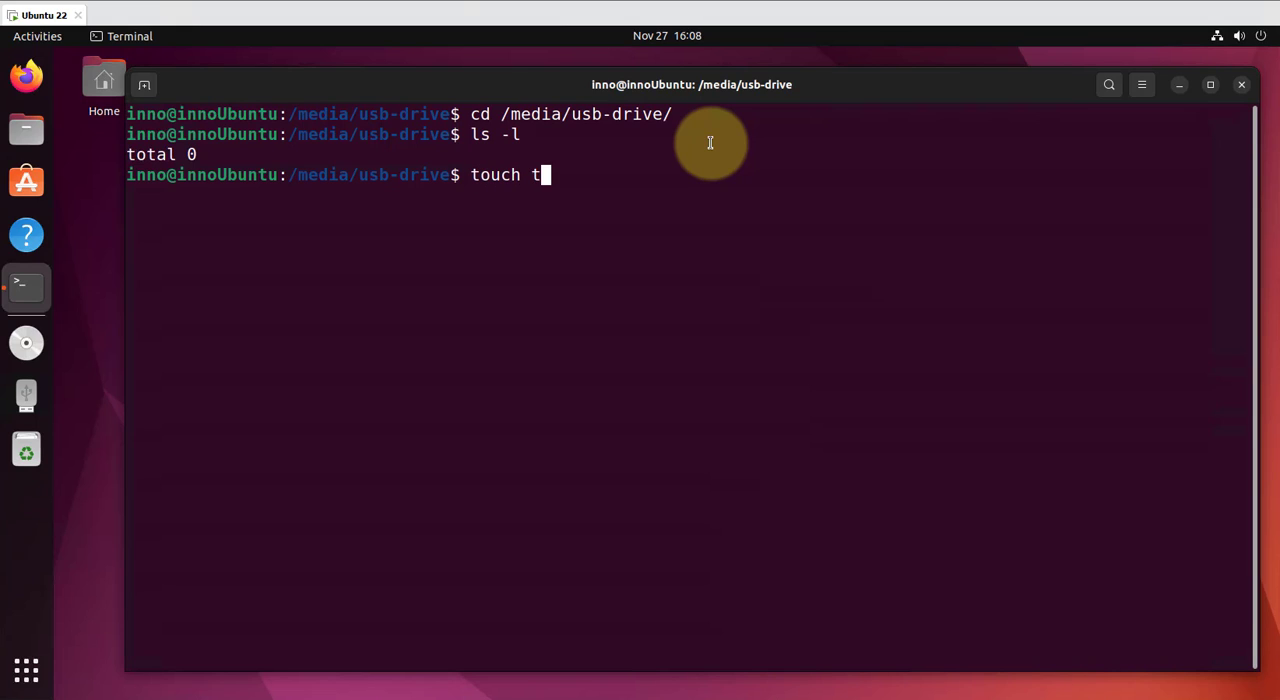
type("ext.txt")
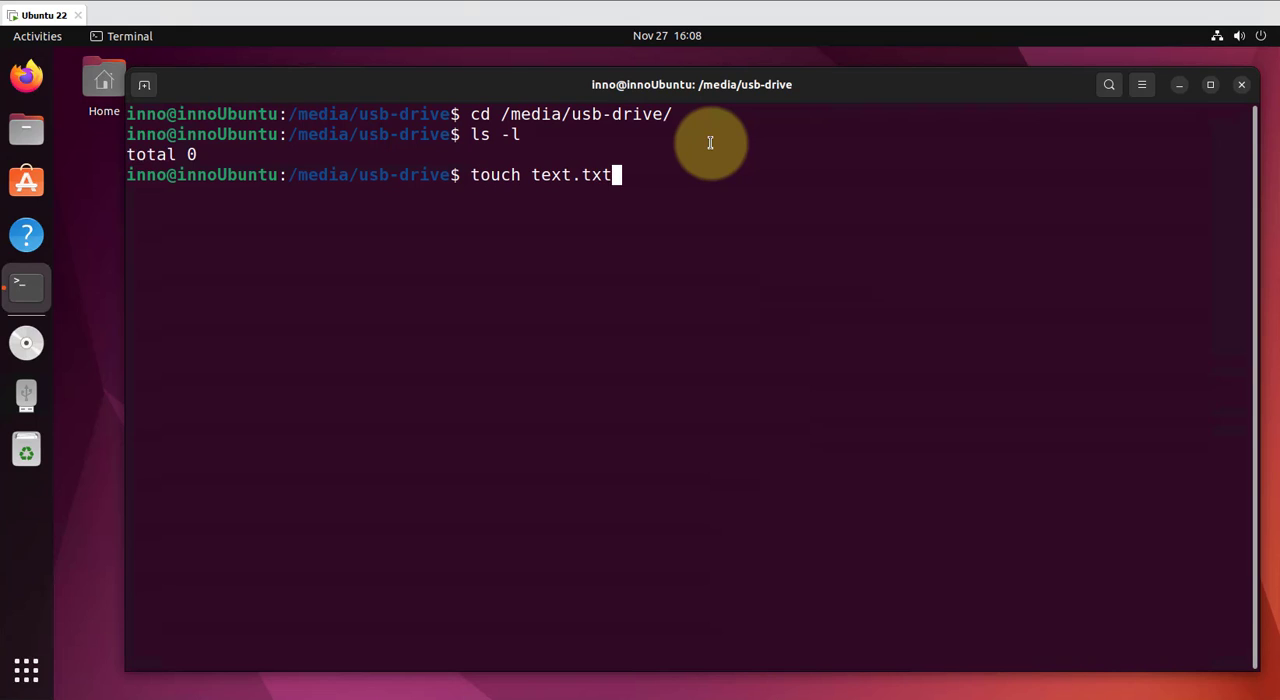
key("Return")
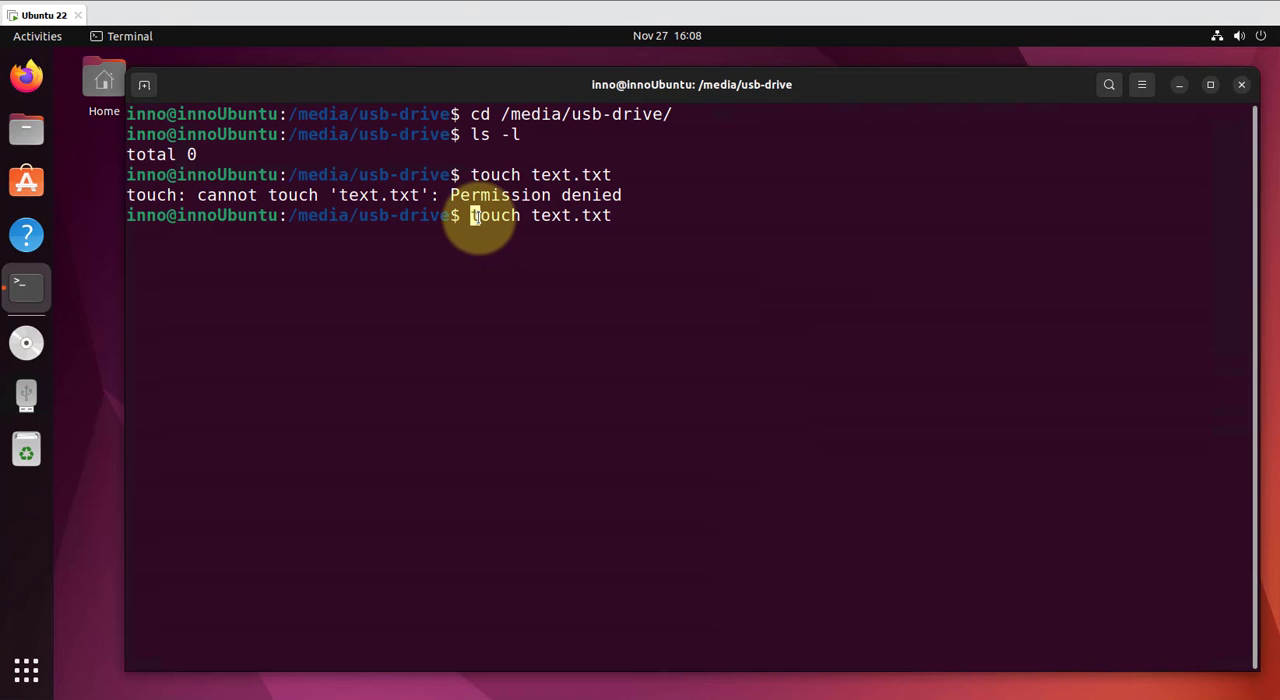
Step: Create text.txt with sudo and list the drive to confirm the root-owned file
type("sudo")
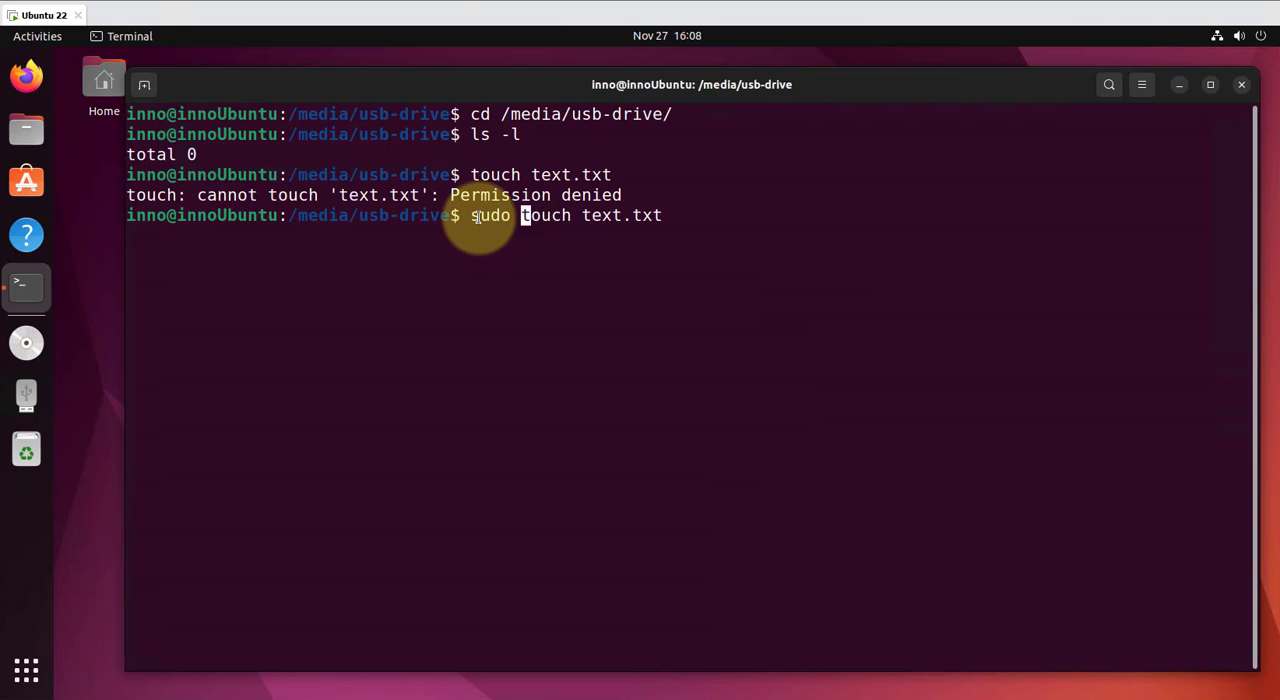
type("ls")
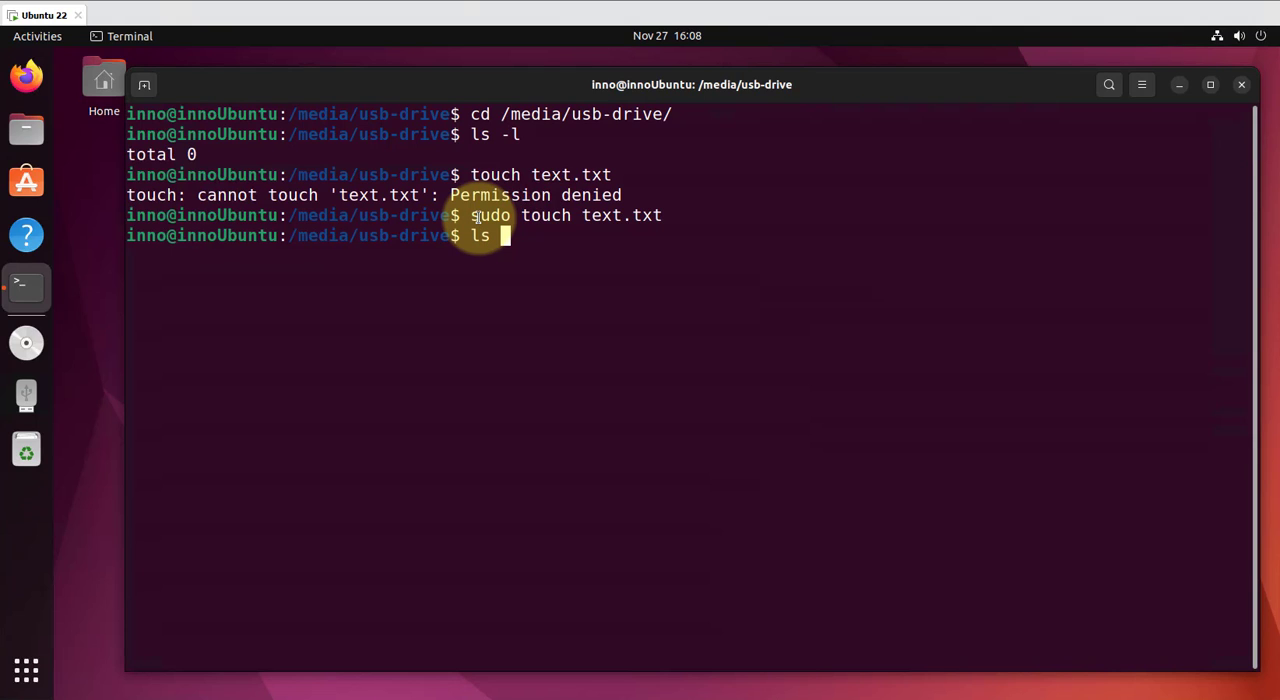
key("Return")
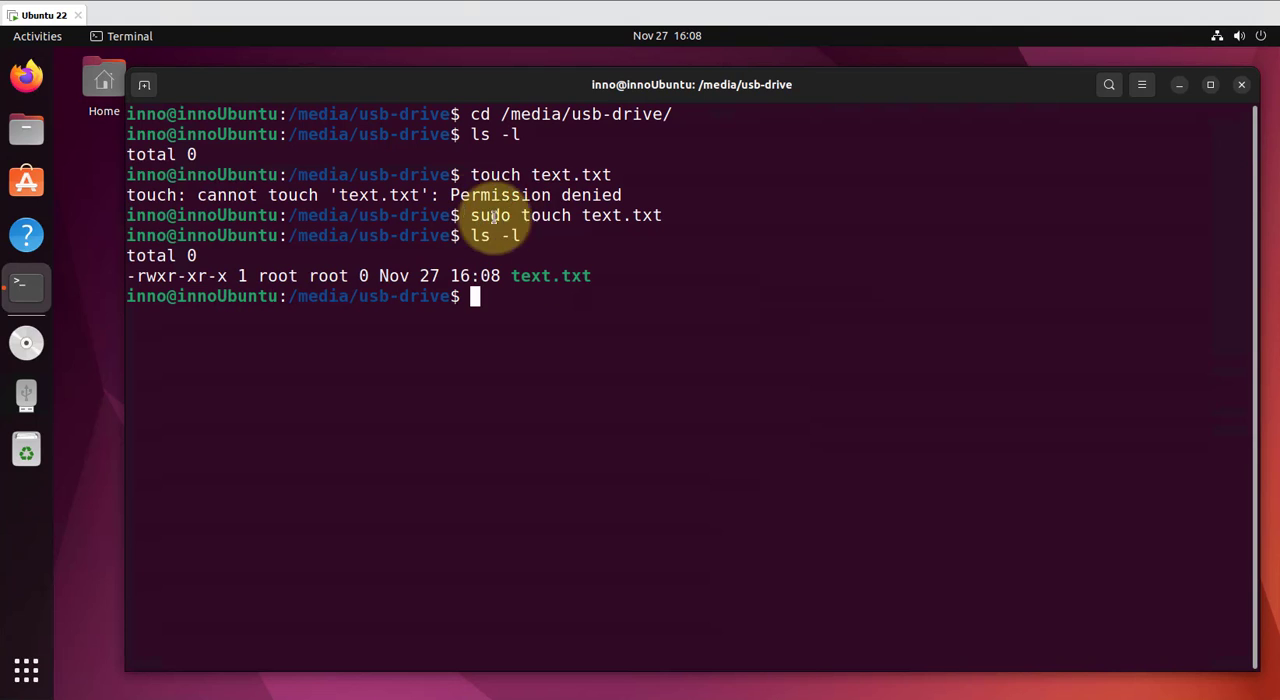
double_click(550, 276)
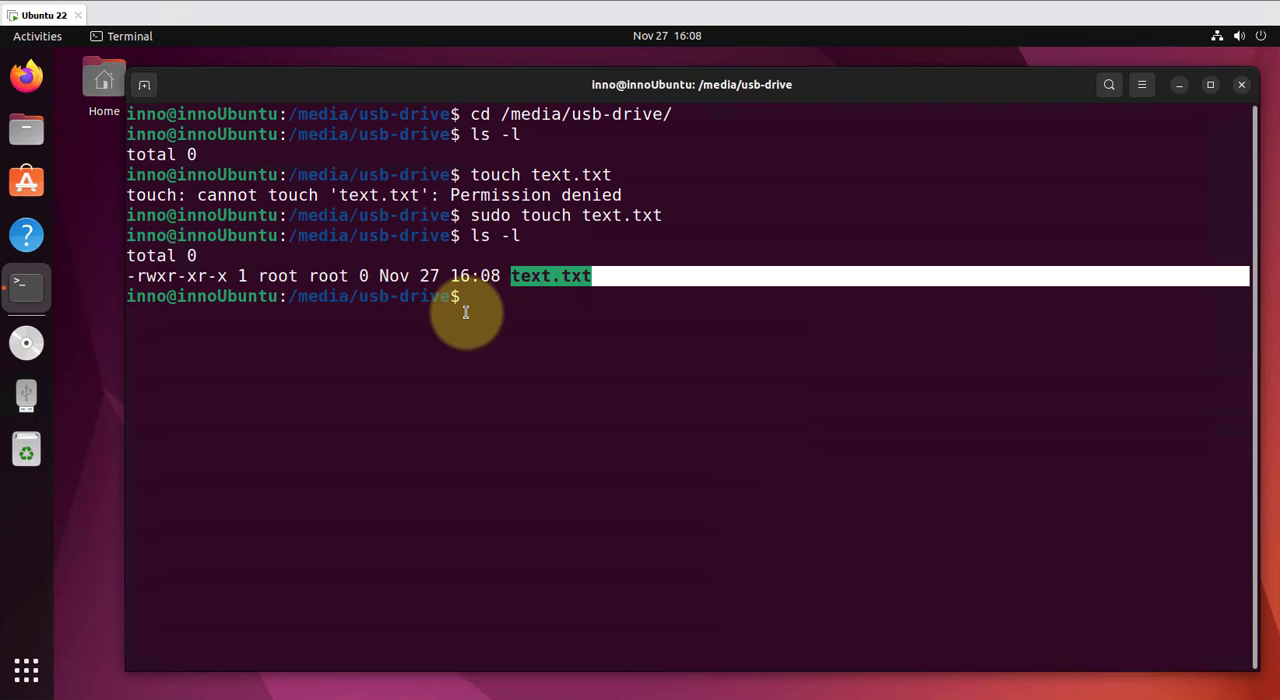
left_click(560, 296)
type("cd")
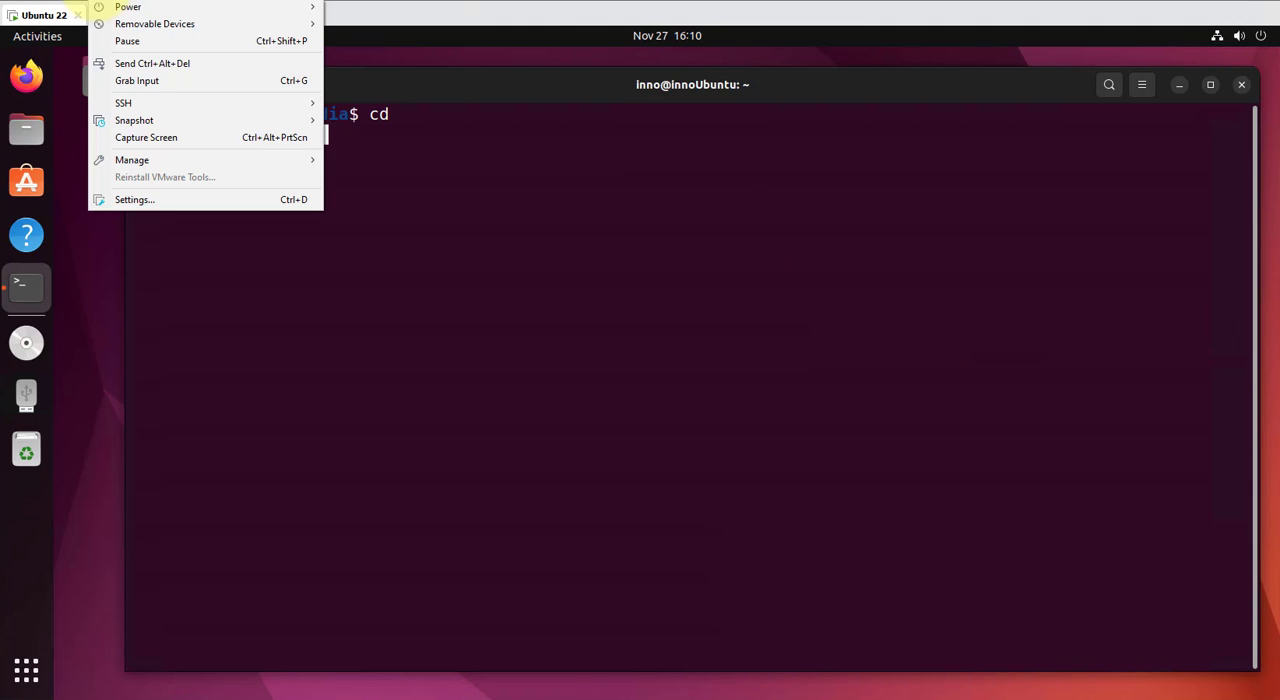
mouse_move(154, 24)
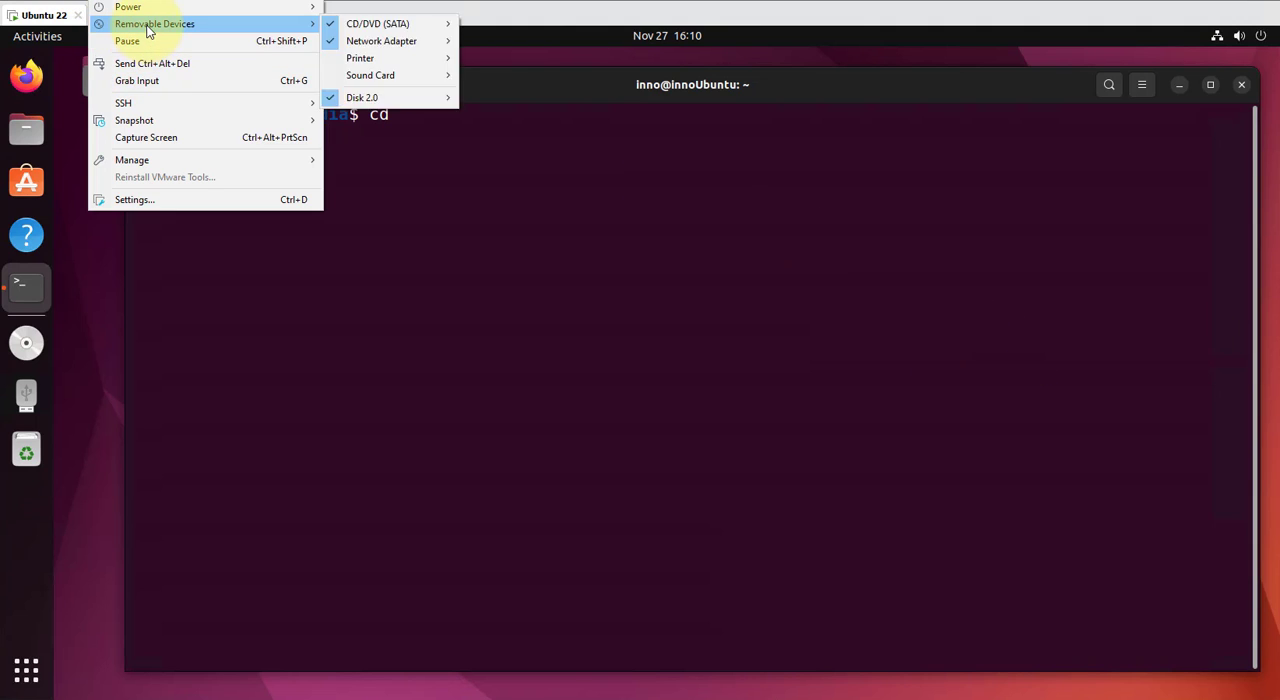
mouse_move(380, 96)
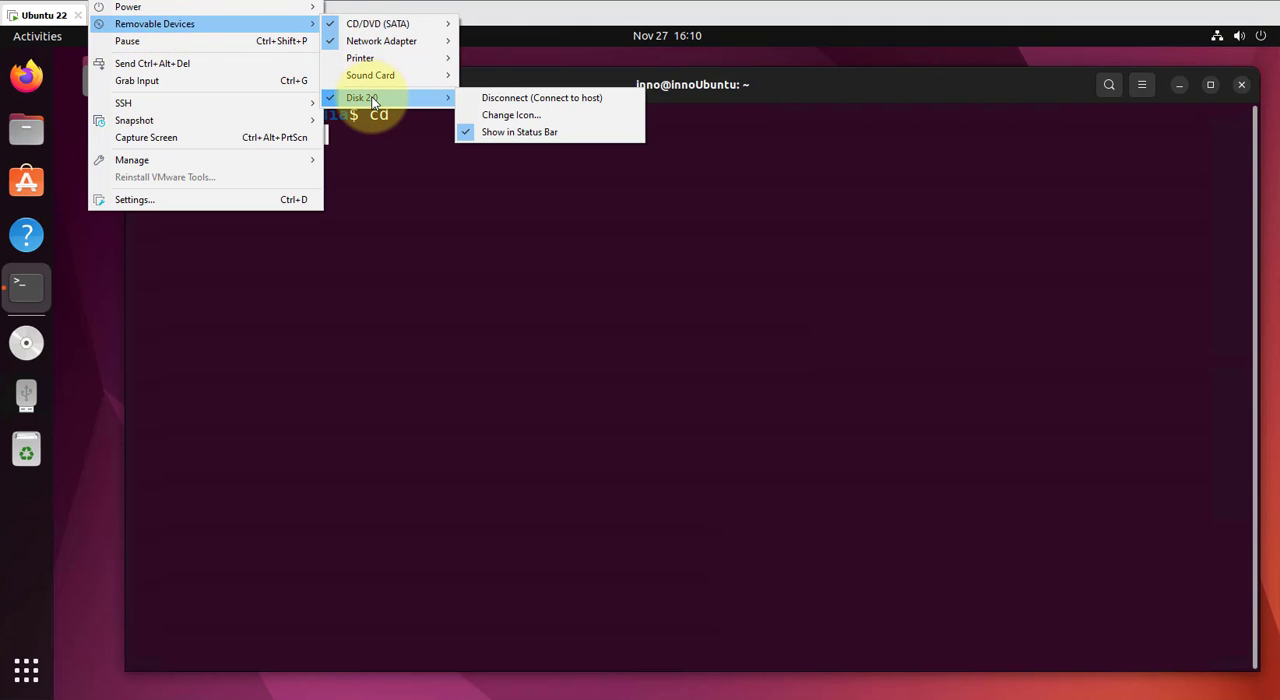
mouse_move(530, 96)
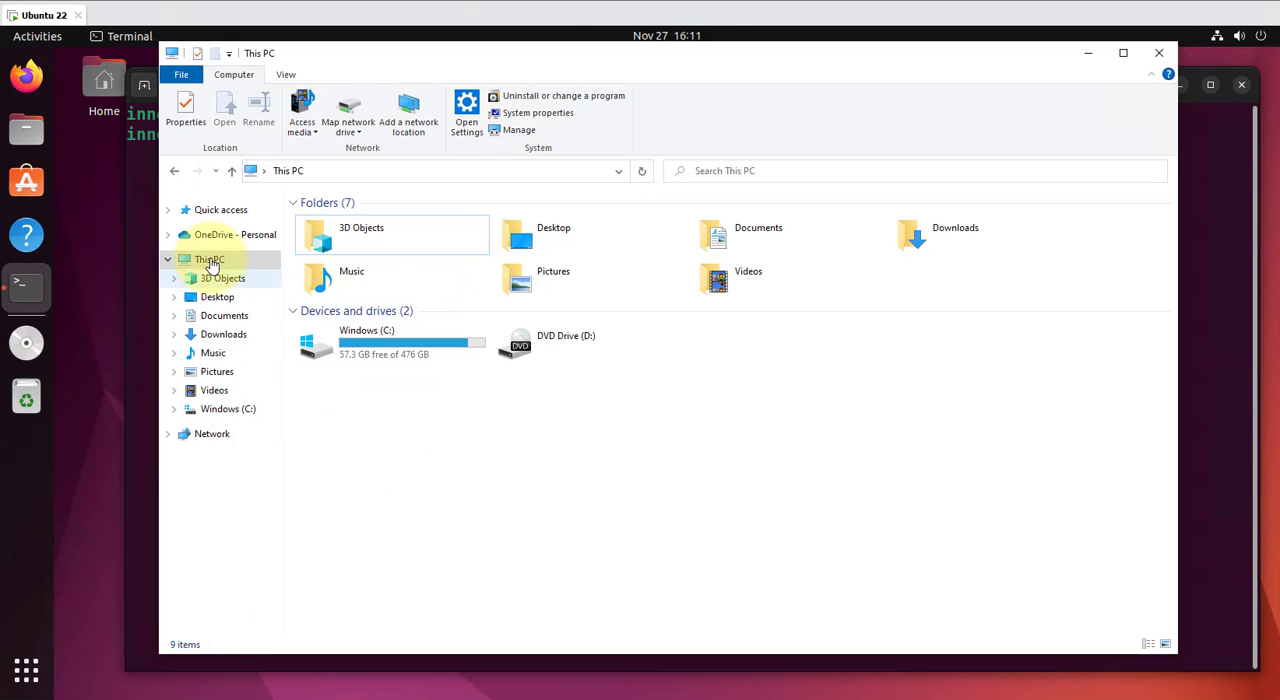
Step: Browse This PC and open USB Drive (G:) to see text.txt, a 0 KB document
left_click(518, 128)
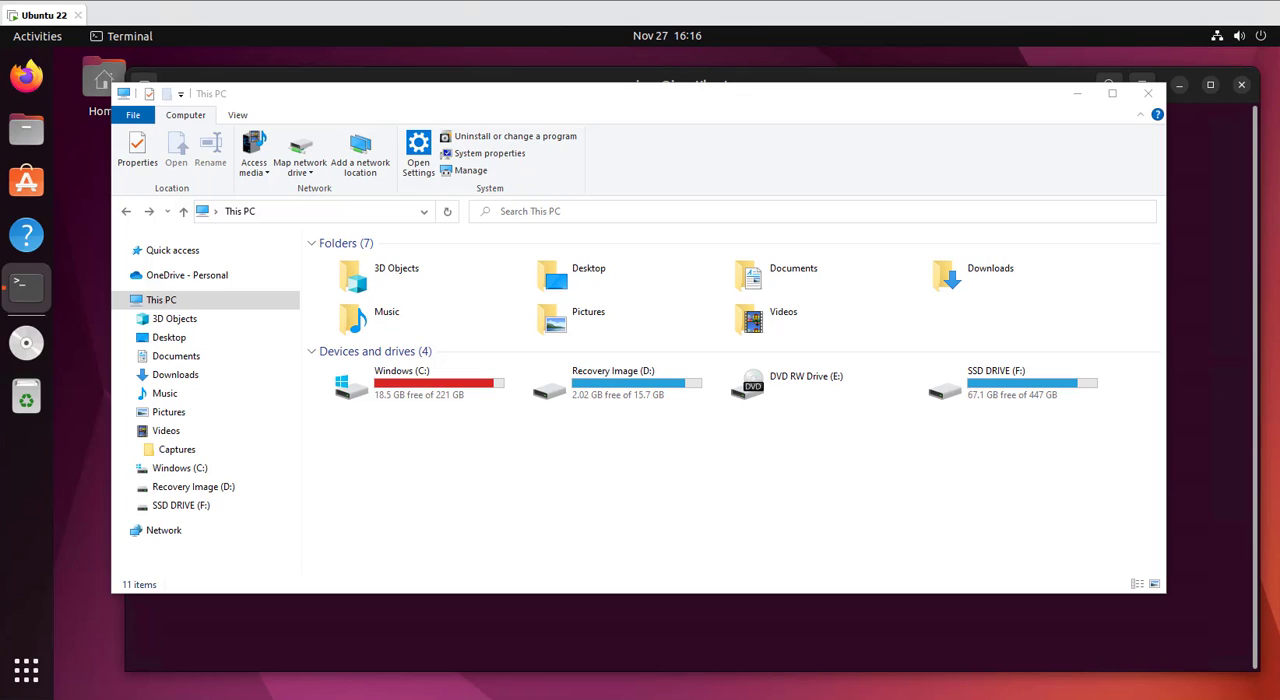
mouse_move(1270, 504)
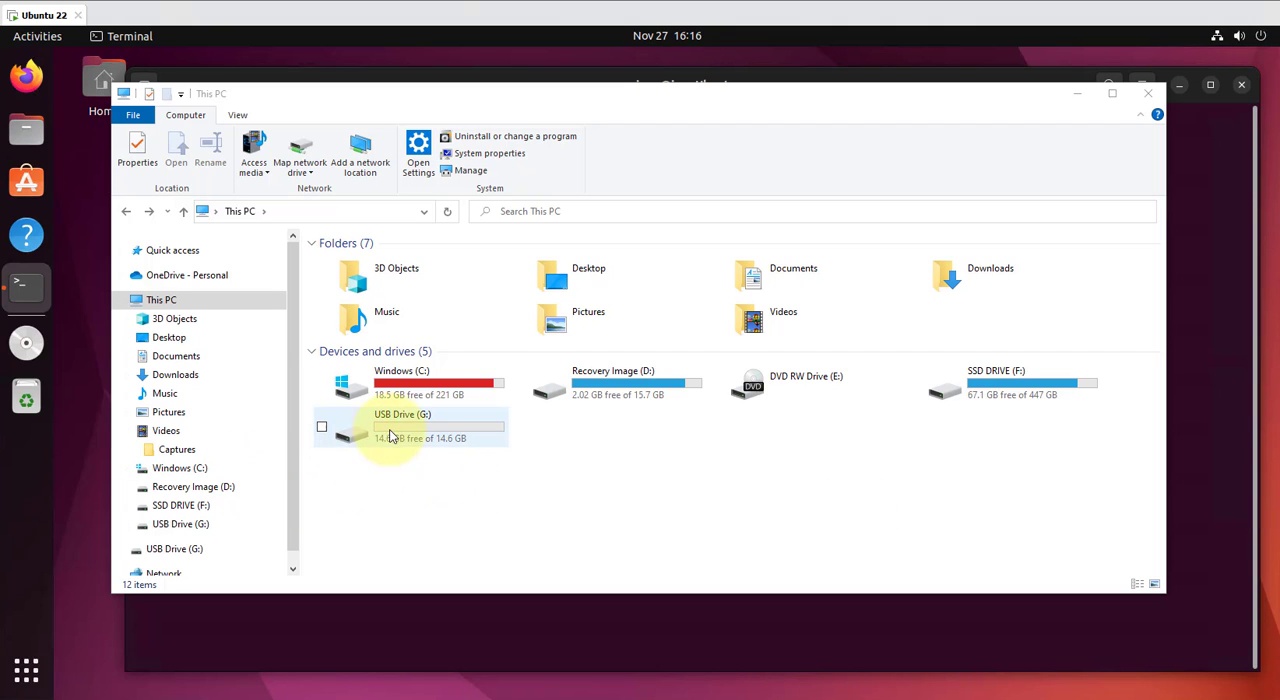
double_click(402, 424)
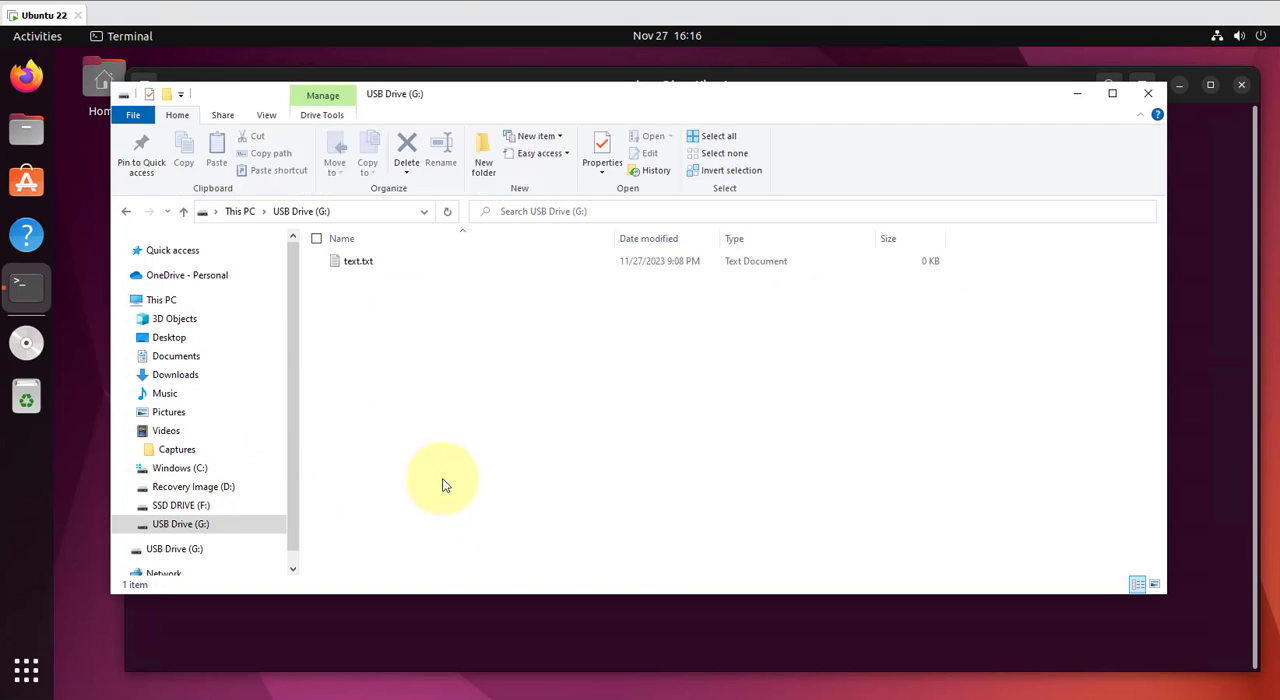
mouse_move(390, 260)
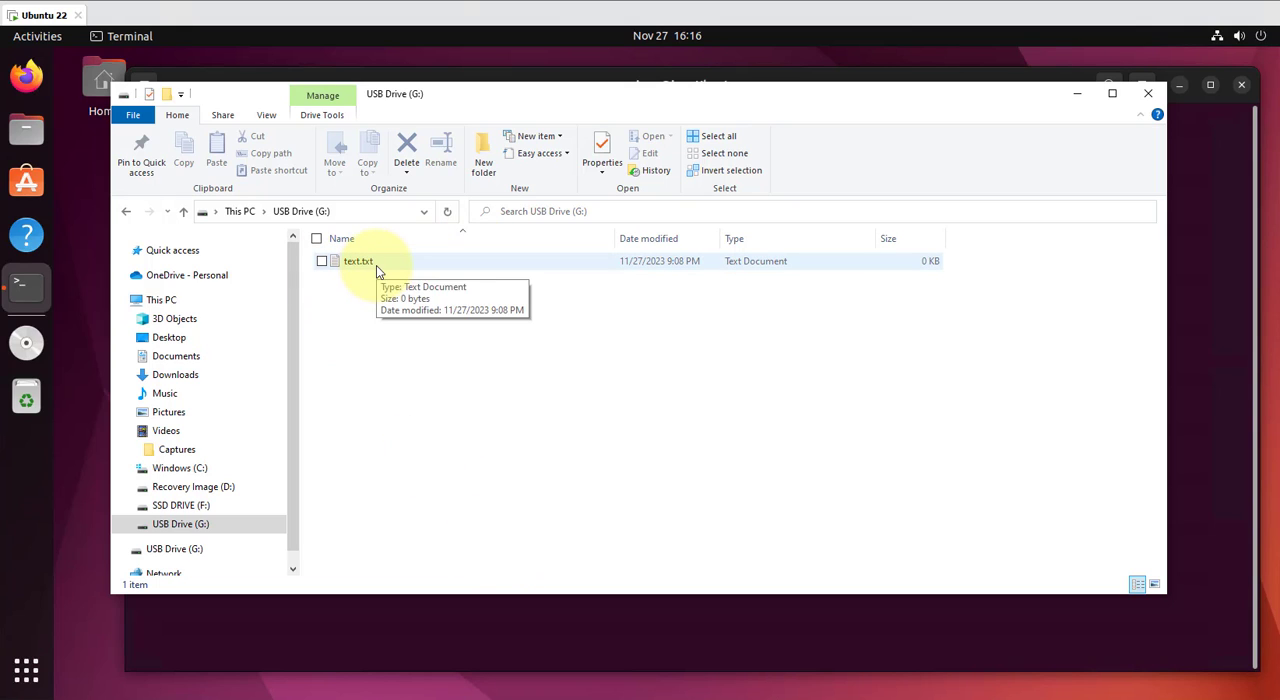
mouse_move(452, 272)
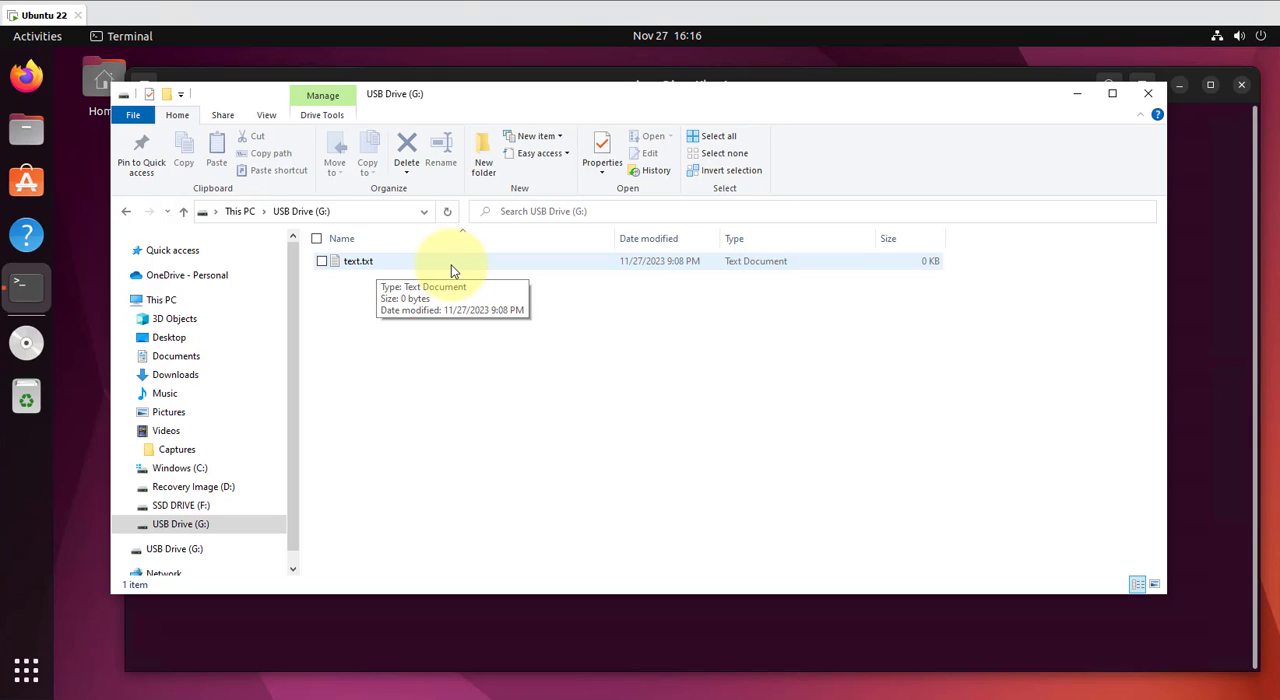
mouse_move(656, 444)
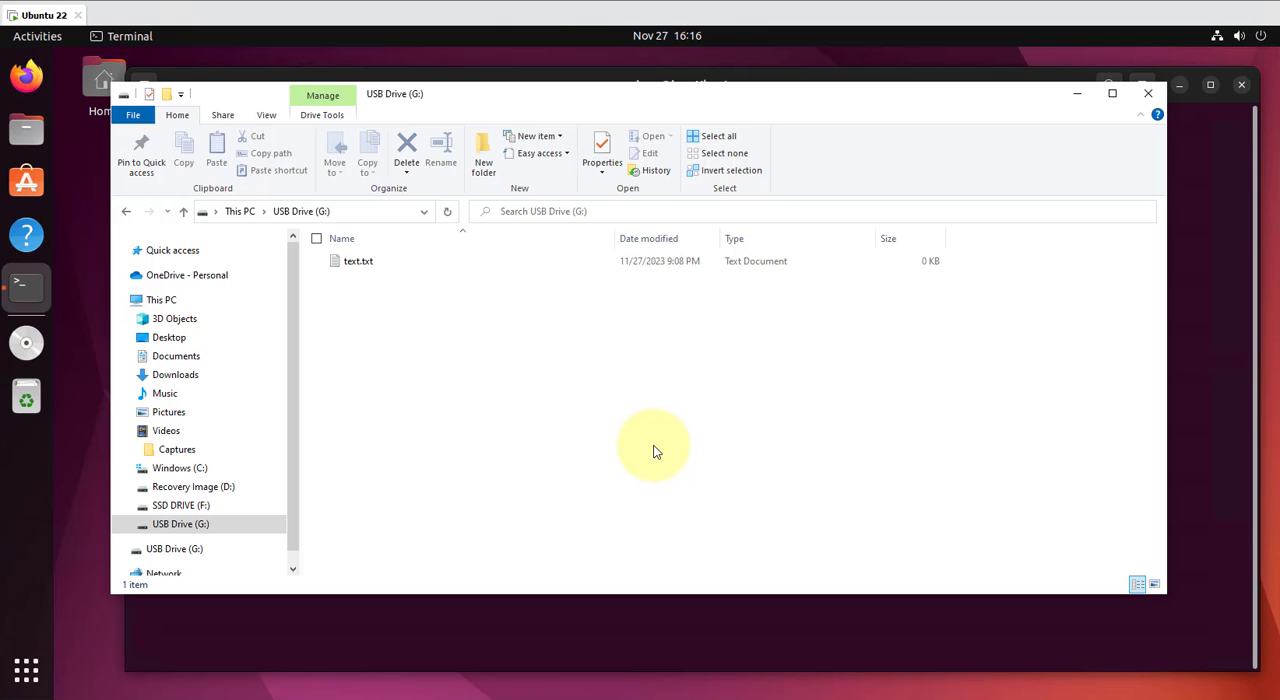
mouse_move(580, 318)
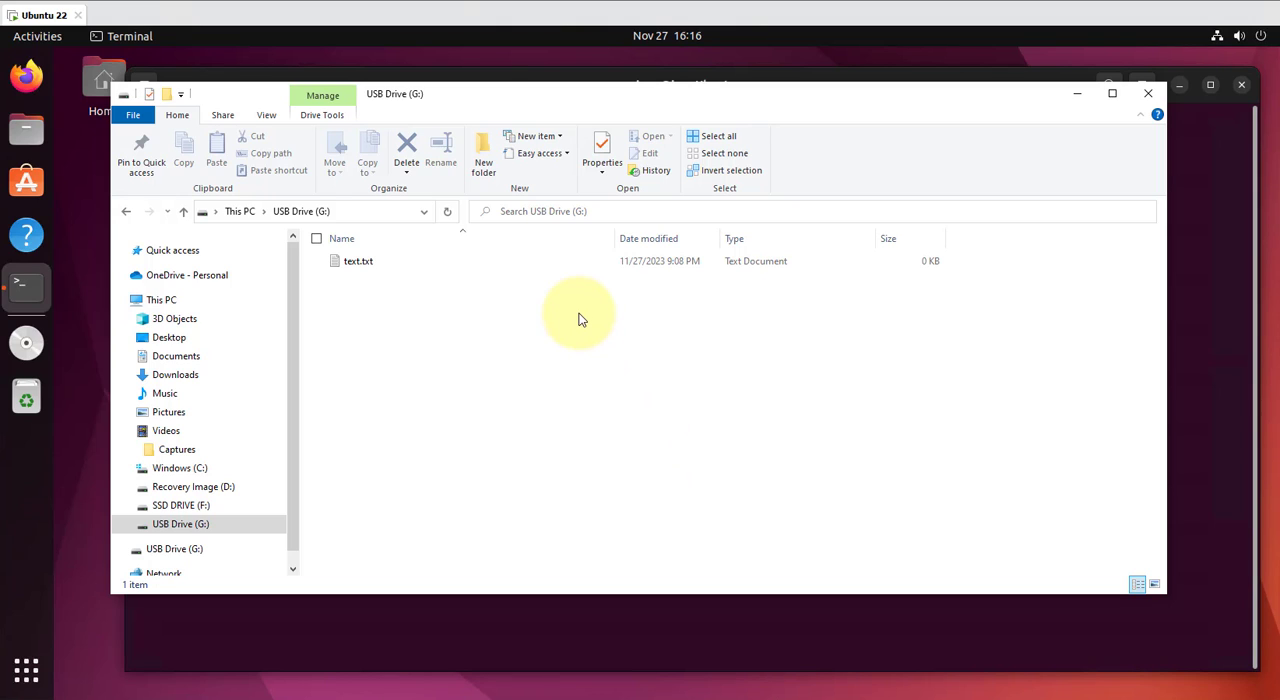
mouse_move(816, 330)
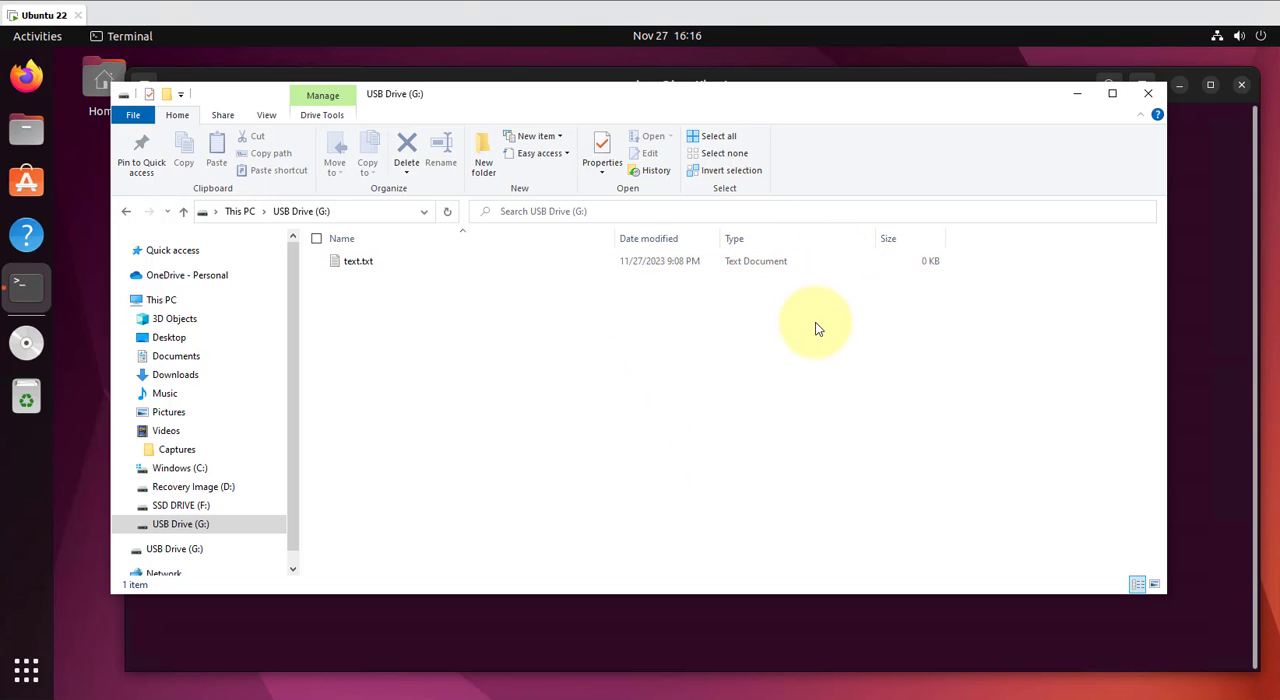